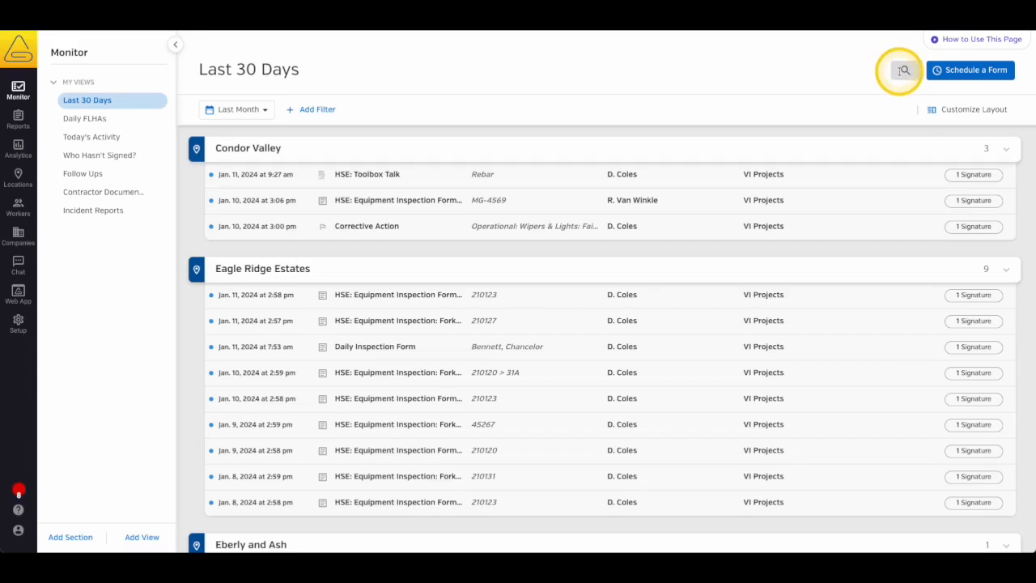
# Search the documents for 'Wipers', then add a views section named Incident Forms.
pyautogui.click(903, 69)
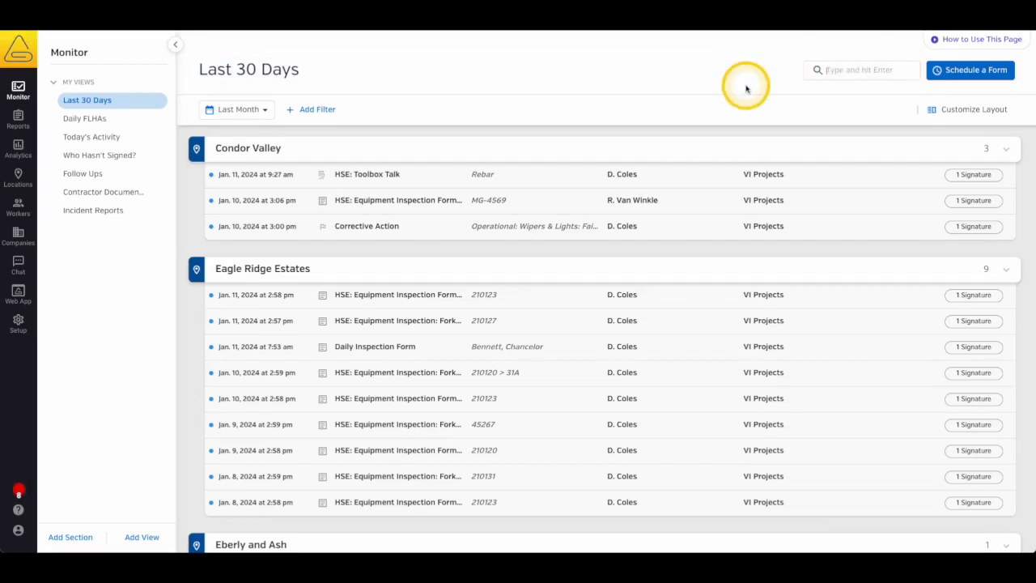
pyautogui.write('Wipers')
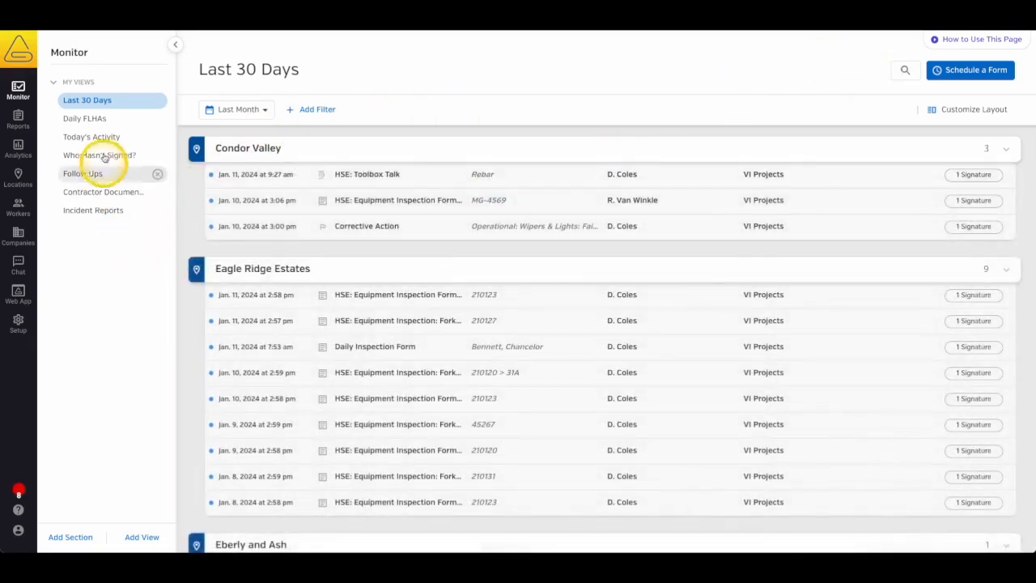
pyautogui.moveTo(92, 211)
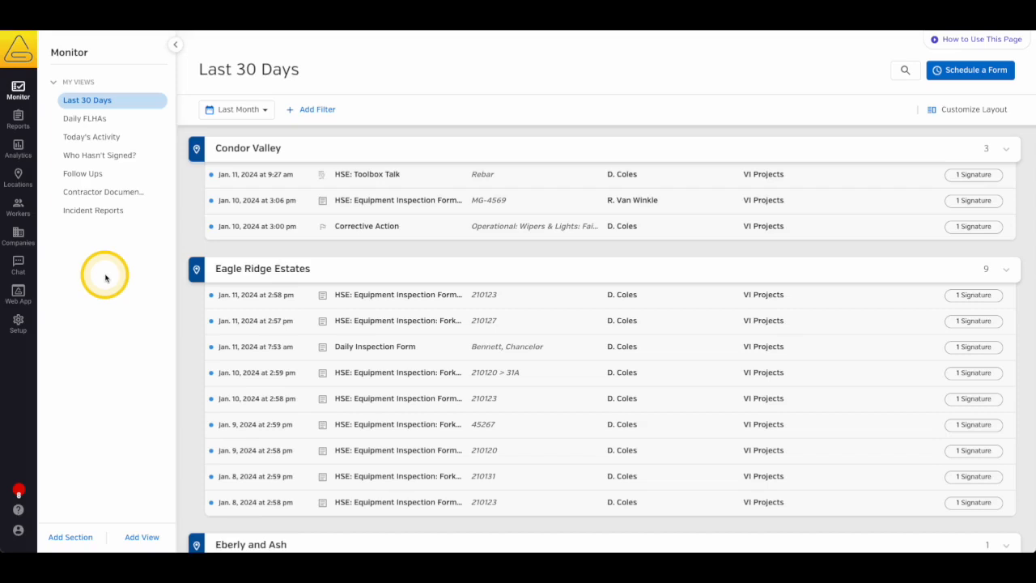
pyautogui.moveTo(73, 538)
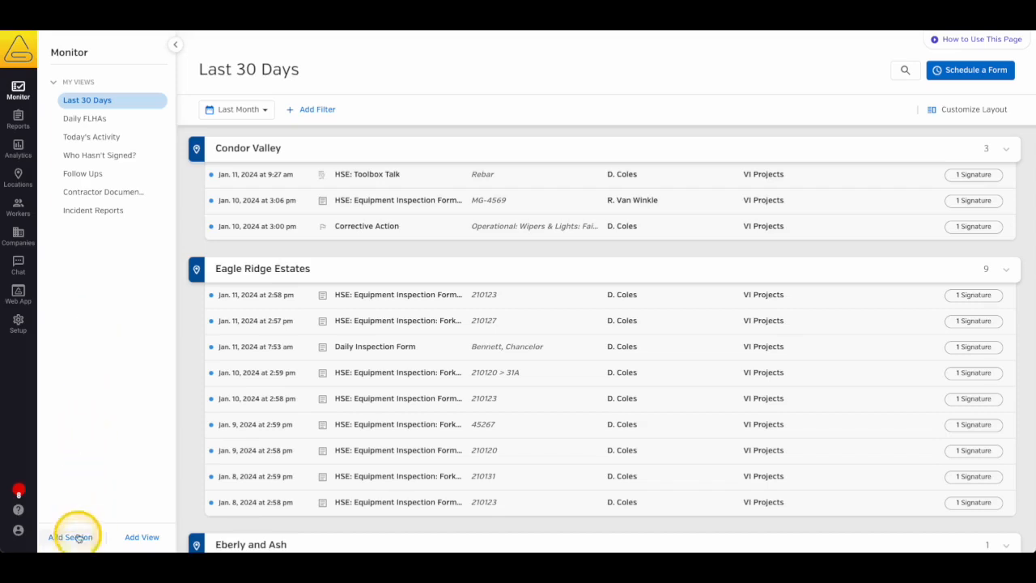
pyautogui.click(71, 538)
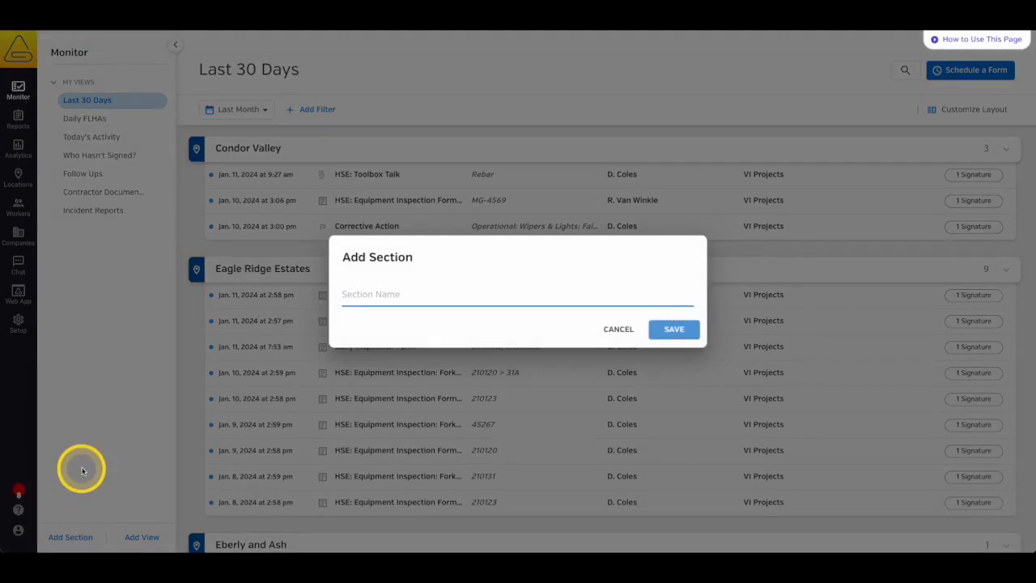
pyautogui.write('Incident Forms')
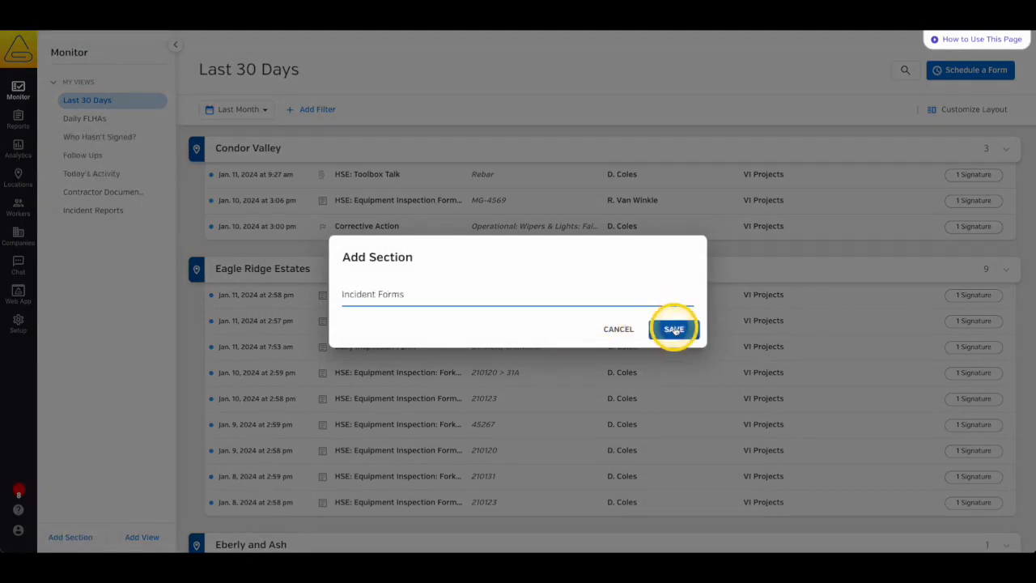
pyautogui.click(674, 329)
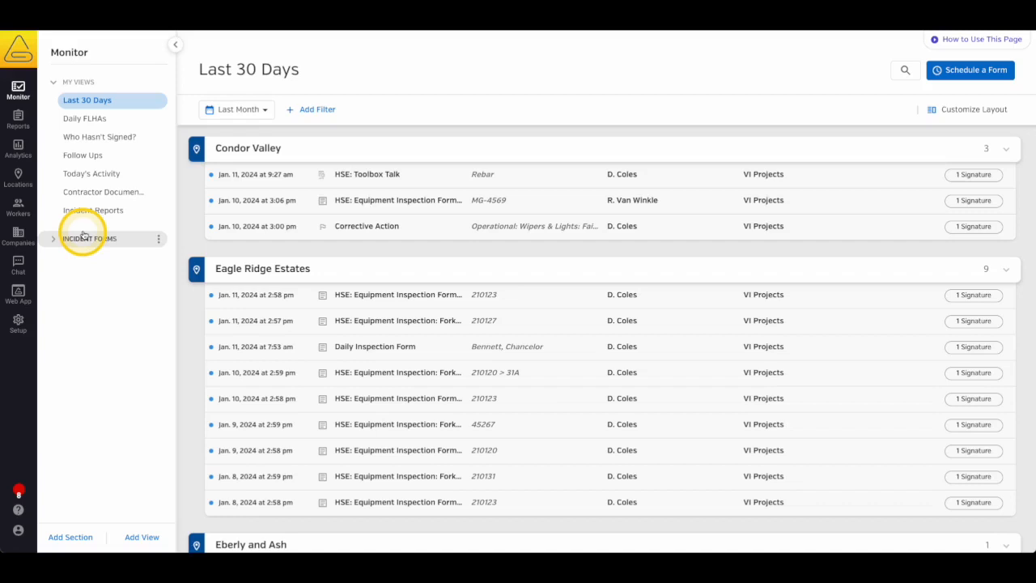
# Rename the section to Incident Reporting, then permanently delete it and its views.
pyautogui.click(94, 210)
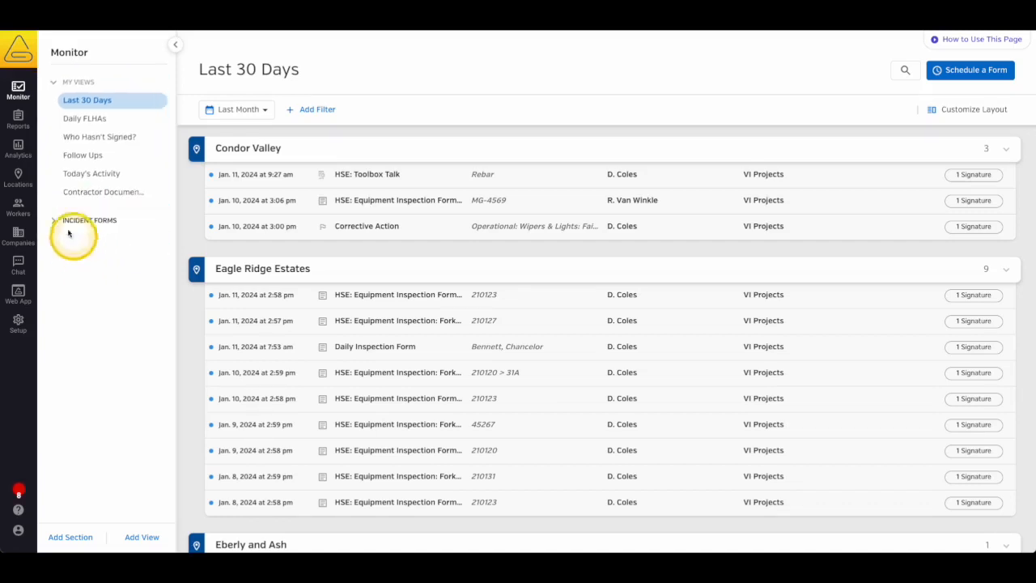
pyautogui.click(89, 220)
pyautogui.write('Incident Reporting')
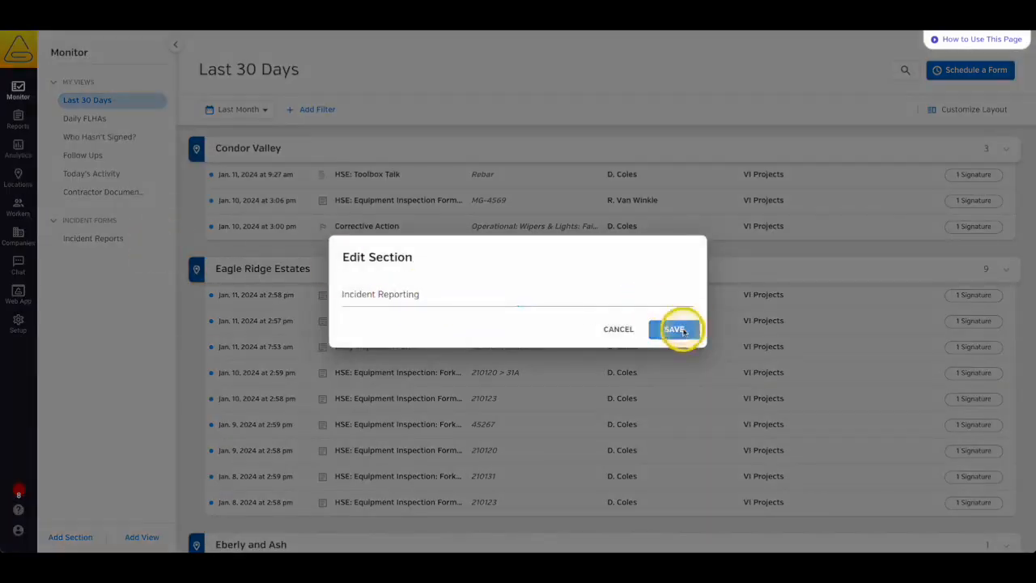
pyautogui.click(674, 328)
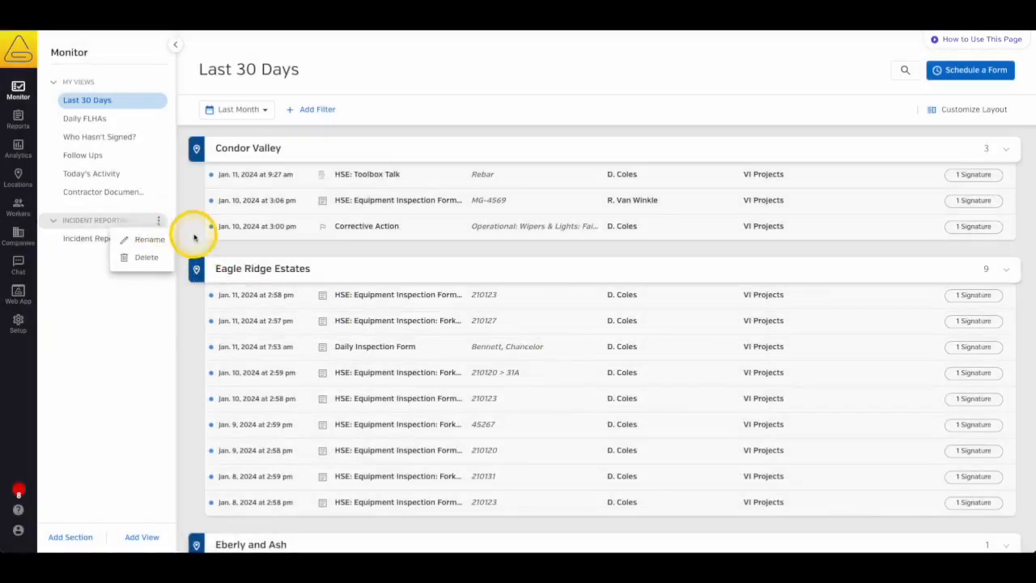
pyautogui.click(146, 256)
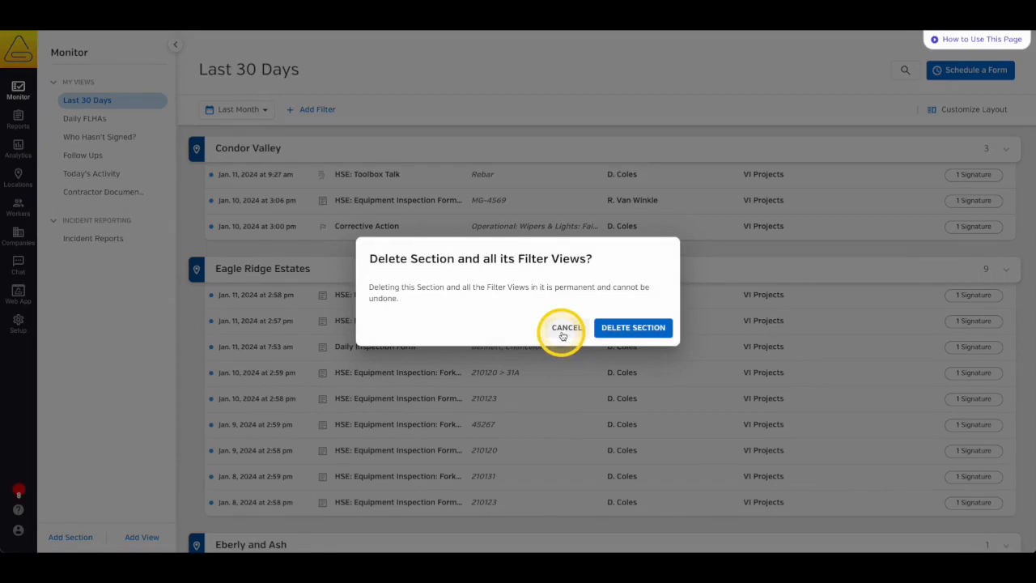
pyautogui.click(567, 327)
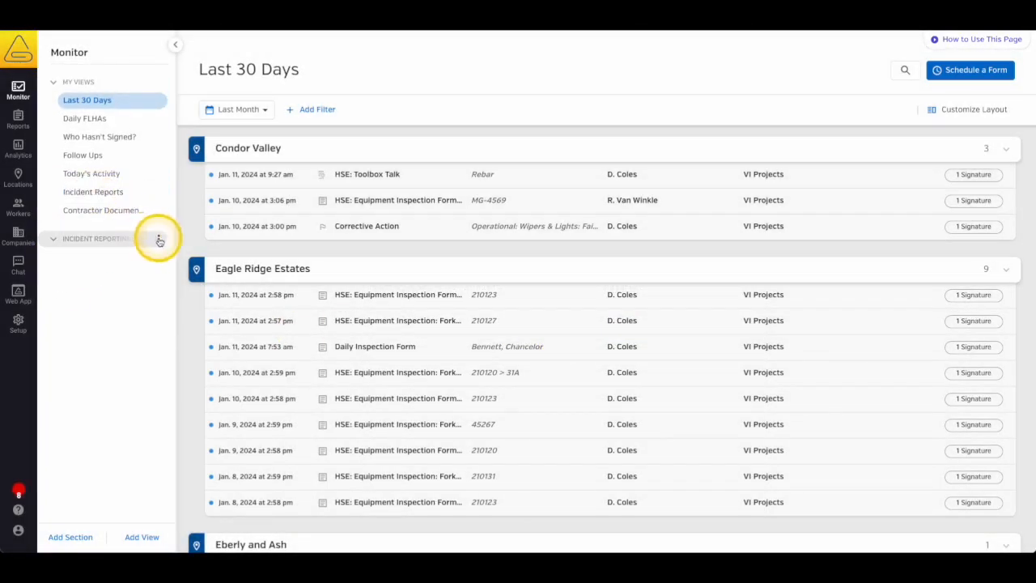
pyautogui.click(159, 240)
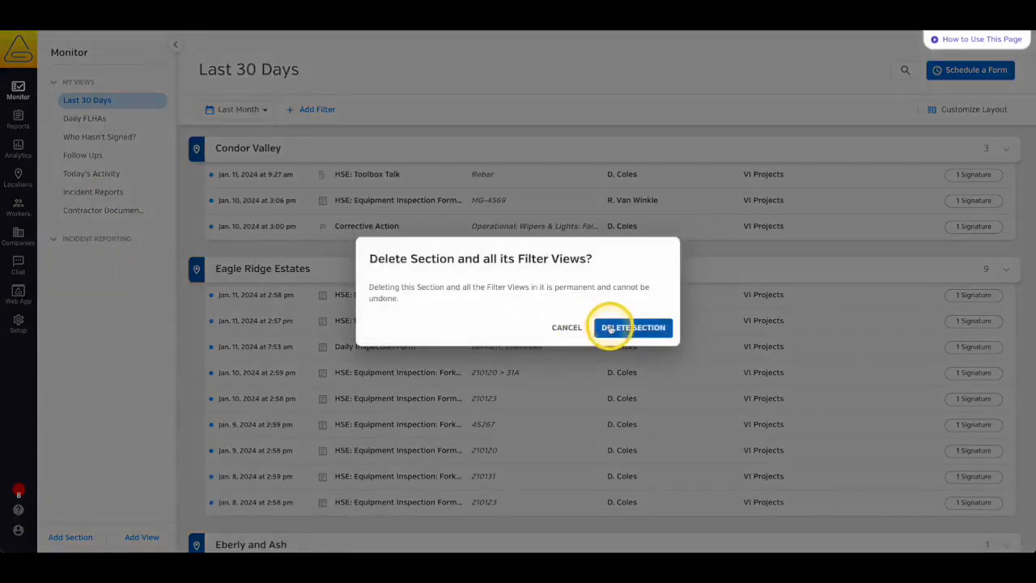
pyautogui.click(632, 327)
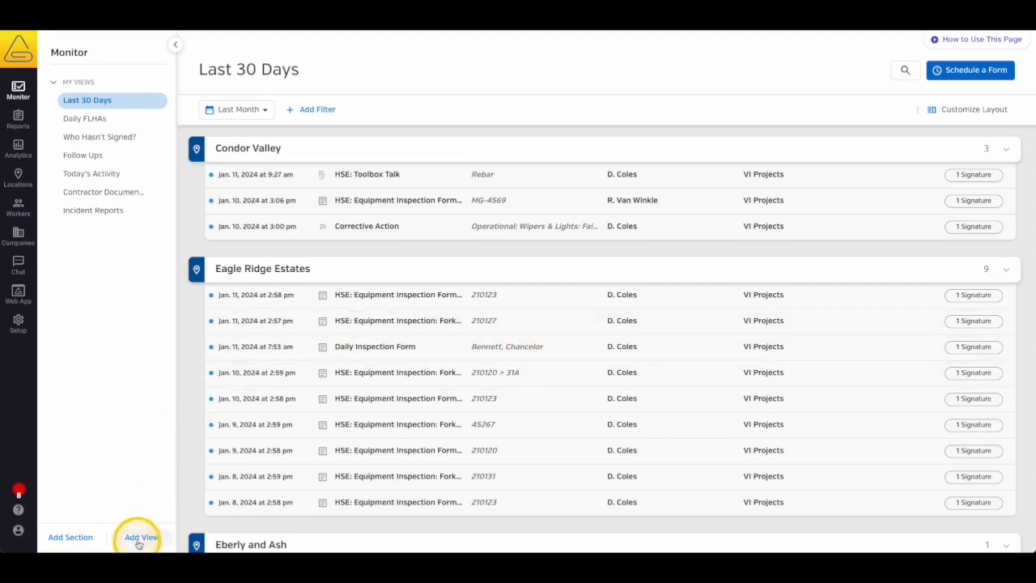
# Create a documents view named Forms Completed This Week under My Views, copying Last 30 Days.
pyautogui.click(141, 538)
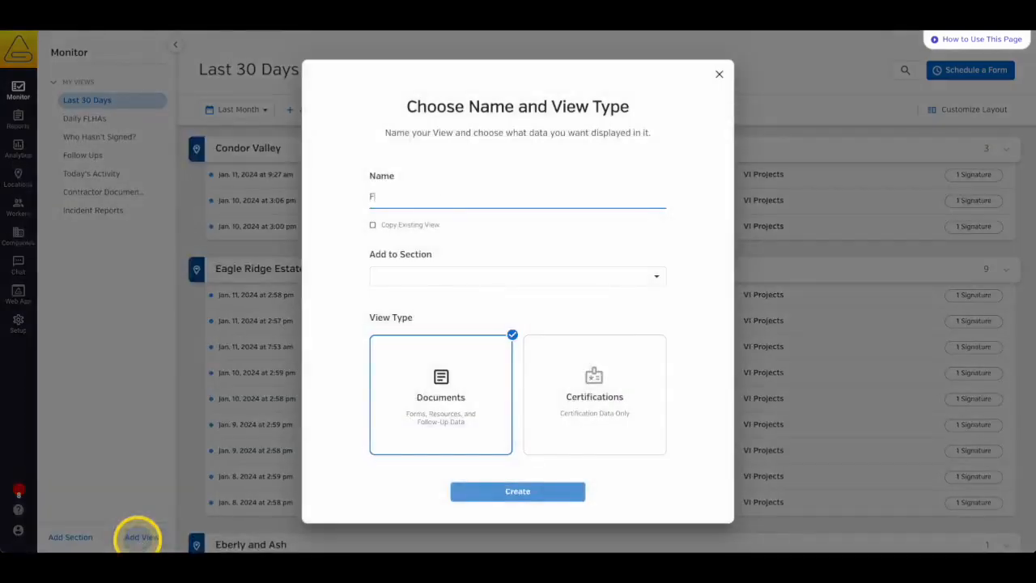
pyautogui.write('Form Completed This Week')
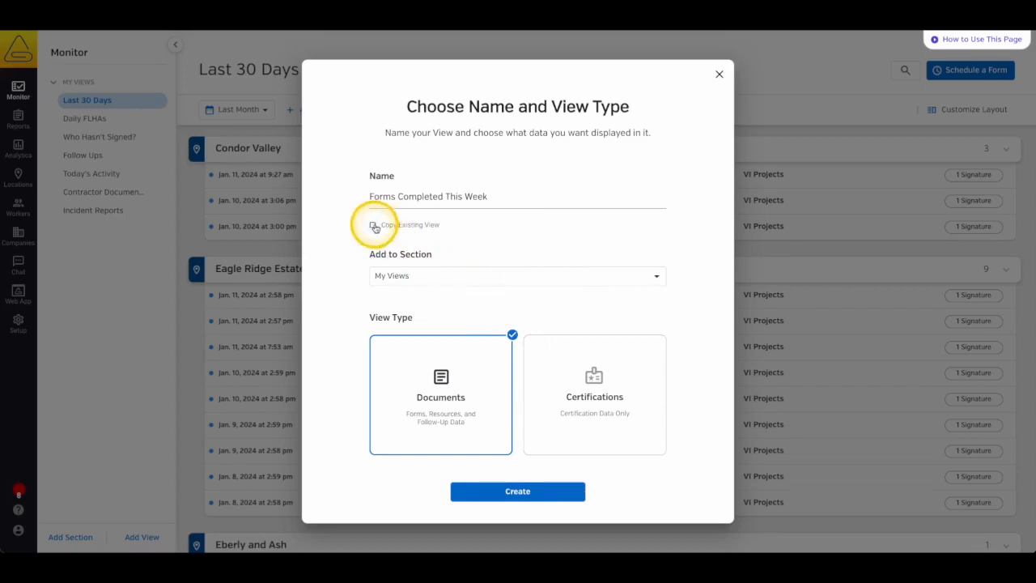
pyautogui.click(373, 223)
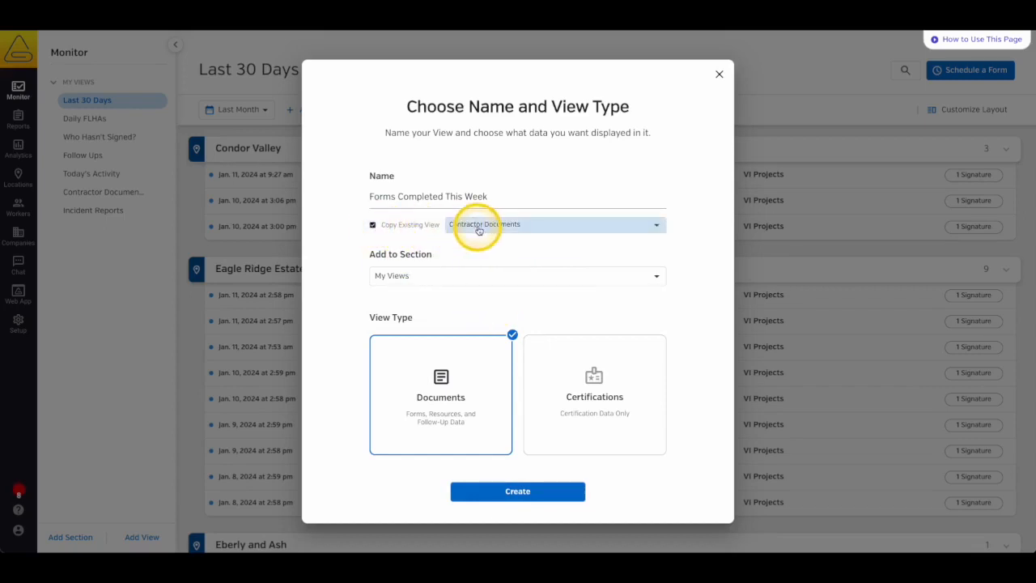
pyautogui.click(554, 224)
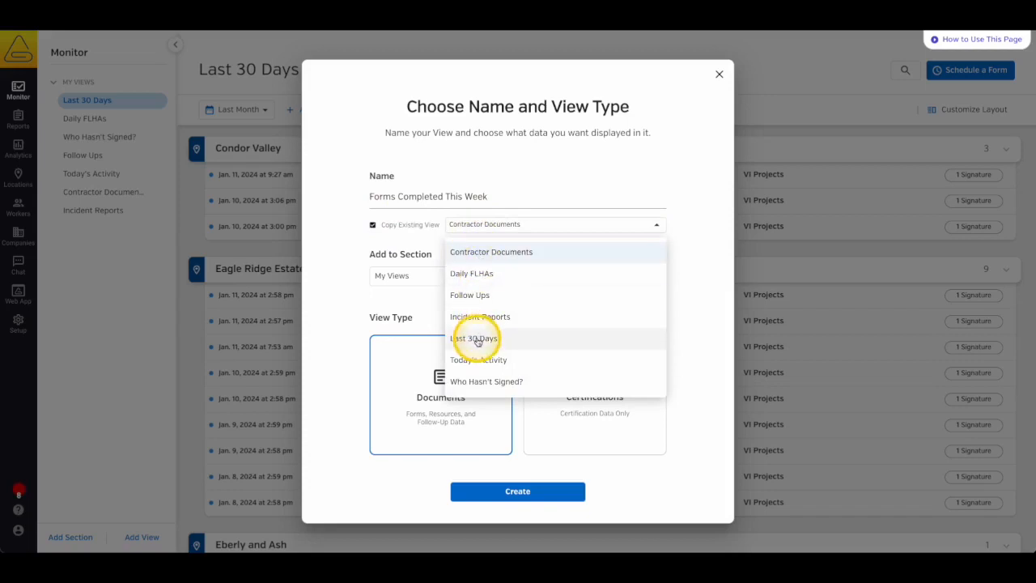
pyautogui.click(473, 339)
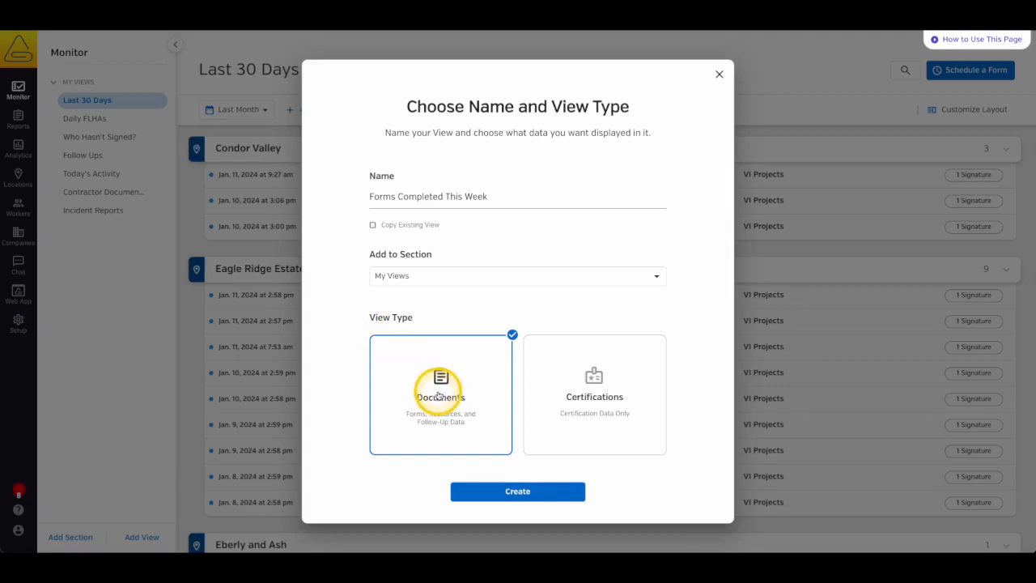
pyautogui.click(518, 493)
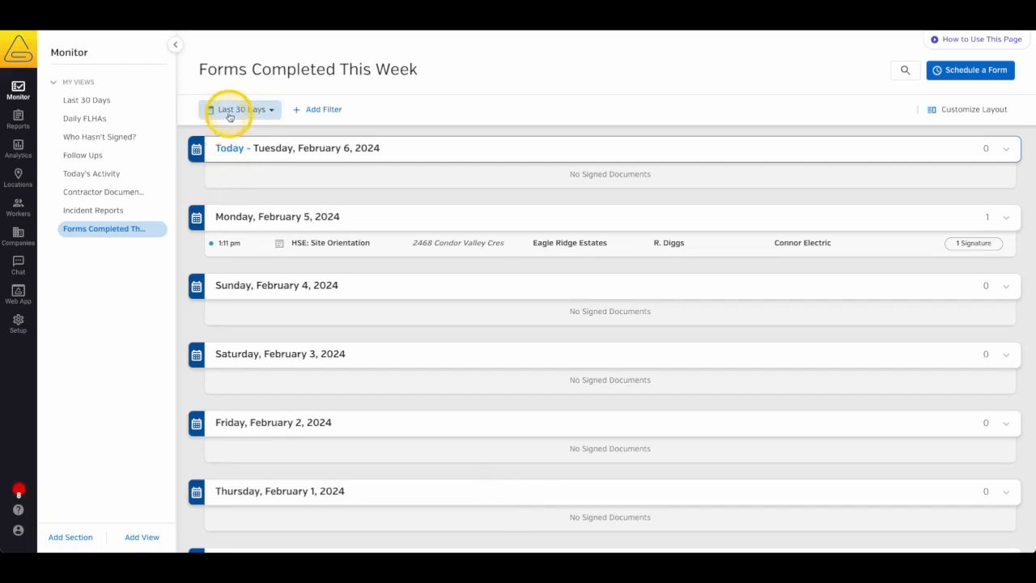
# From the date range choices, try a custom range starting Monday February 5, then cancel it.
pyautogui.click(240, 110)
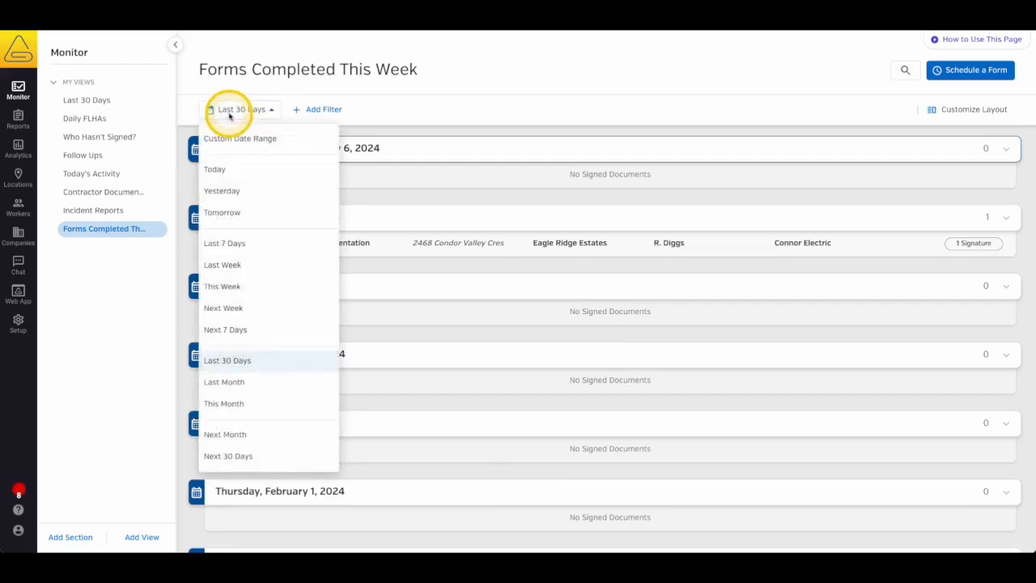
pyautogui.moveTo(223, 266)
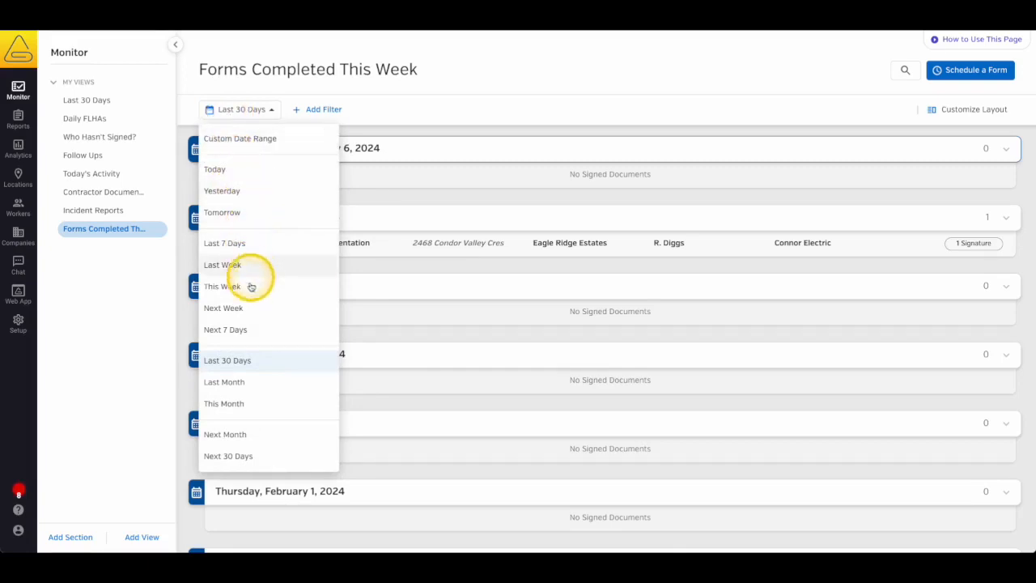
pyautogui.moveTo(276, 191)
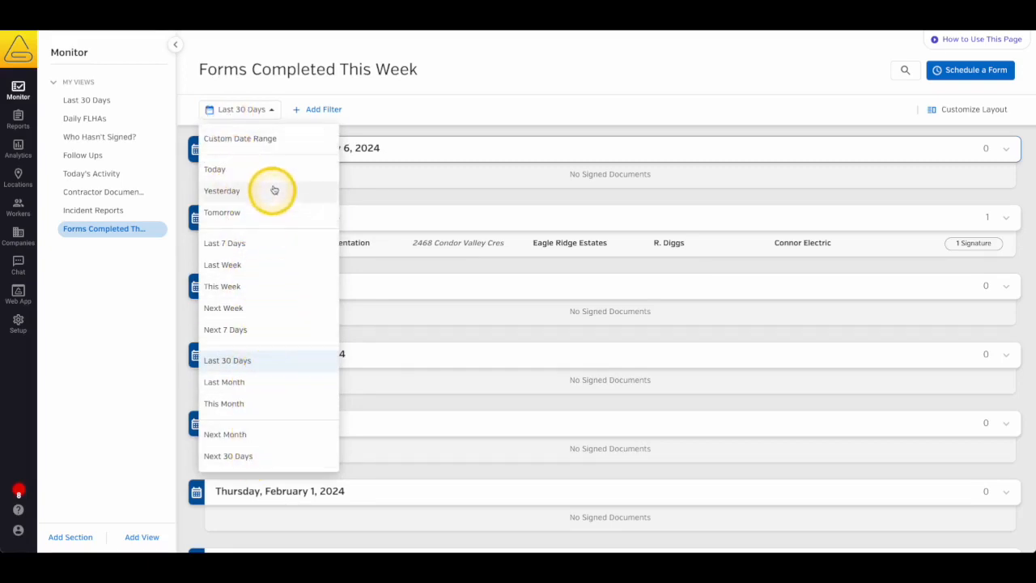
pyautogui.moveTo(275, 175)
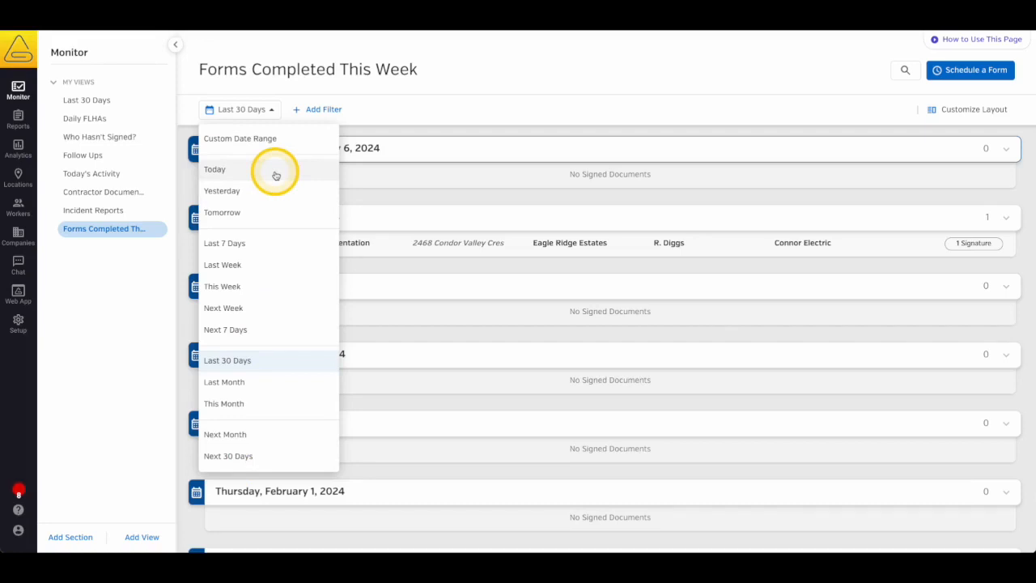
pyautogui.moveTo(267, 146)
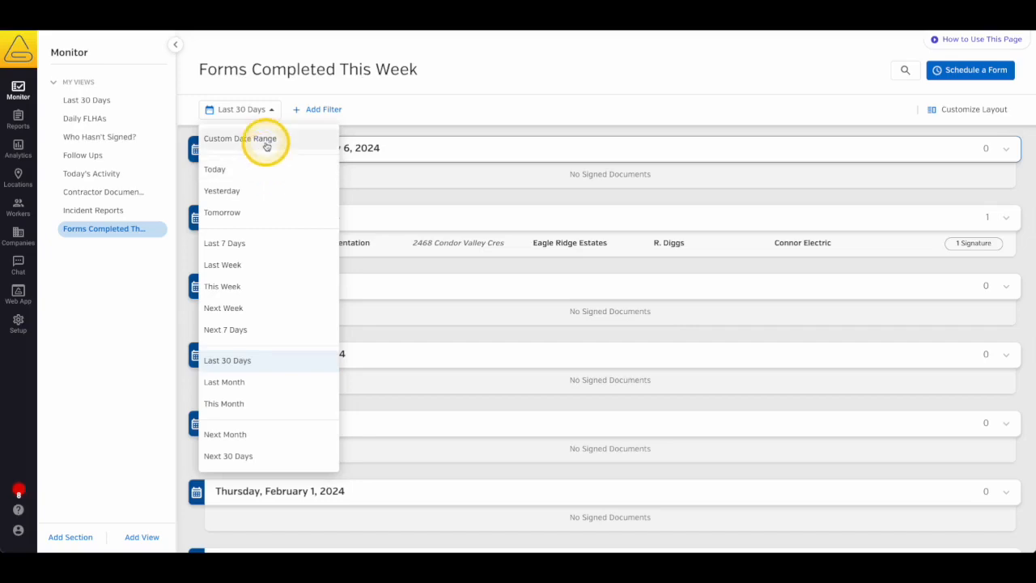
pyautogui.click(240, 139)
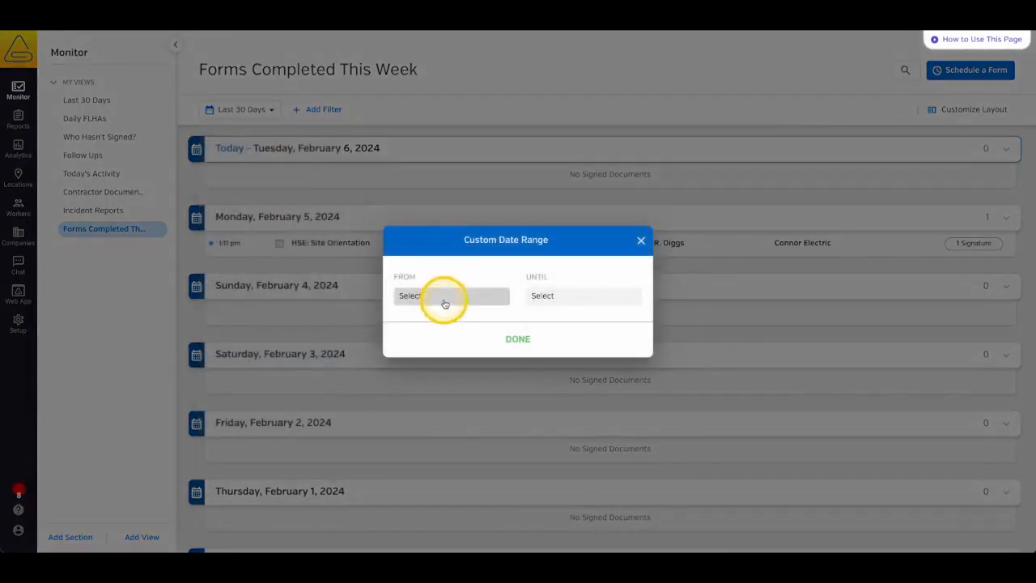
pyautogui.click(450, 295)
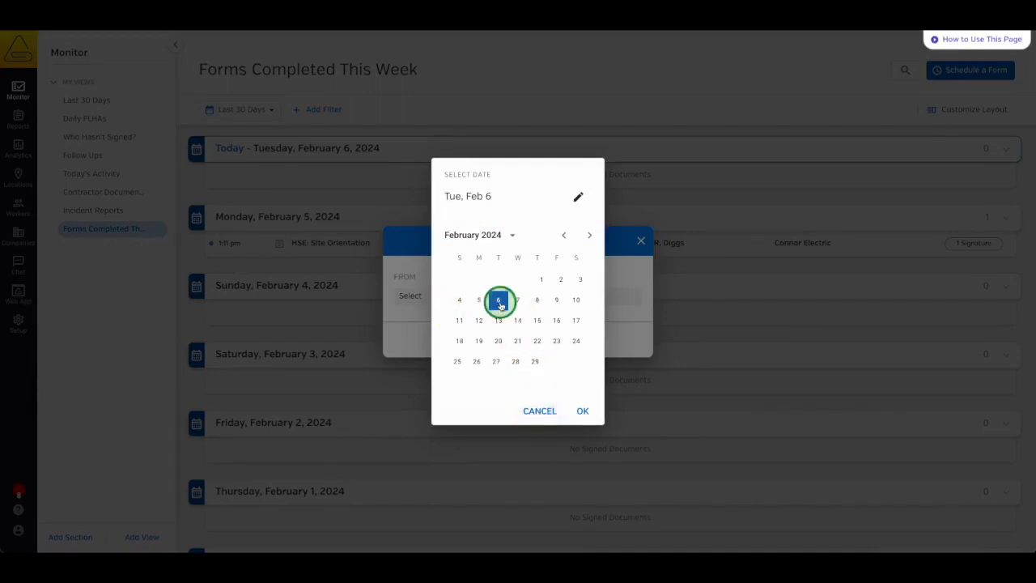
pyautogui.click(480, 300)
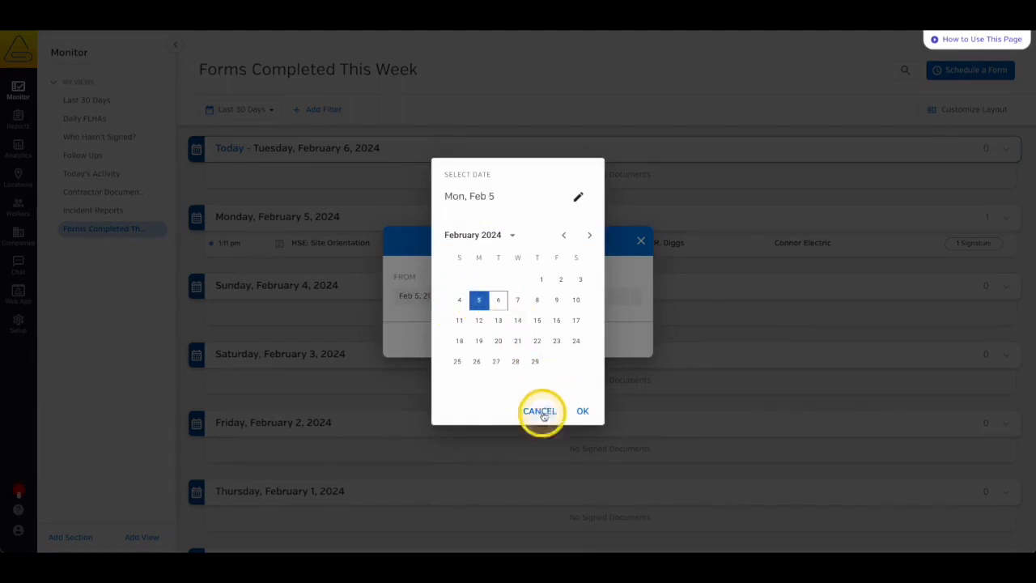
pyautogui.click(541, 411)
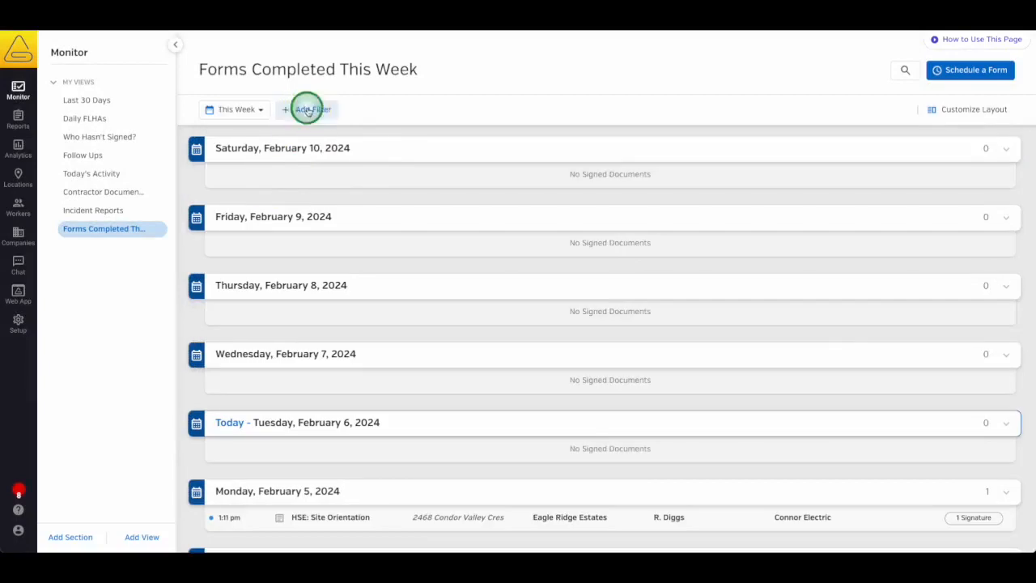
# Add a Status filter with Completed, Completed On-Time and Completed Late, reveal Cancelled, and apply.
pyautogui.click(311, 110)
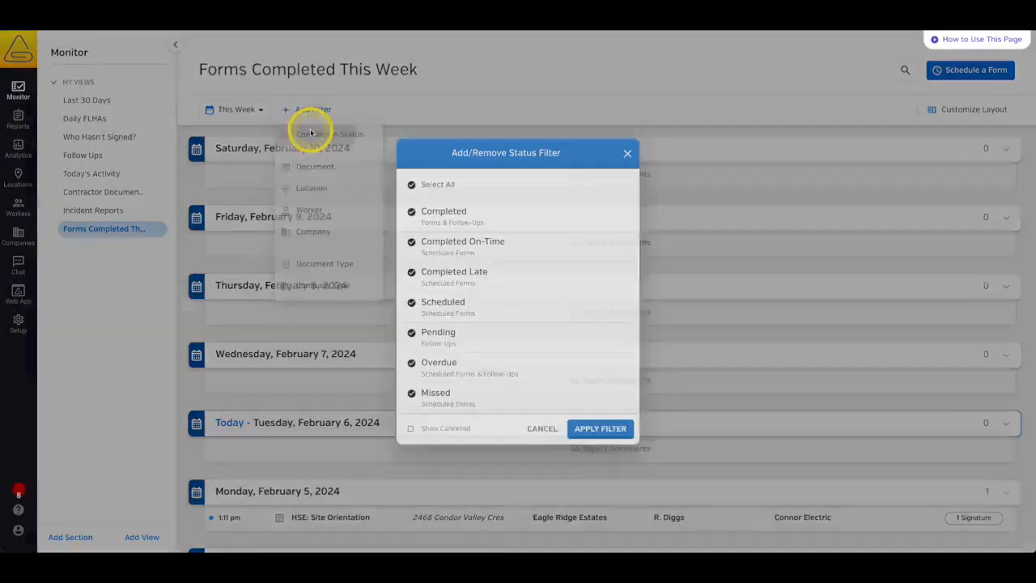
pyautogui.click(412, 185)
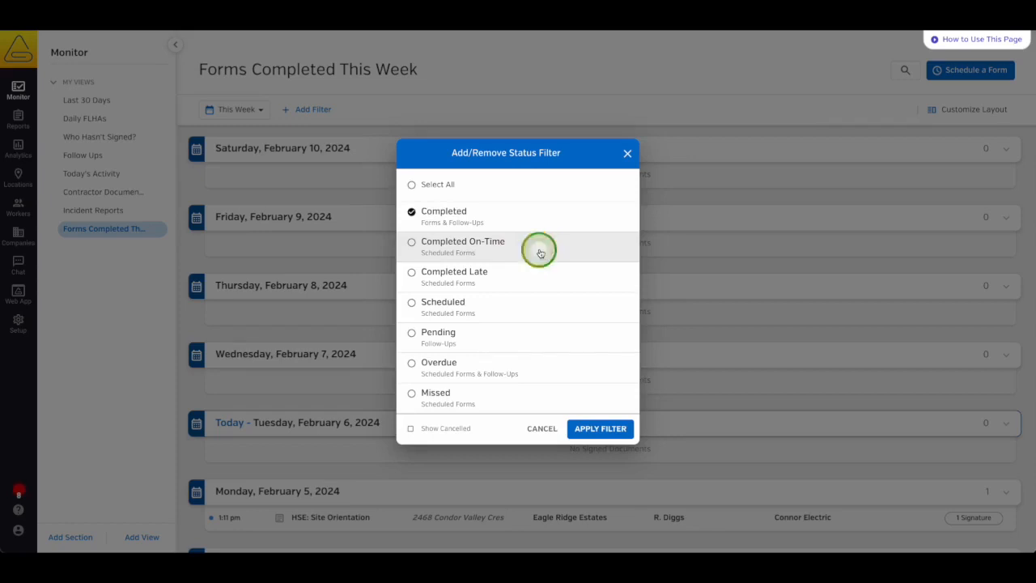
pyautogui.click(412, 241)
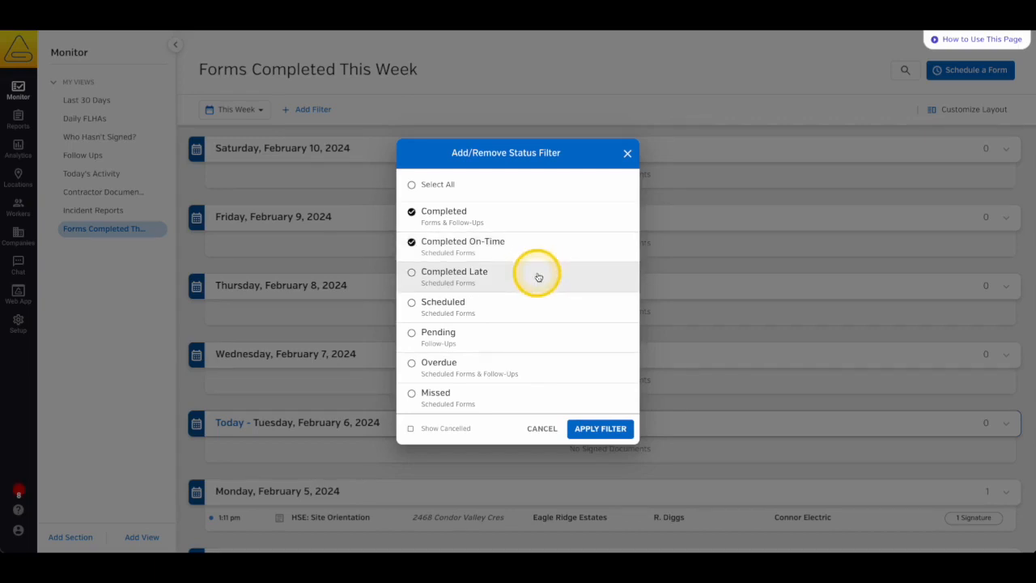
pyautogui.click(412, 272)
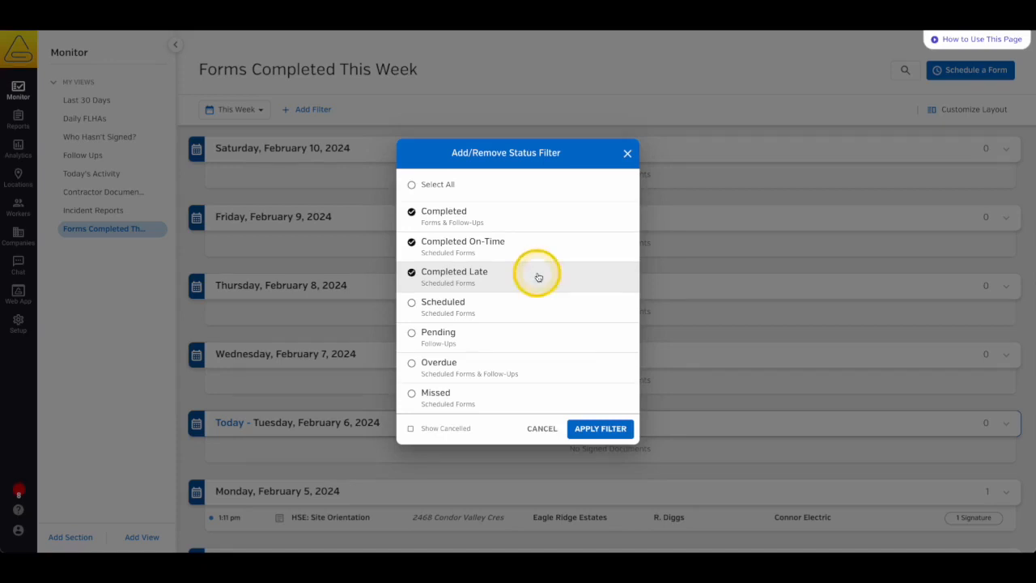
pyautogui.moveTo(546, 307)
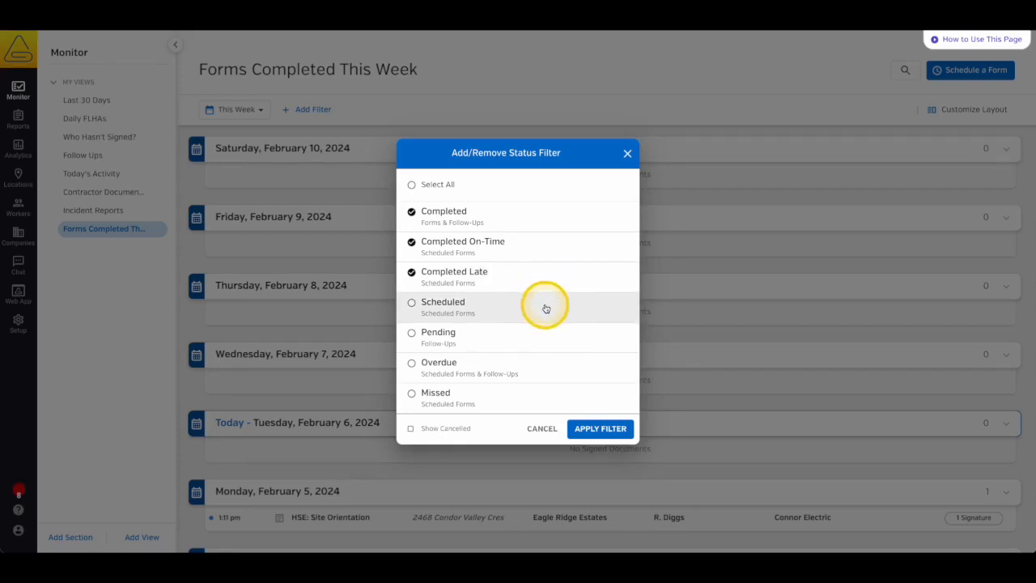
pyautogui.moveTo(544, 316)
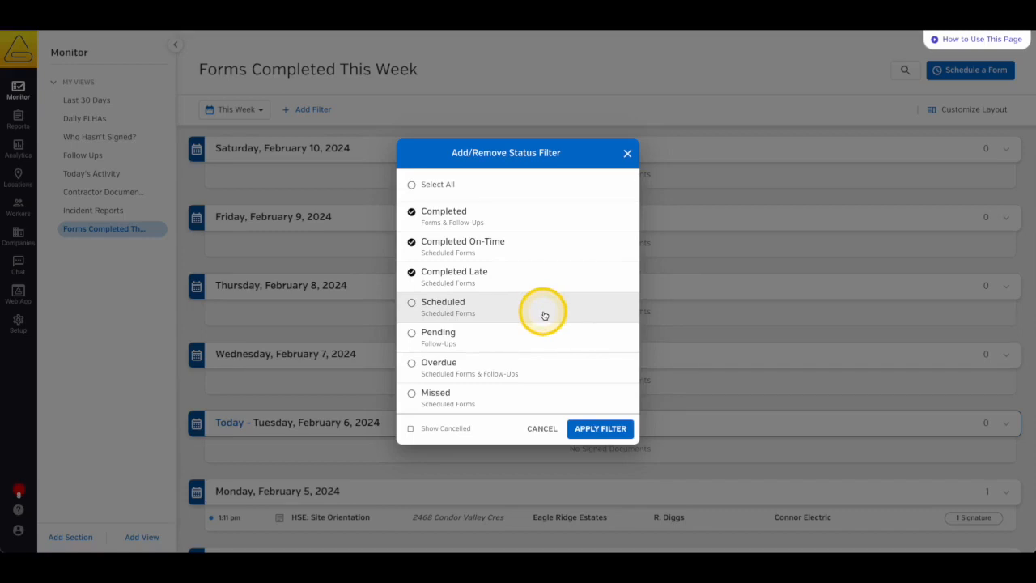
pyautogui.moveTo(550, 336)
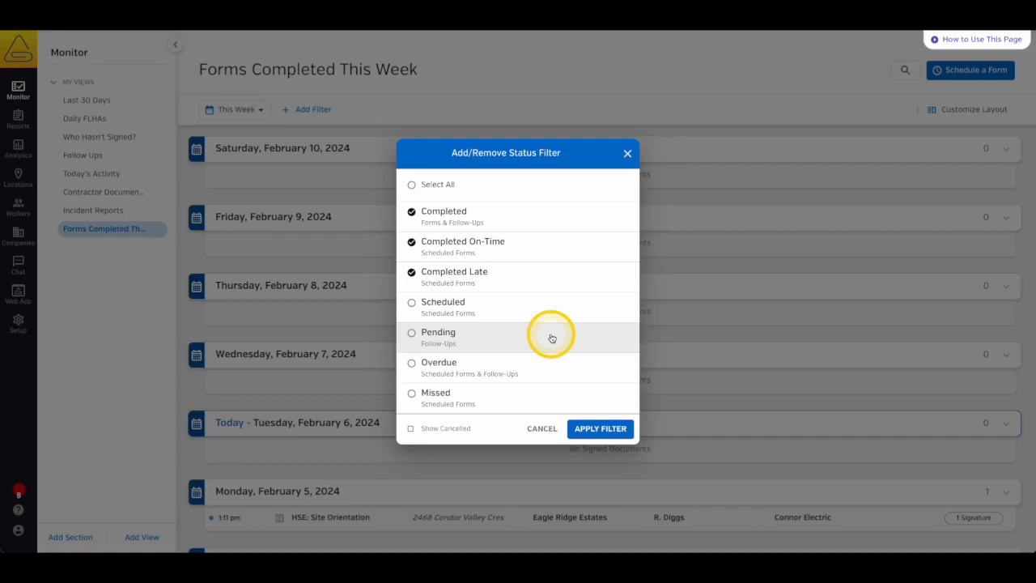
pyautogui.moveTo(567, 371)
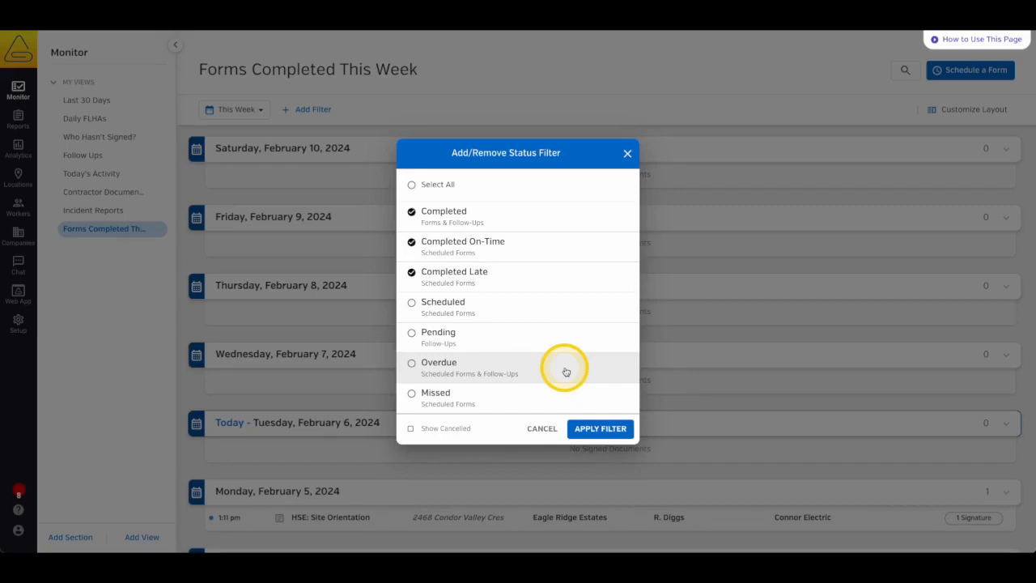
pyautogui.moveTo(572, 397)
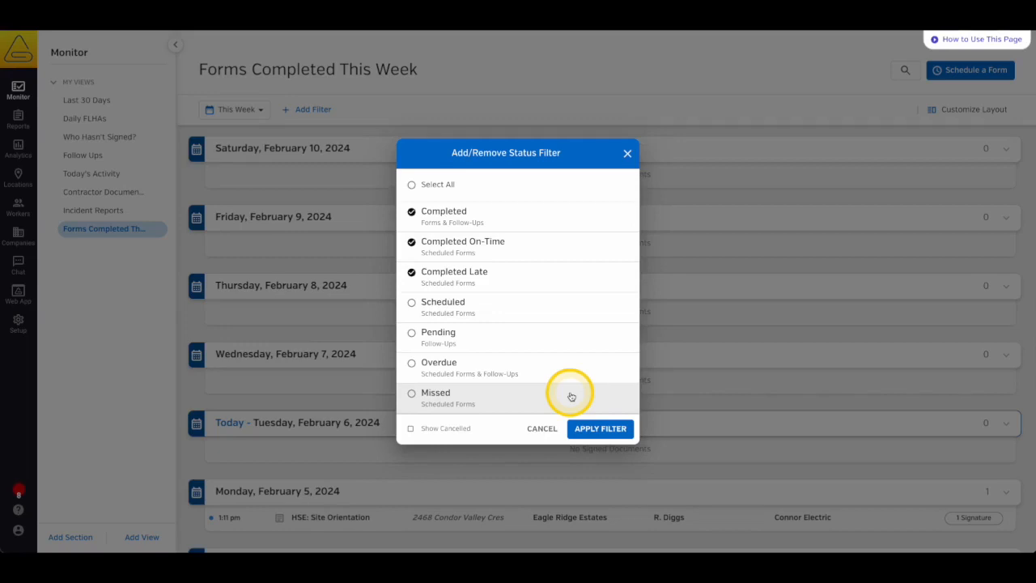
pyautogui.moveTo(437, 427)
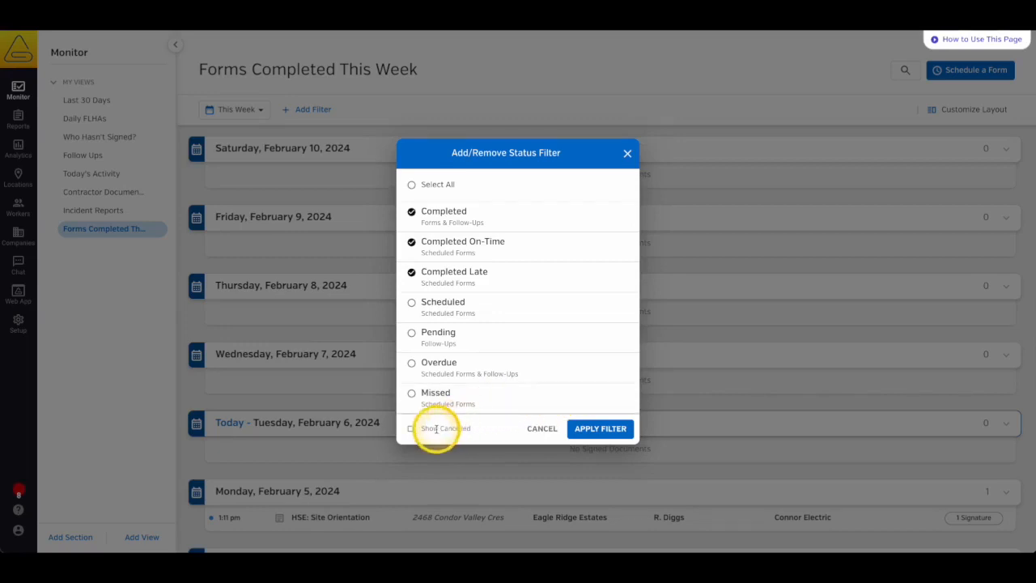
pyautogui.click(411, 427)
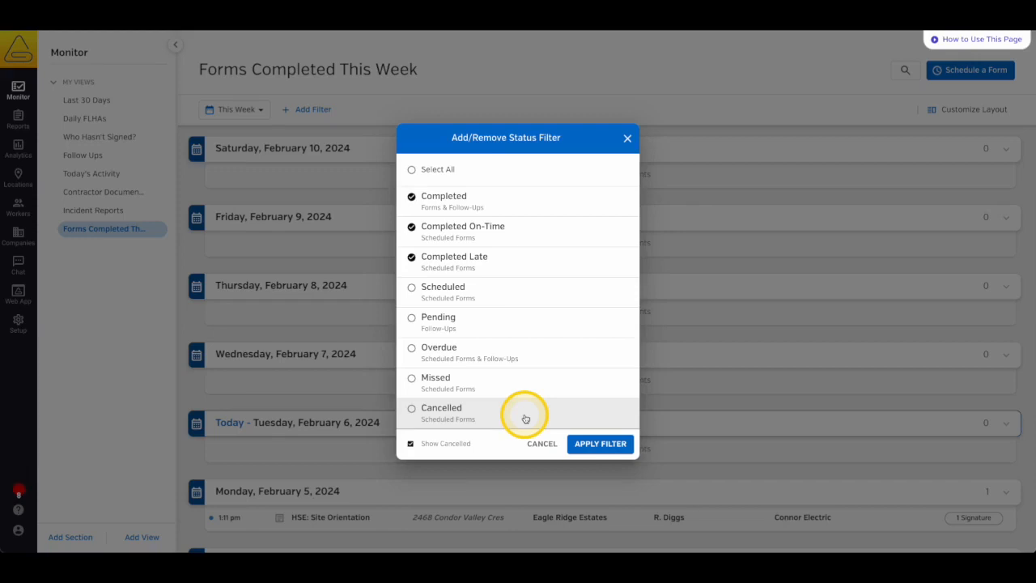
pyautogui.click(599, 443)
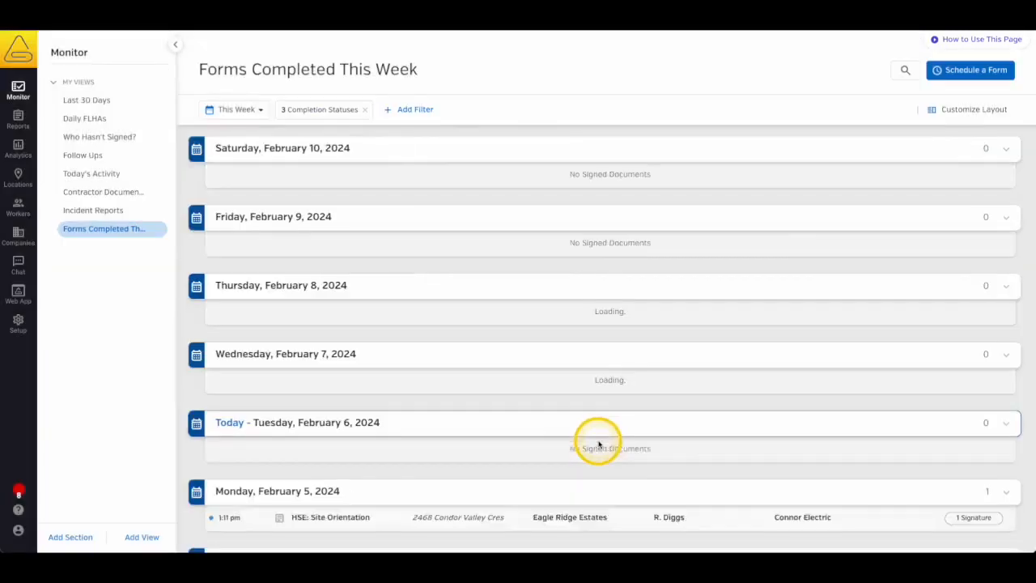
pyautogui.click(414, 110)
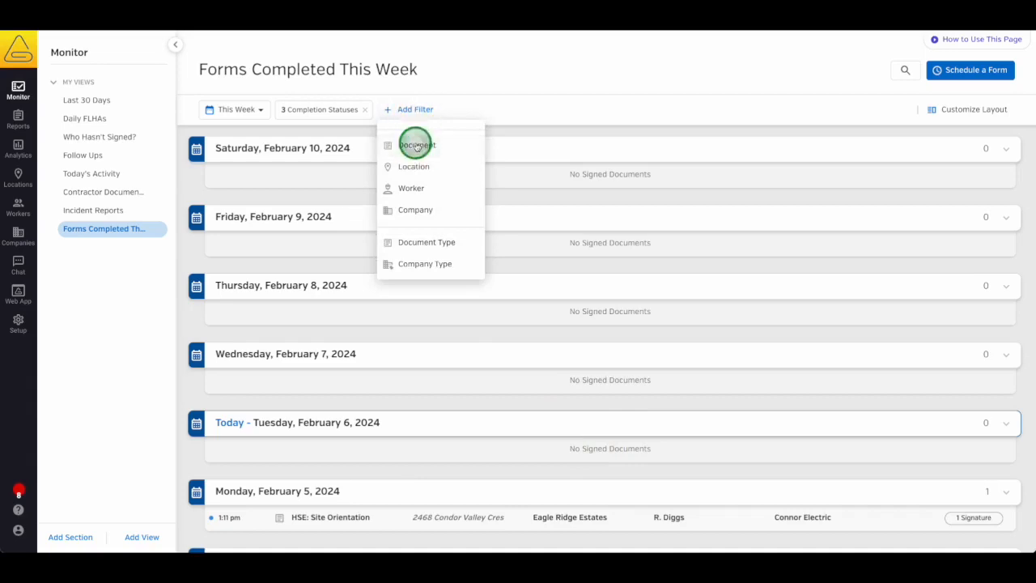
pyautogui.click(418, 146)
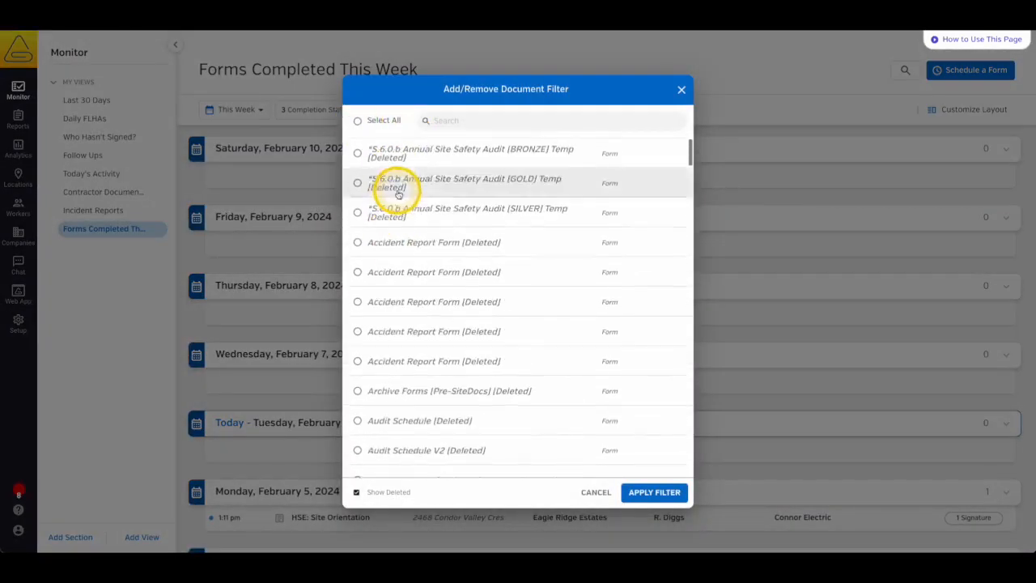
pyautogui.click(356, 493)
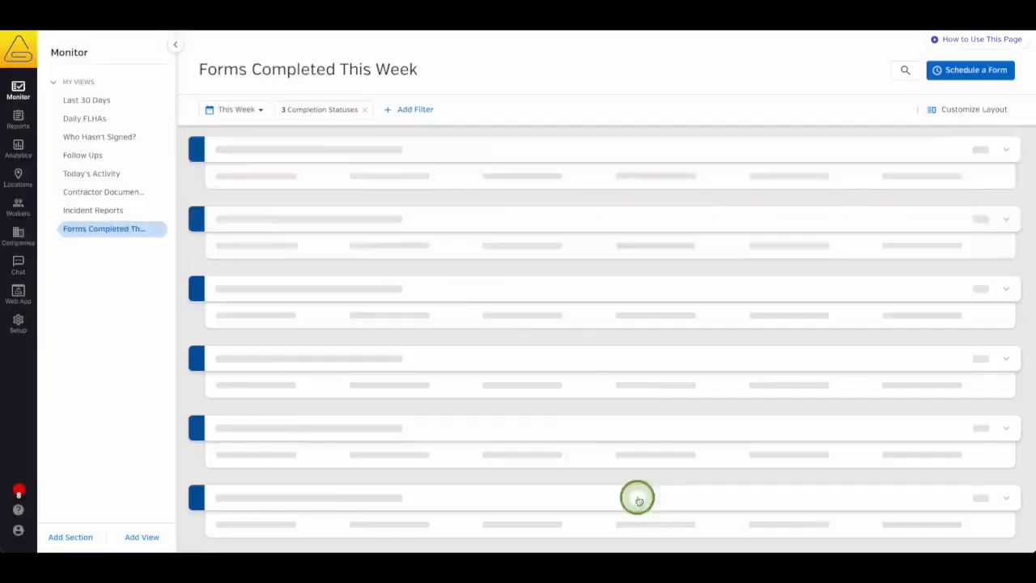
pyautogui.click(414, 110)
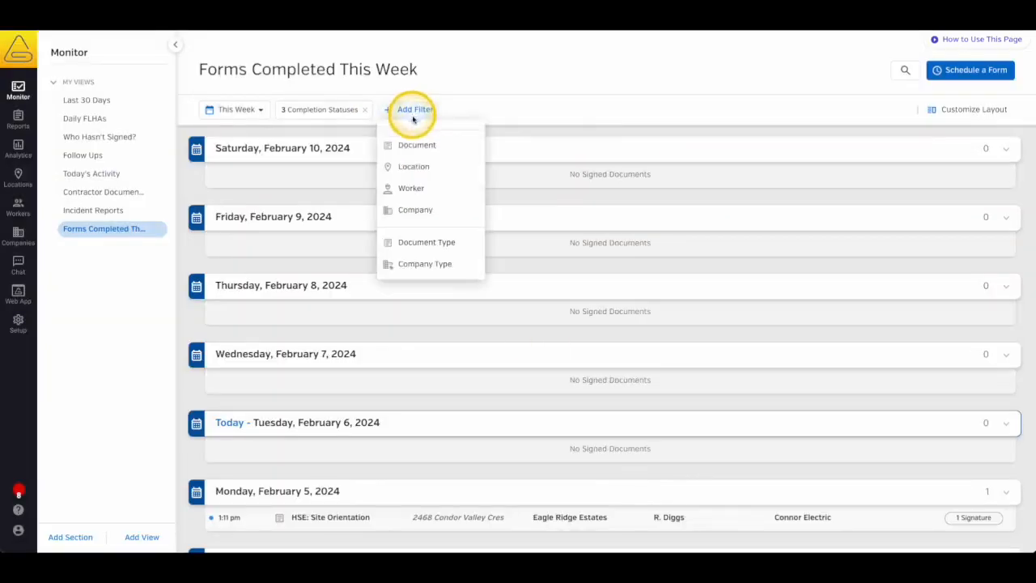
pyautogui.click(415, 165)
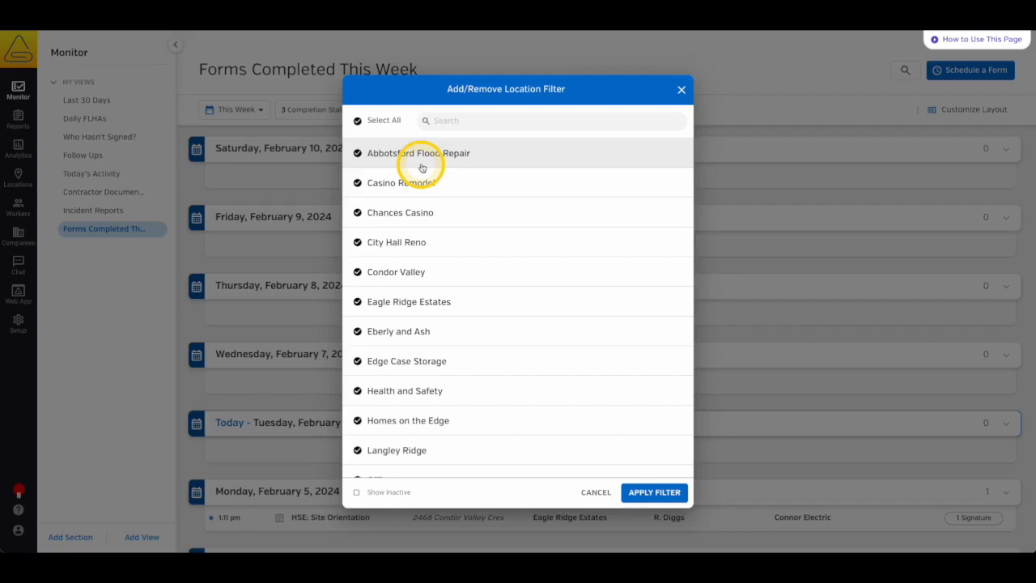
pyautogui.click(356, 493)
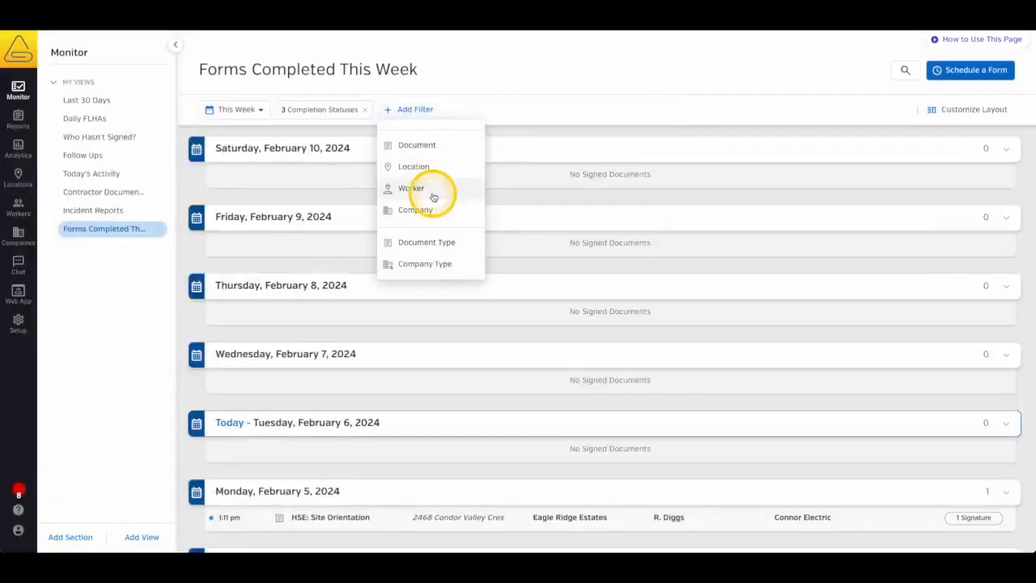
pyautogui.click(411, 188)
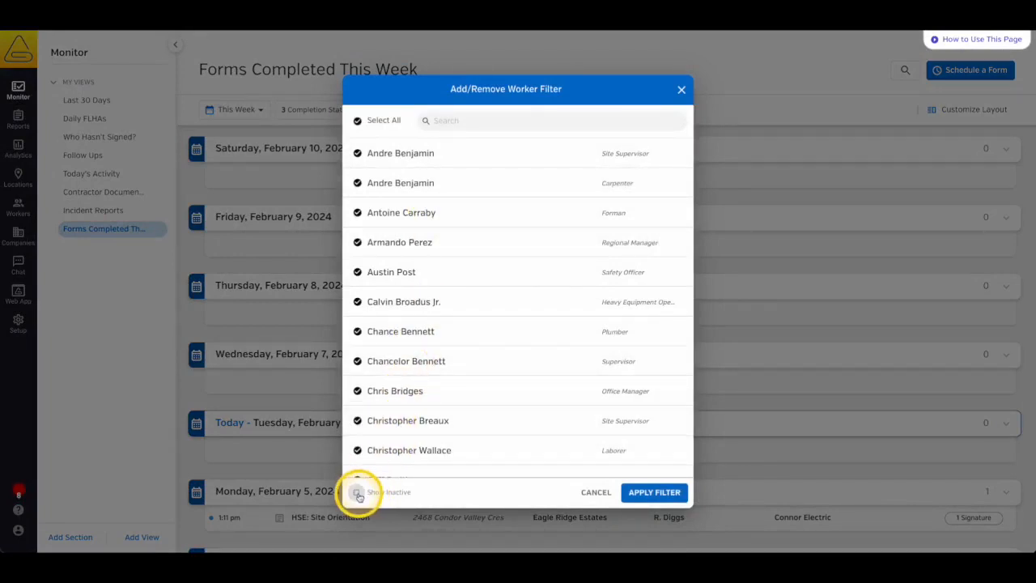
pyautogui.click(356, 493)
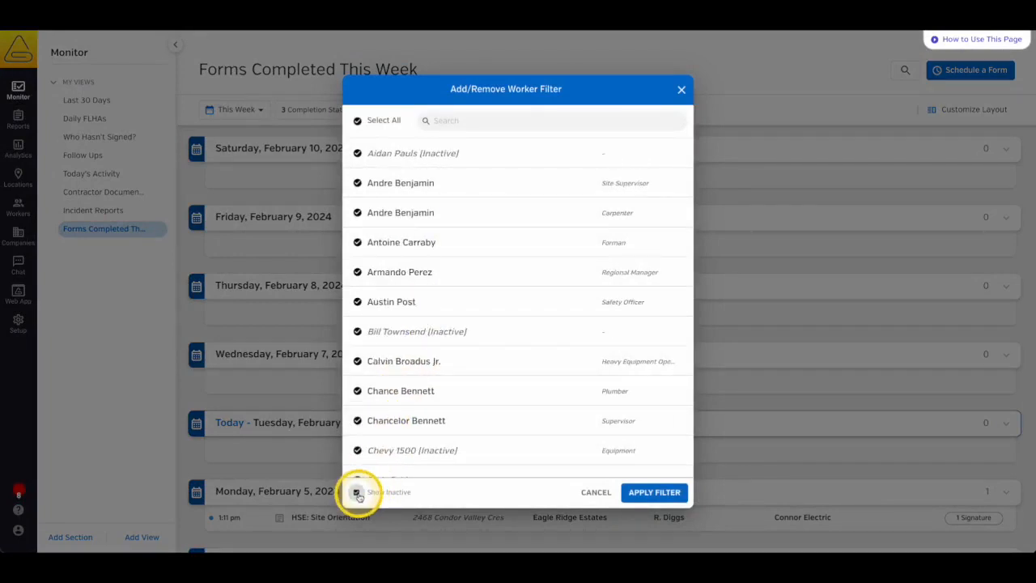
pyautogui.click(357, 492)
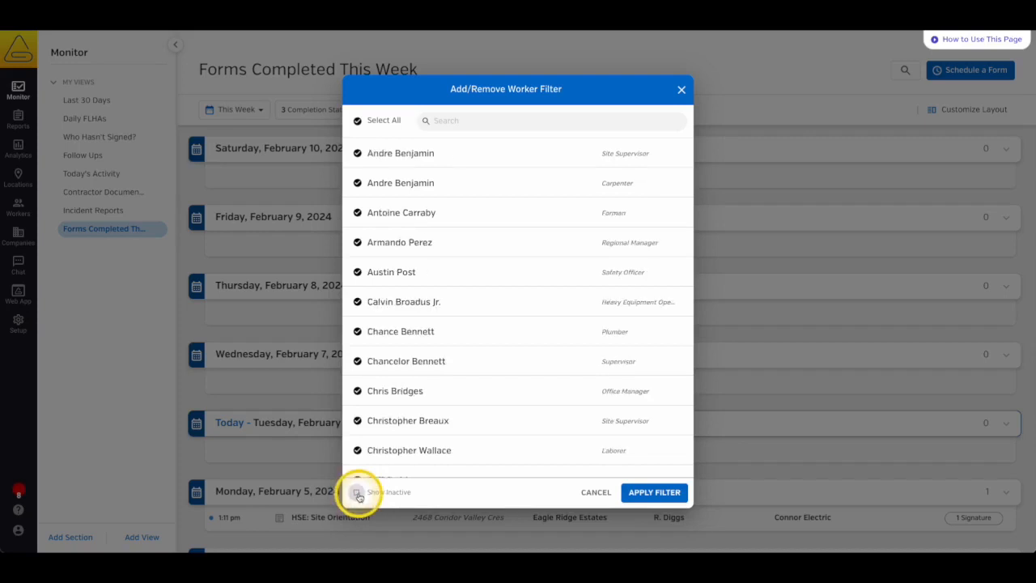
pyautogui.click(681, 89)
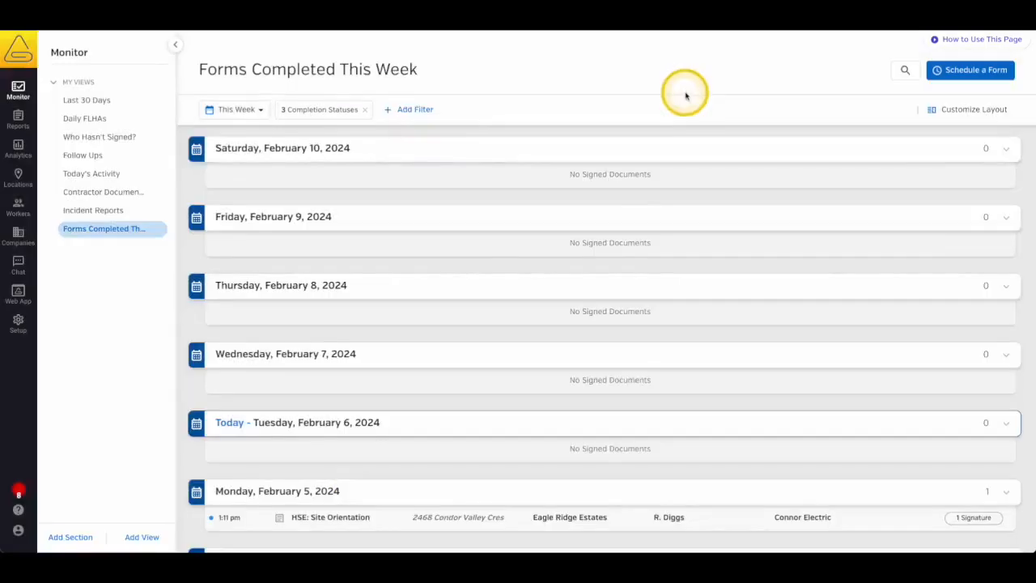
pyautogui.click(415, 110)
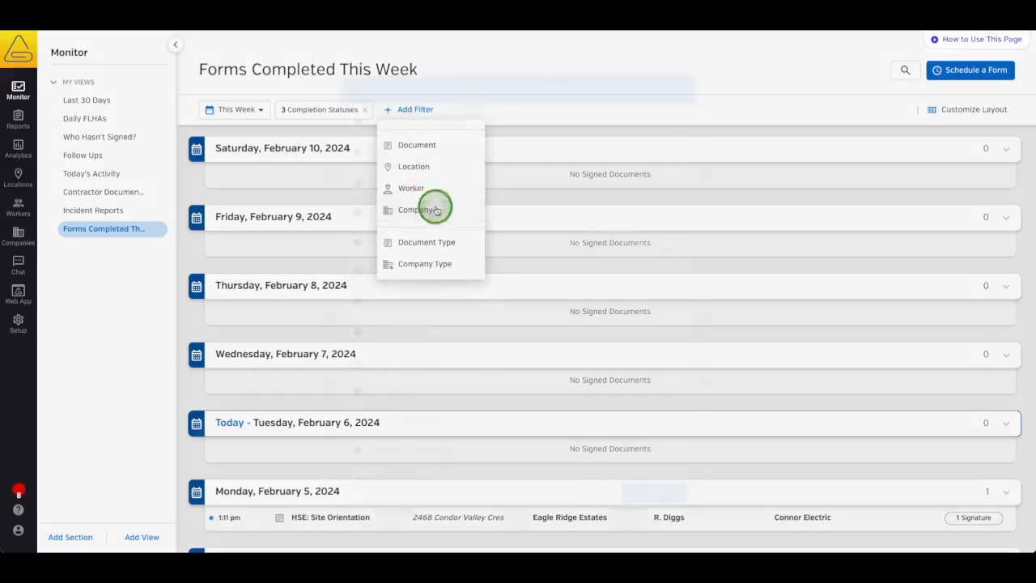
pyautogui.click(415, 209)
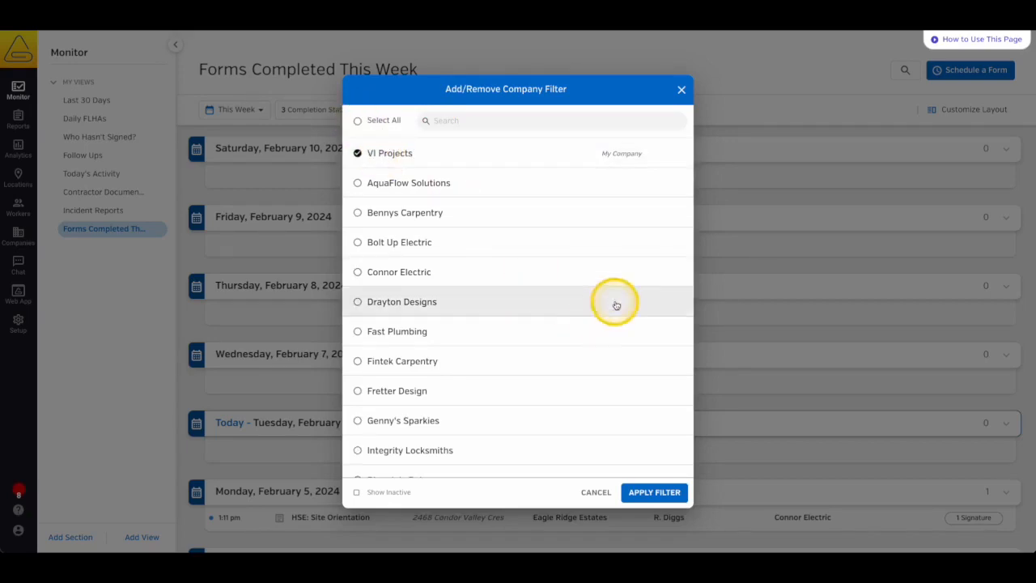
pyautogui.click(654, 492)
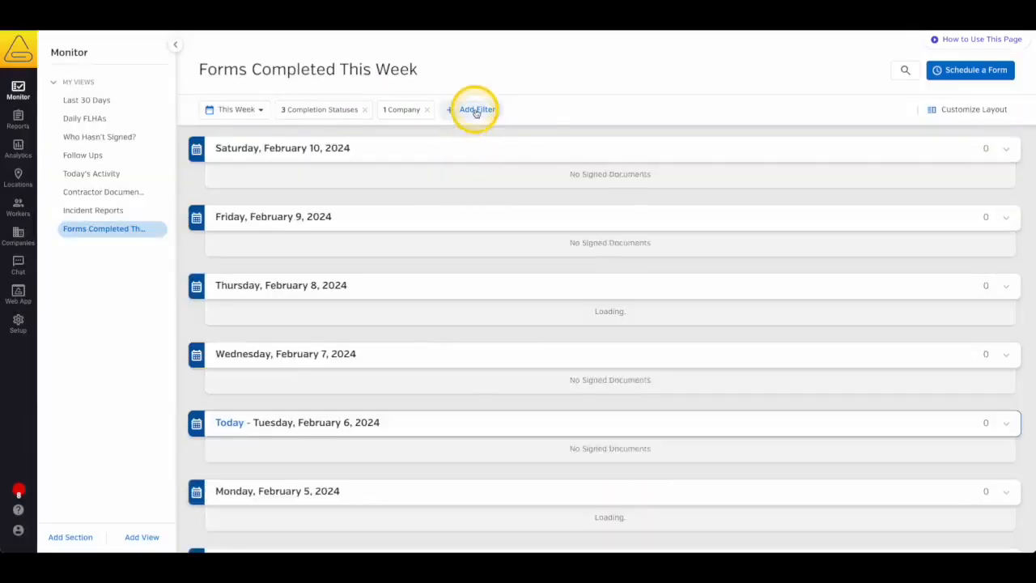
pyautogui.click(476, 110)
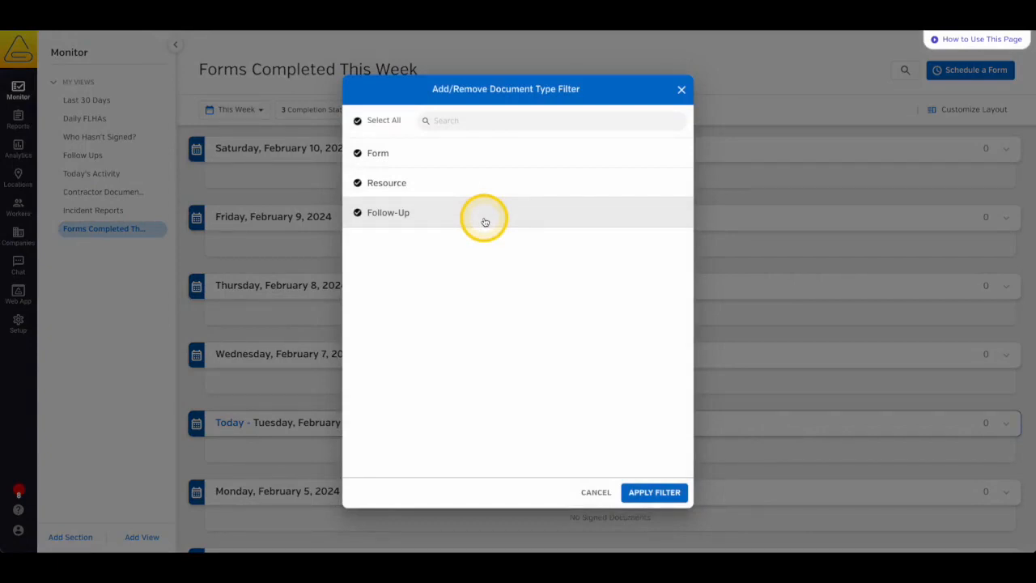
pyautogui.click(682, 89)
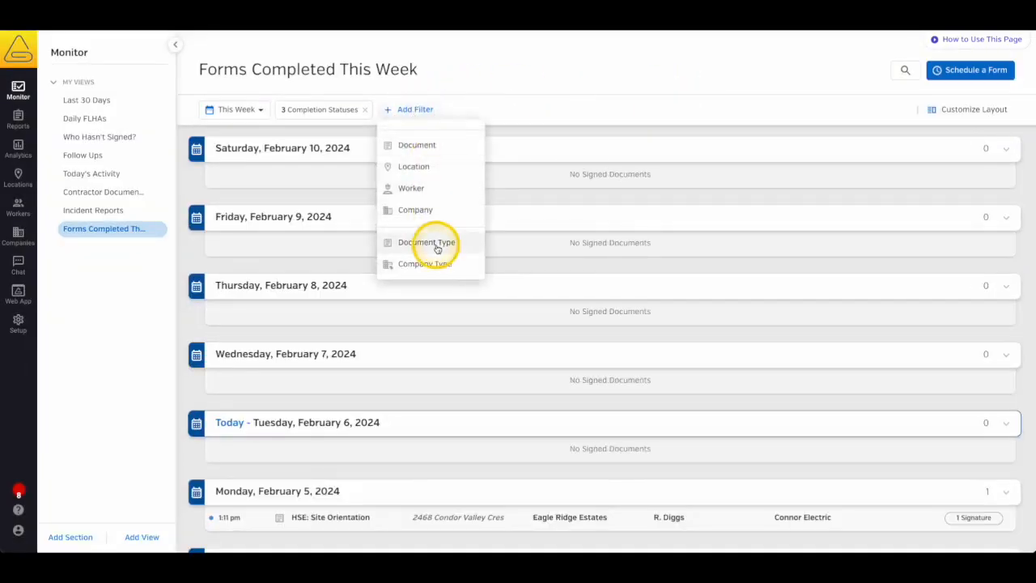
pyautogui.click(424, 262)
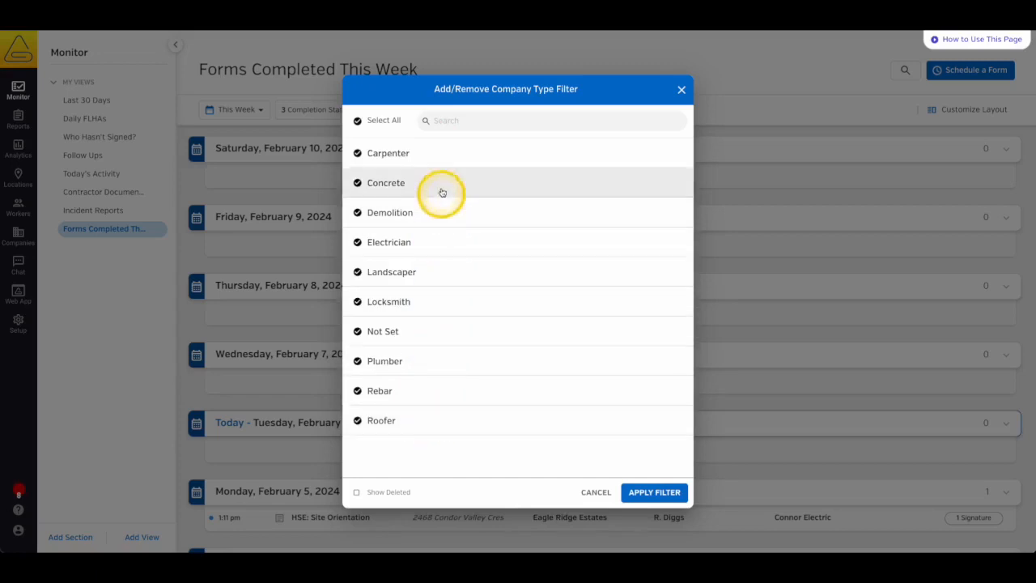
pyautogui.click(680, 89)
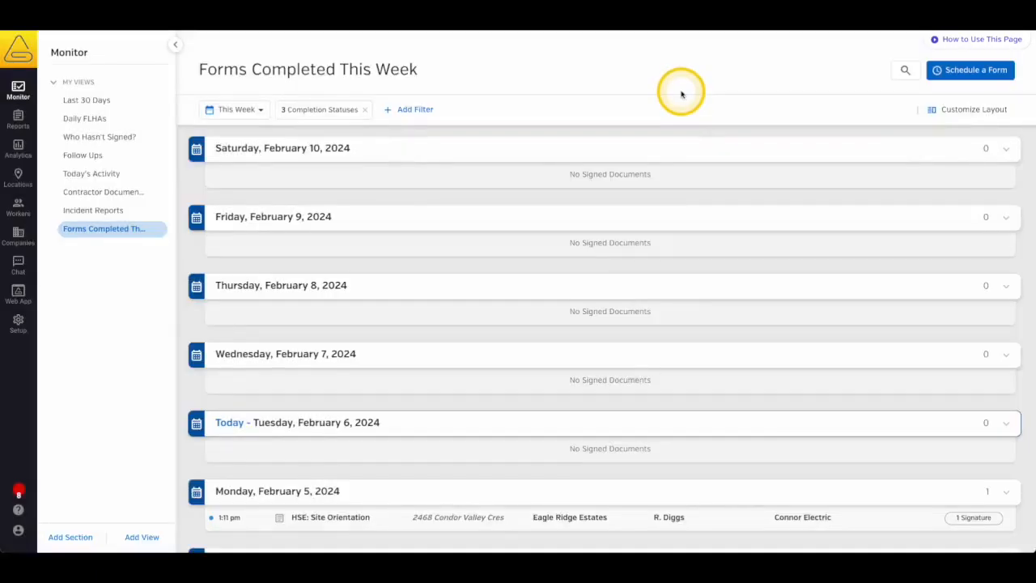
pyautogui.moveTo(958, 111)
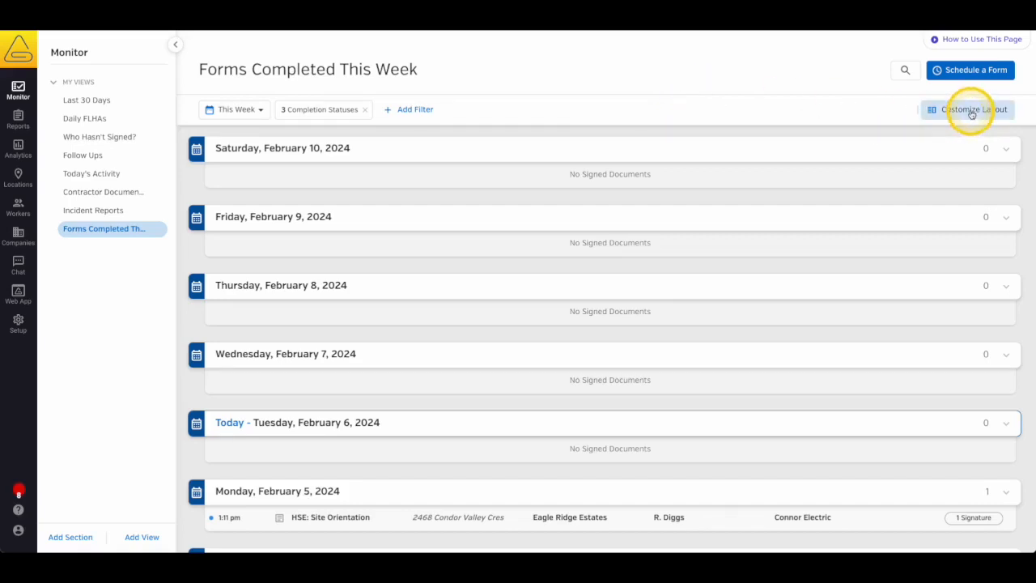
# Switch the view from a plain list to an inbox layout, then reopen the layout choices.
pyautogui.click(972, 110)
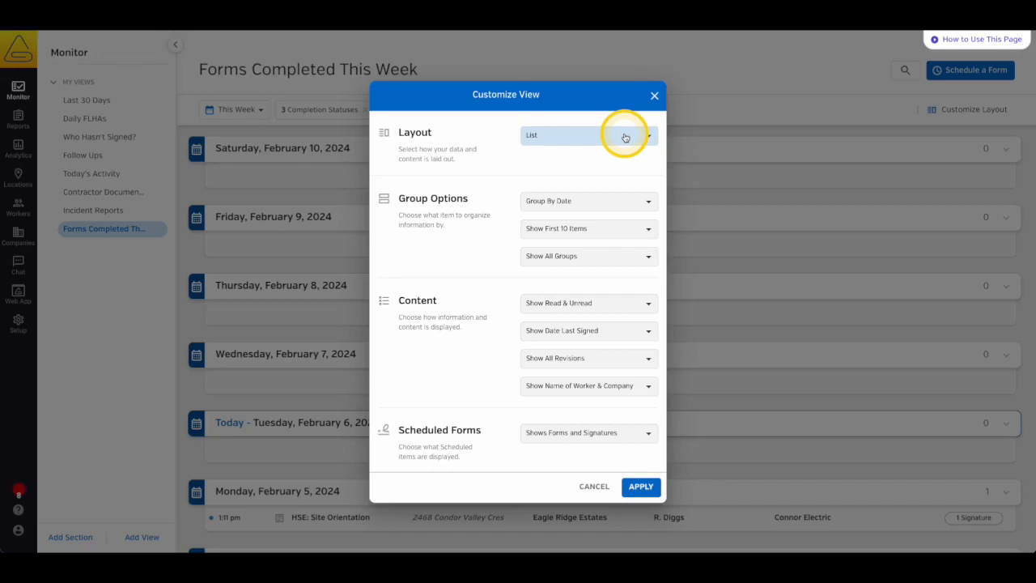
pyautogui.click(589, 135)
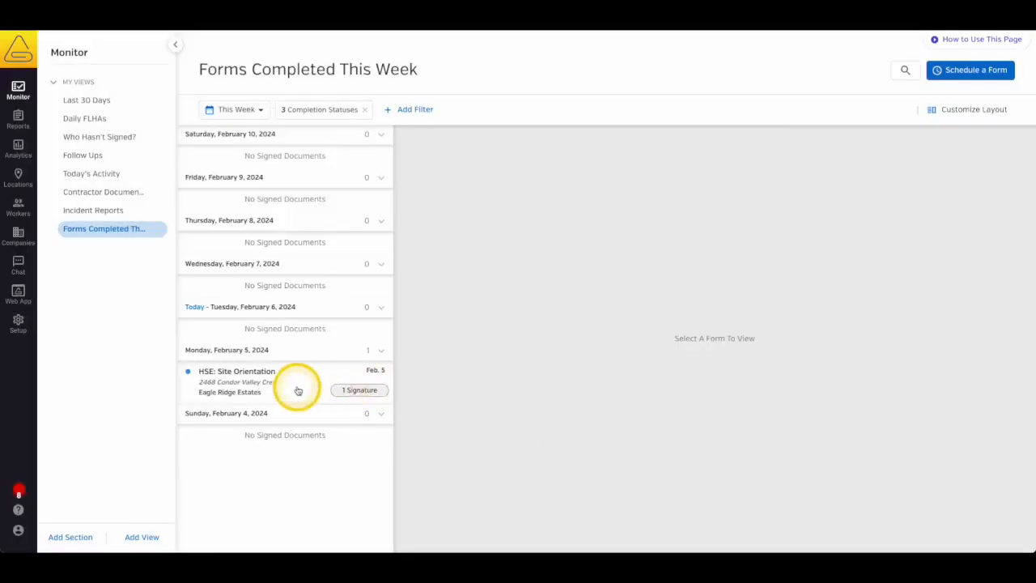
pyautogui.click(298, 381)
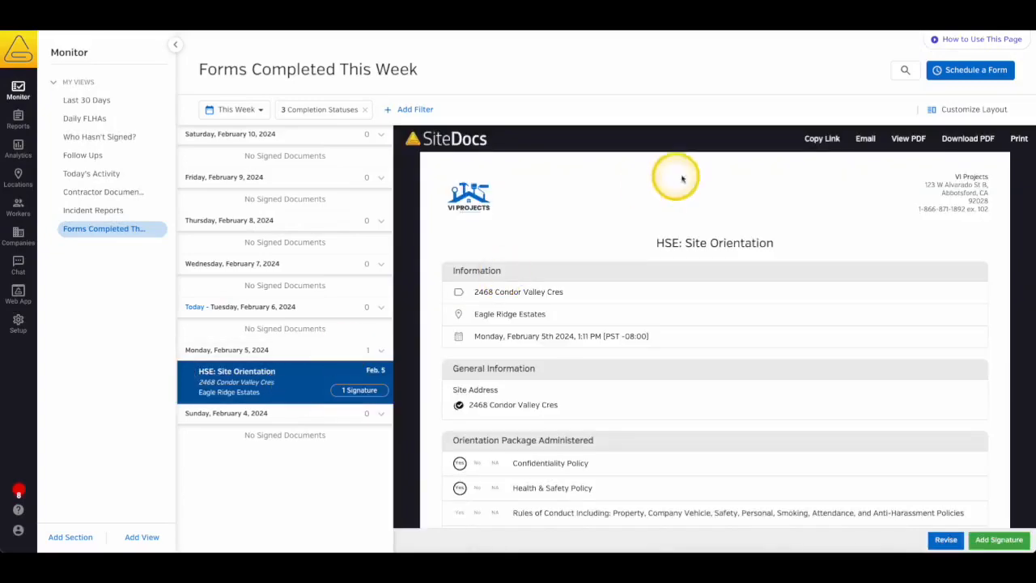
pyautogui.click(975, 108)
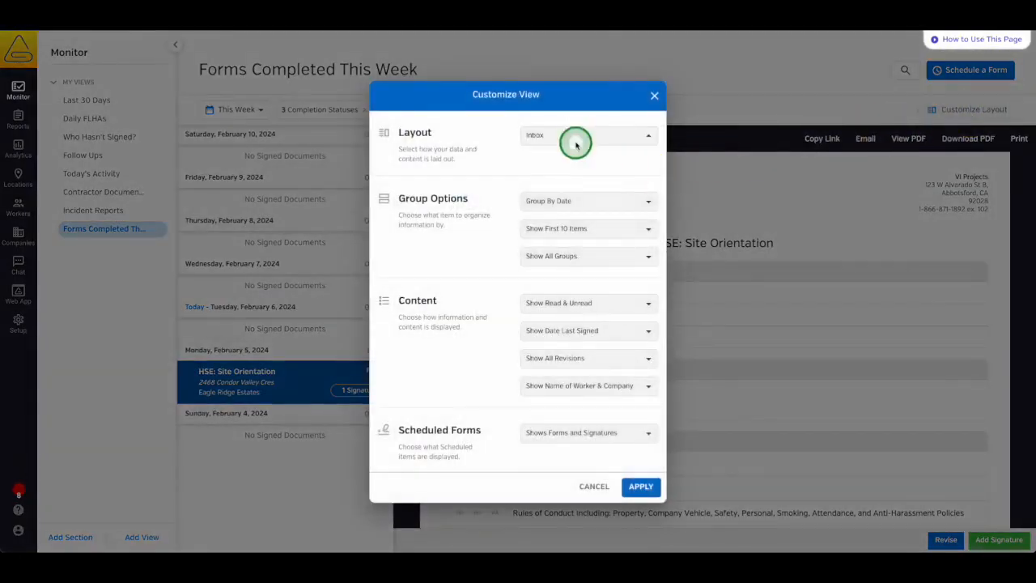
pyautogui.click(587, 135)
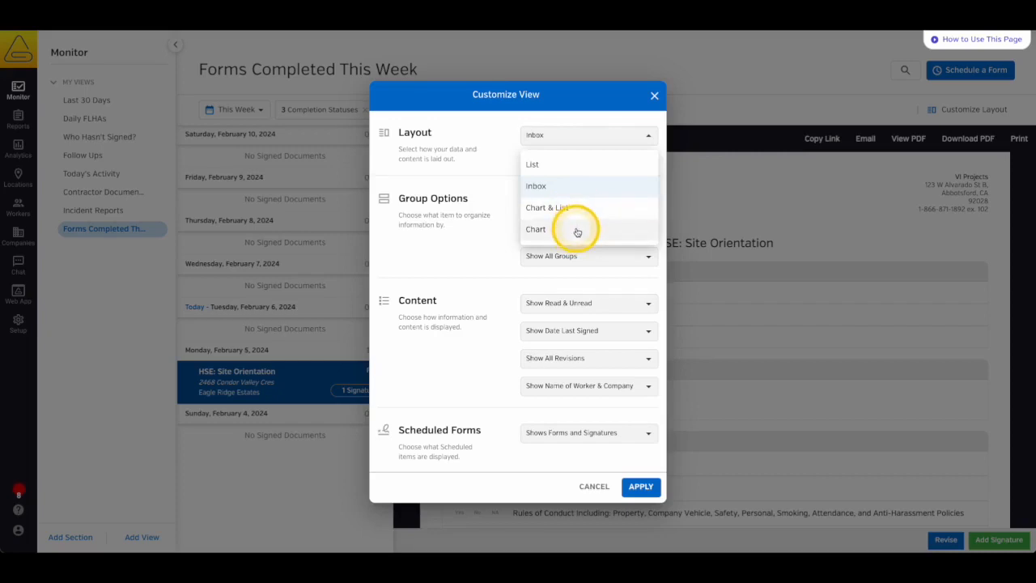
pyautogui.moveTo(609, 210)
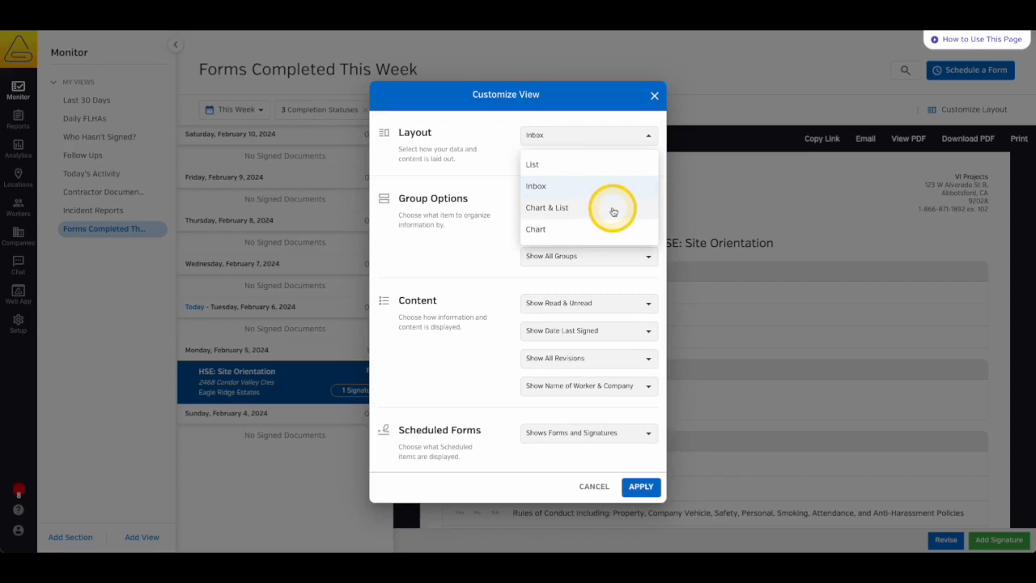
pyautogui.click(614, 207)
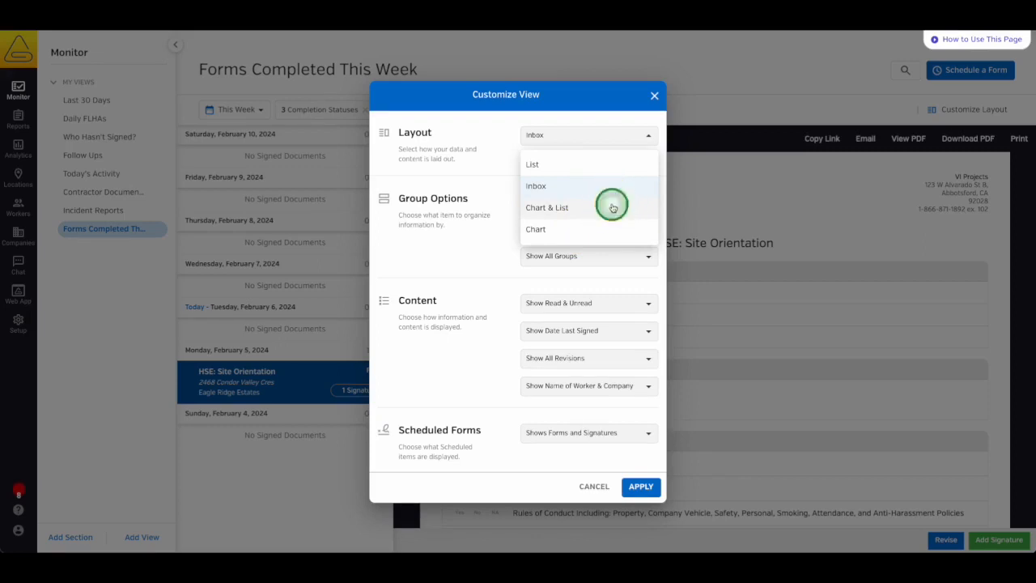
# Choose the Chart & List layout with Hide Empty Groups, keeping both read and unread forms shown.
pyautogui.click(548, 207)
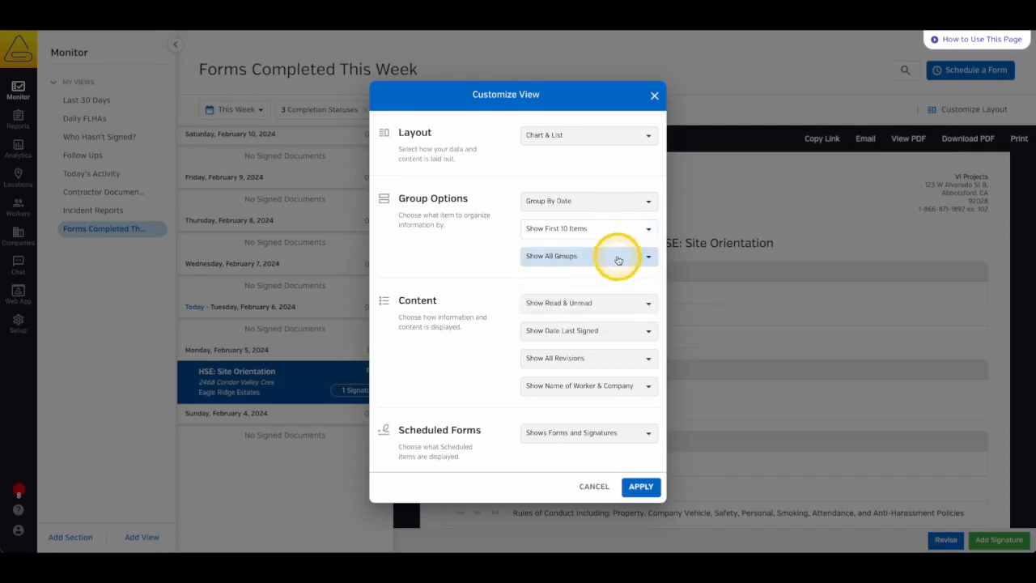
pyautogui.click(589, 255)
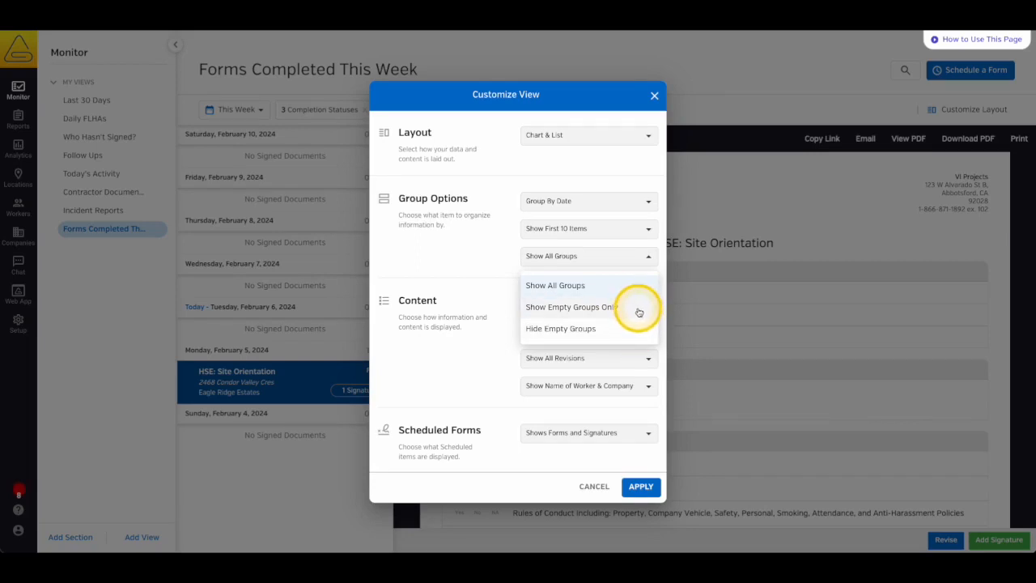
pyautogui.click(560, 328)
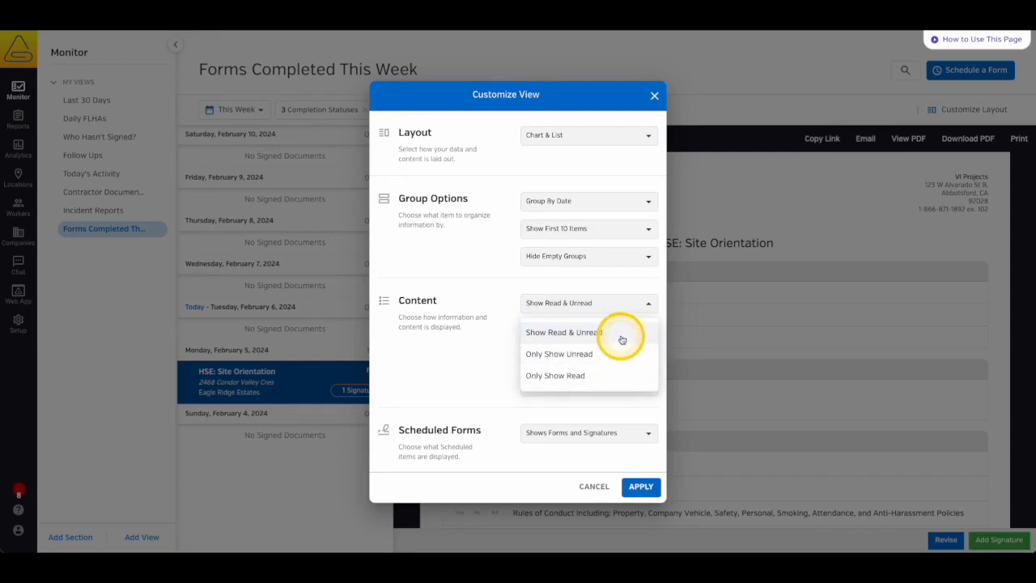
pyautogui.click(564, 332)
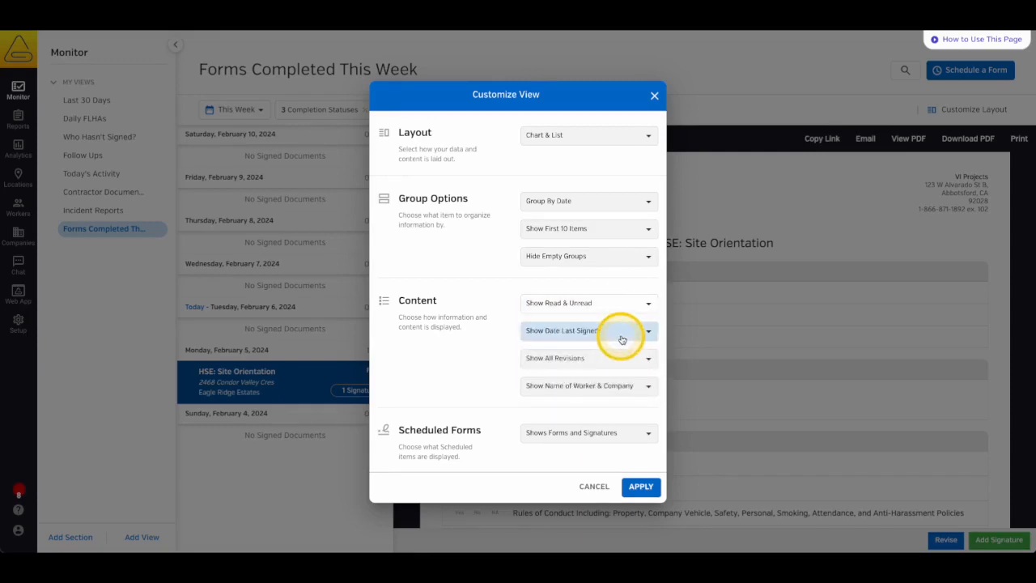
# Set content to Show Date Completed, Show Latest Revisions Only and Show Name of Worker Only.
pyautogui.click(589, 330)
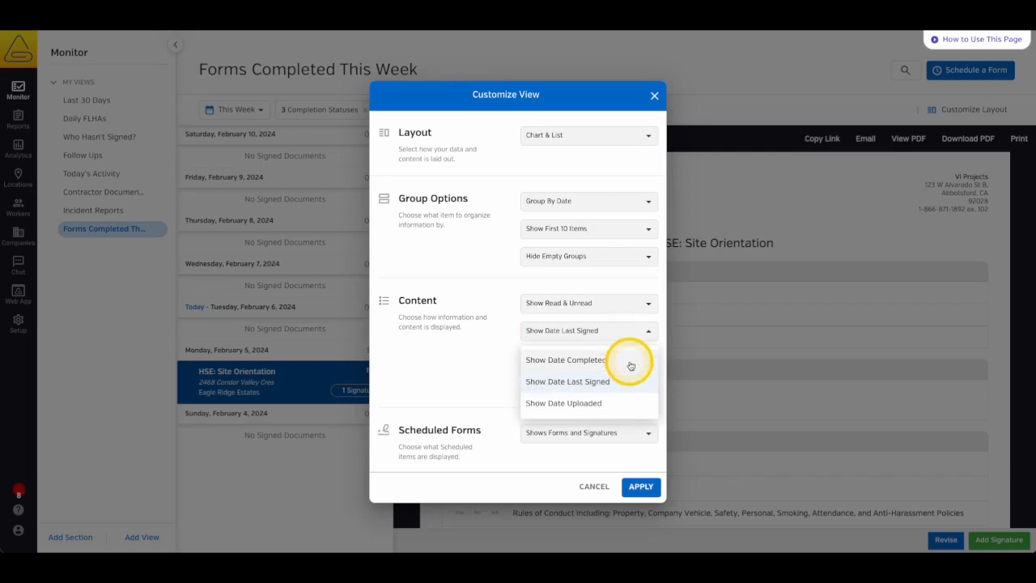
pyautogui.moveTo(633, 388)
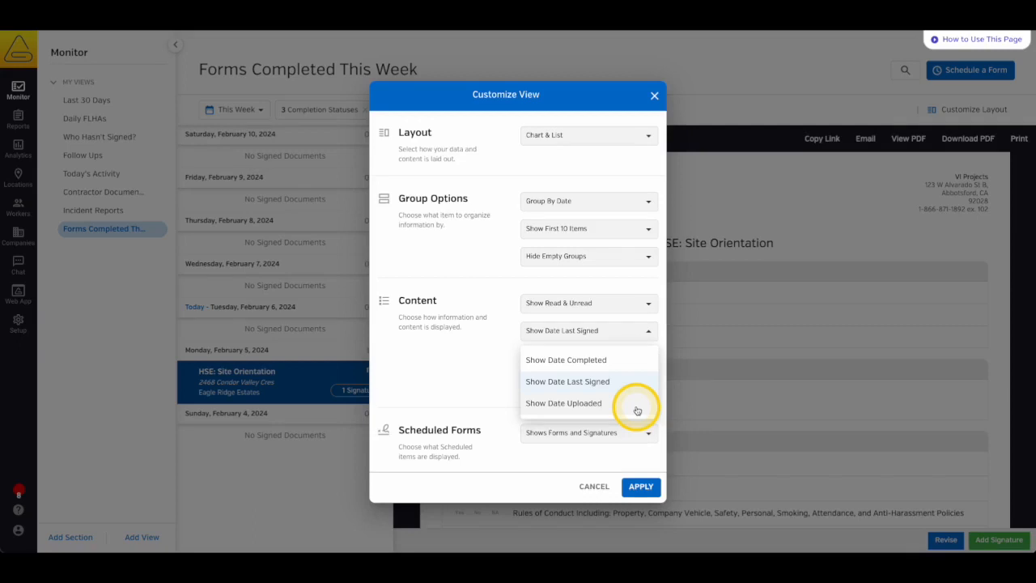
pyautogui.click(566, 359)
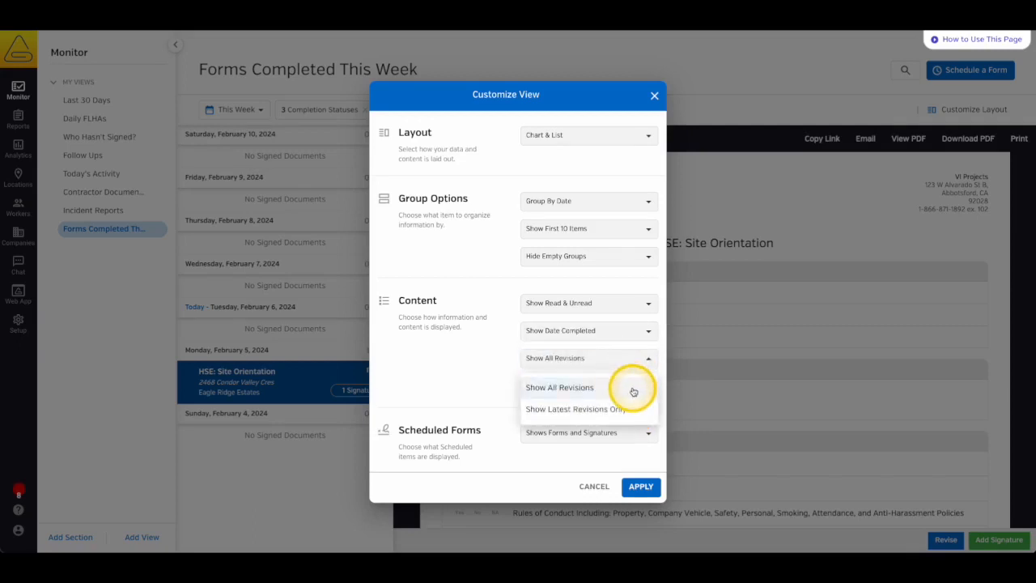
pyautogui.moveTo(634, 408)
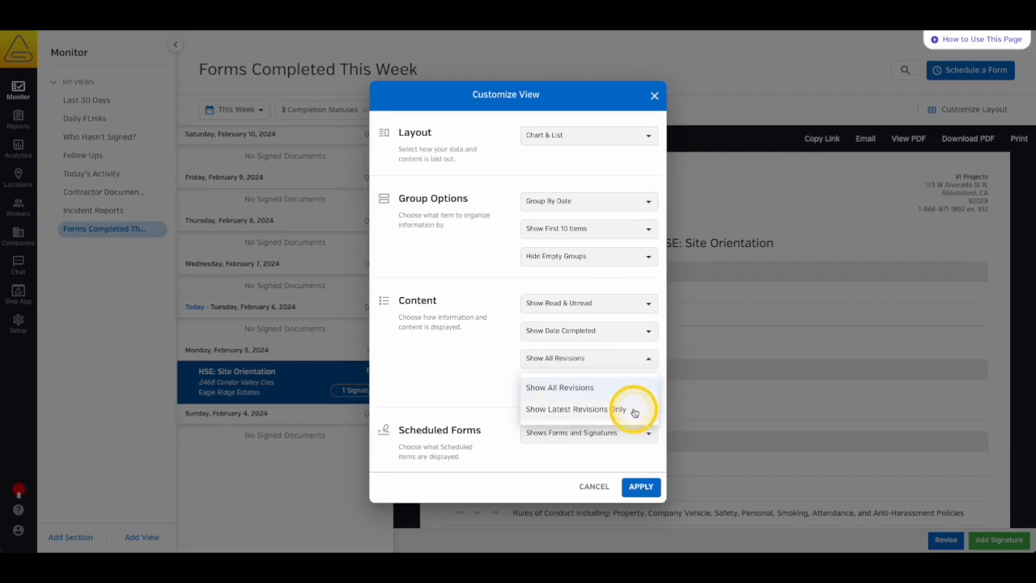
pyautogui.click(576, 408)
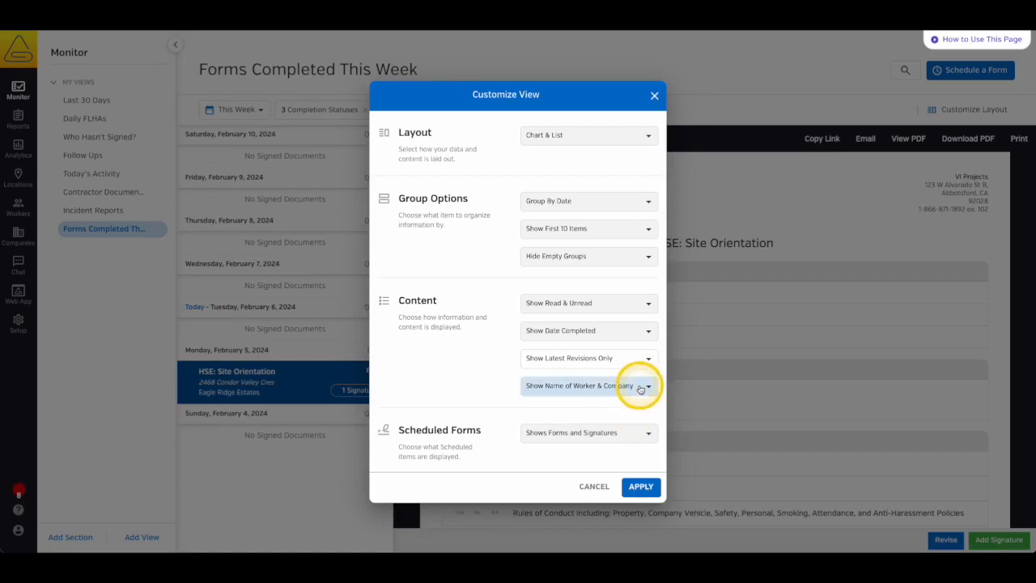
pyautogui.click(647, 386)
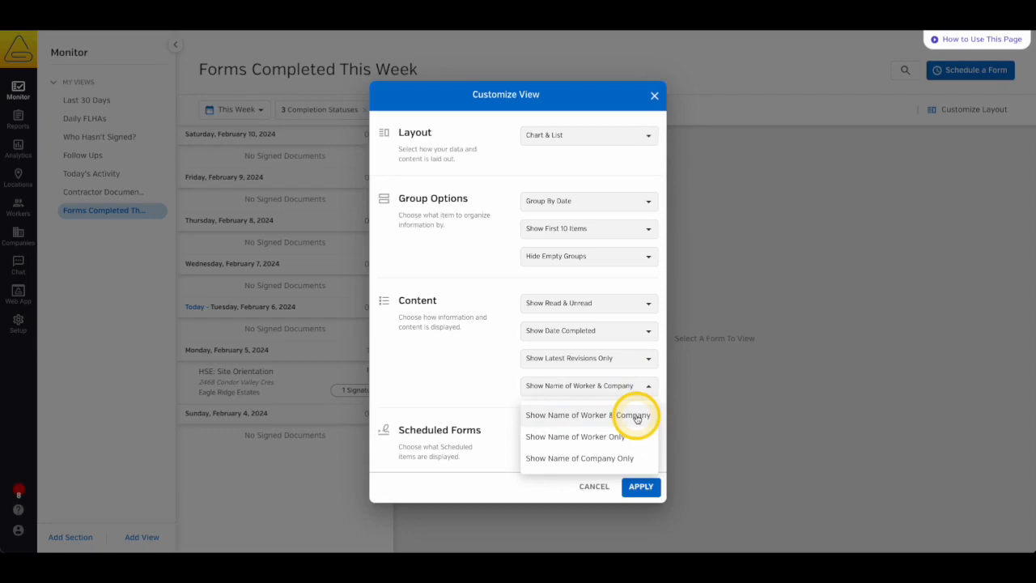
pyautogui.moveTo(633, 444)
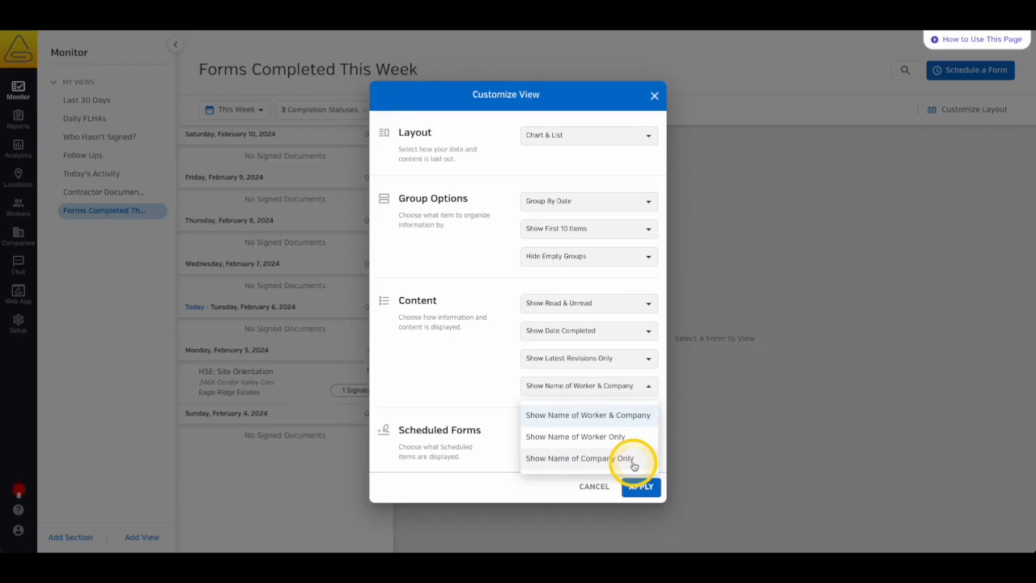
pyautogui.click(576, 437)
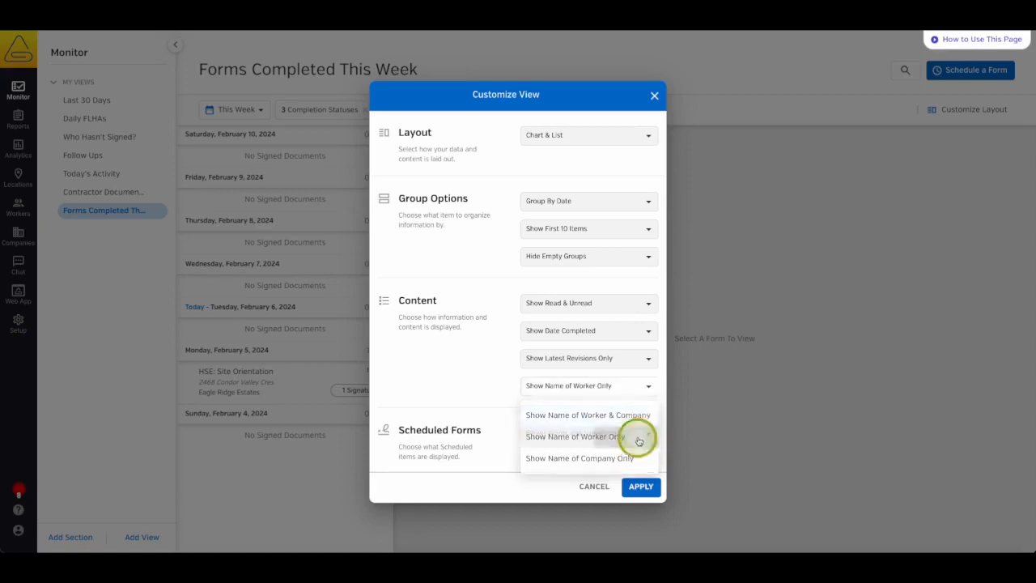
pyautogui.click(574, 437)
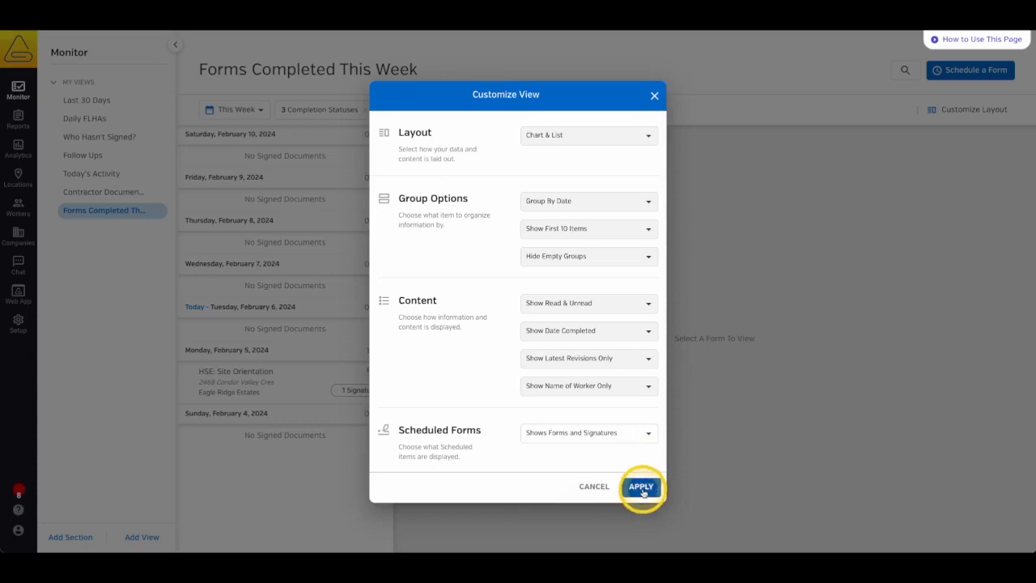
# Apply the settings, chart the forms by Day as a line graph, and export the chart data as CSV.
pyautogui.click(641, 486)
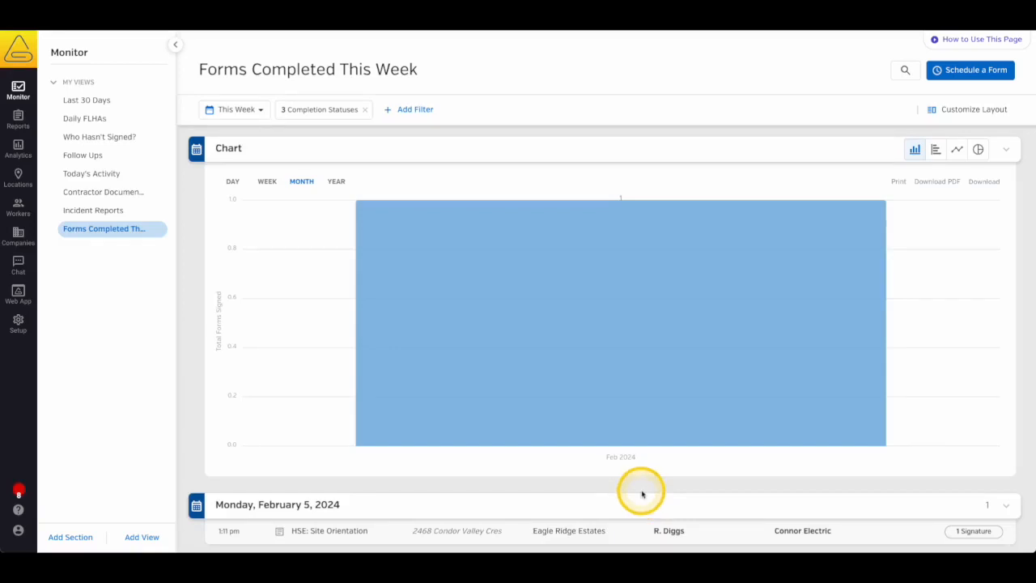
pyautogui.moveTo(401, 276)
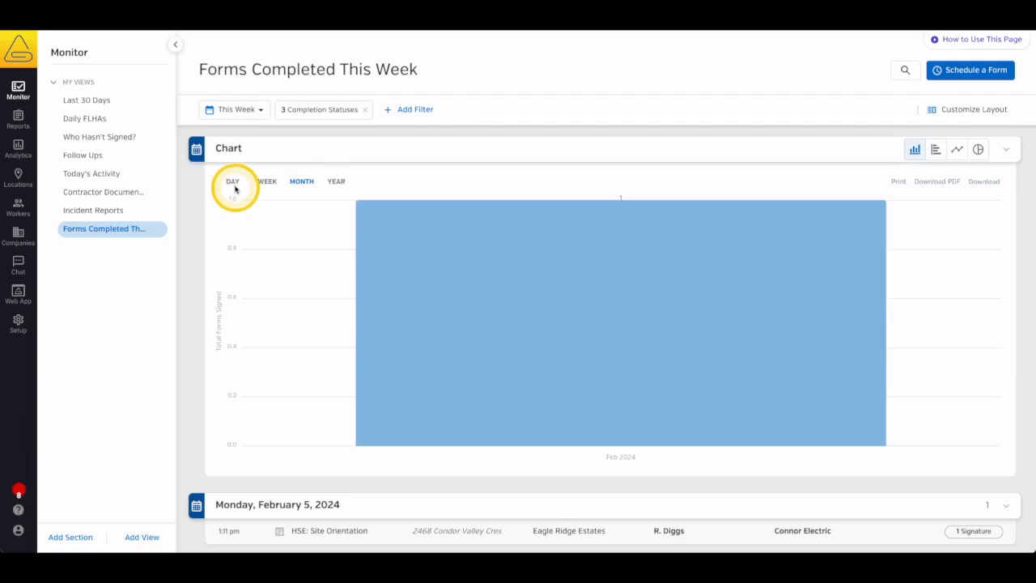
pyautogui.click(301, 181)
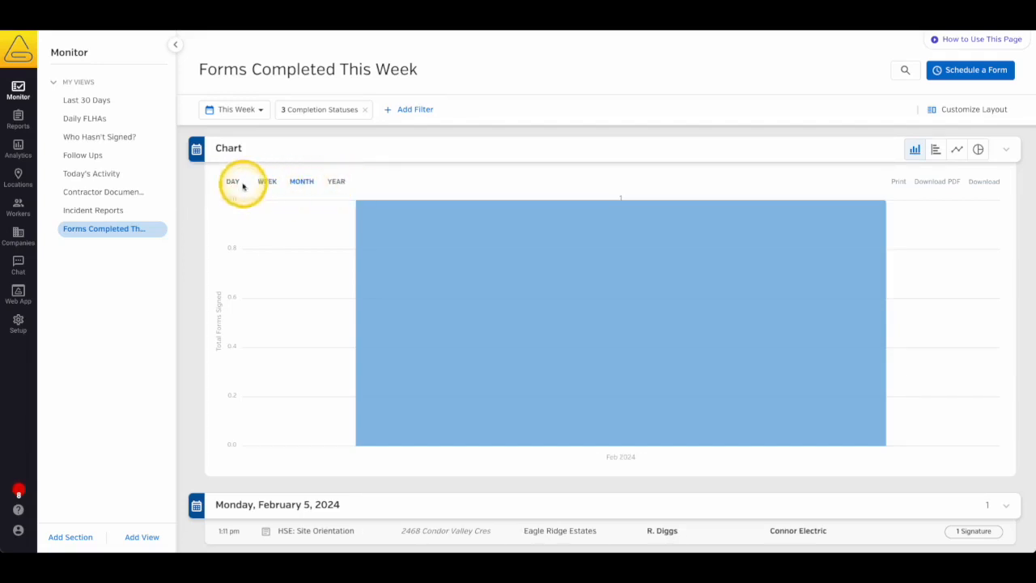
pyautogui.moveTo(580, 204)
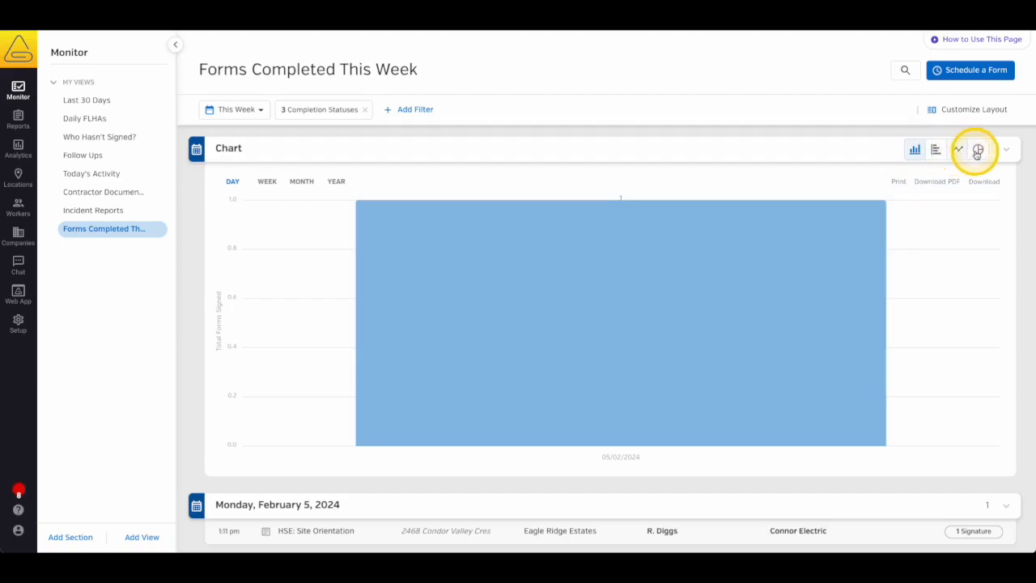
pyautogui.click(958, 149)
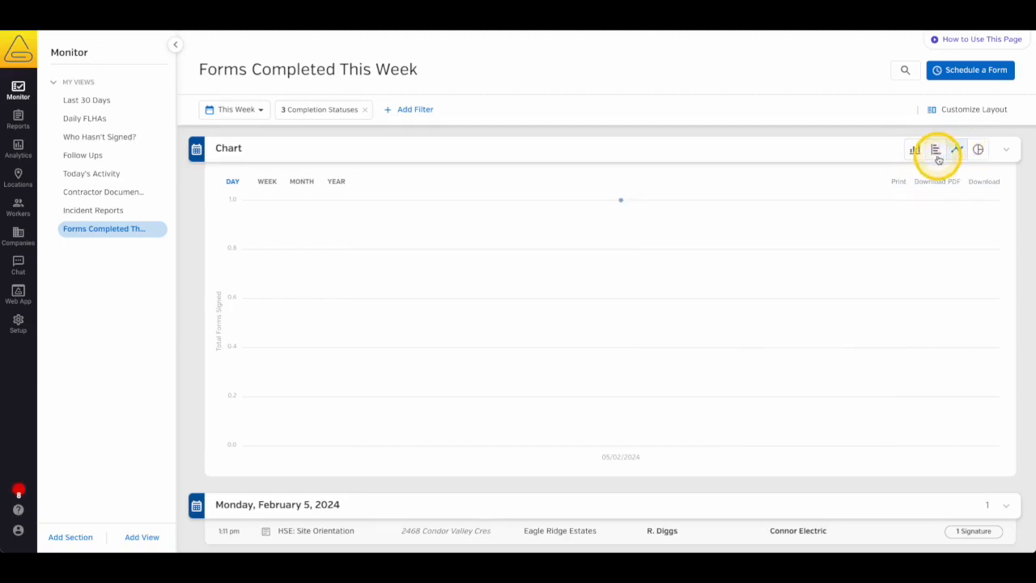
pyautogui.click(955, 149)
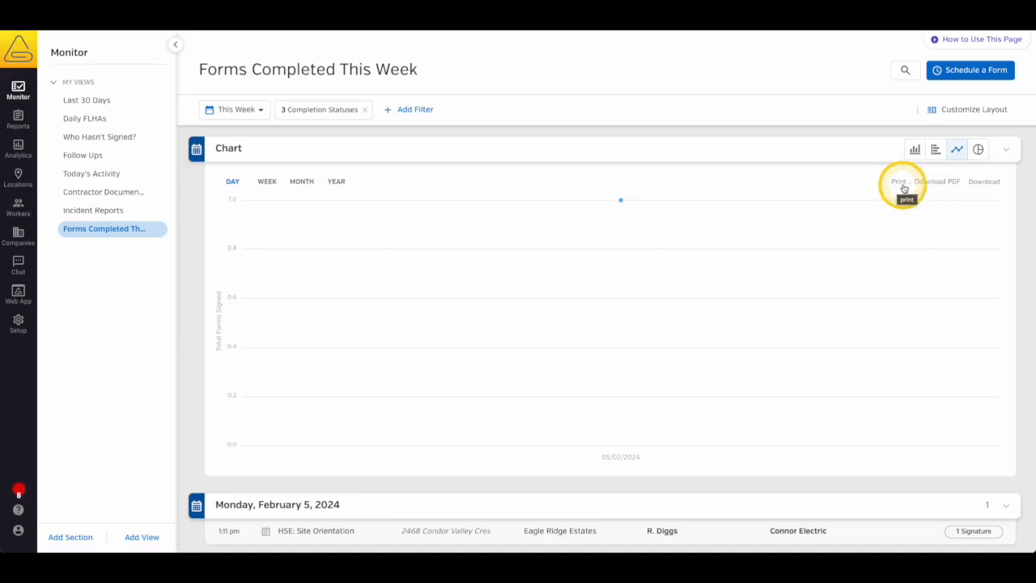
pyautogui.moveTo(931, 193)
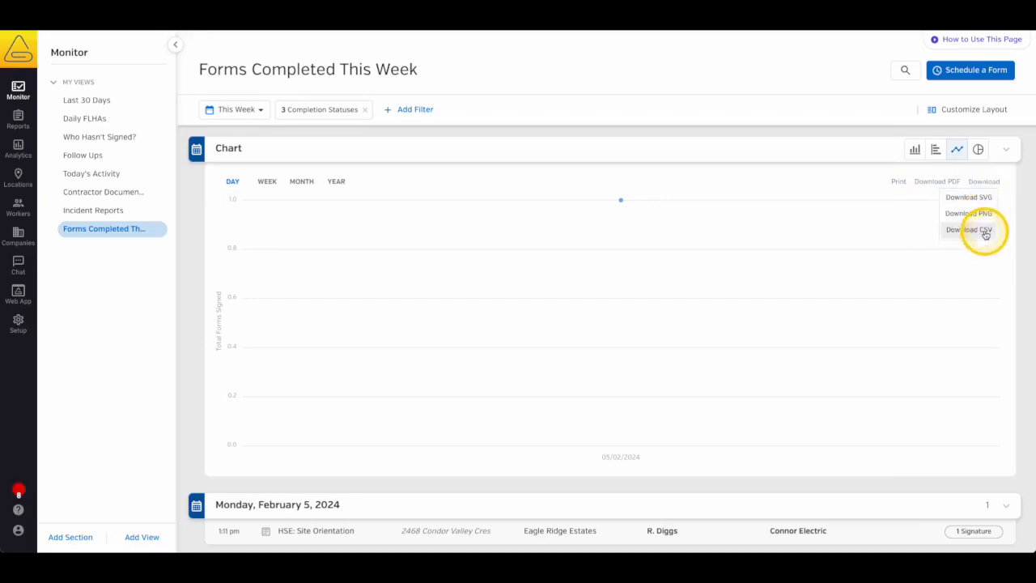
pyautogui.click(969, 214)
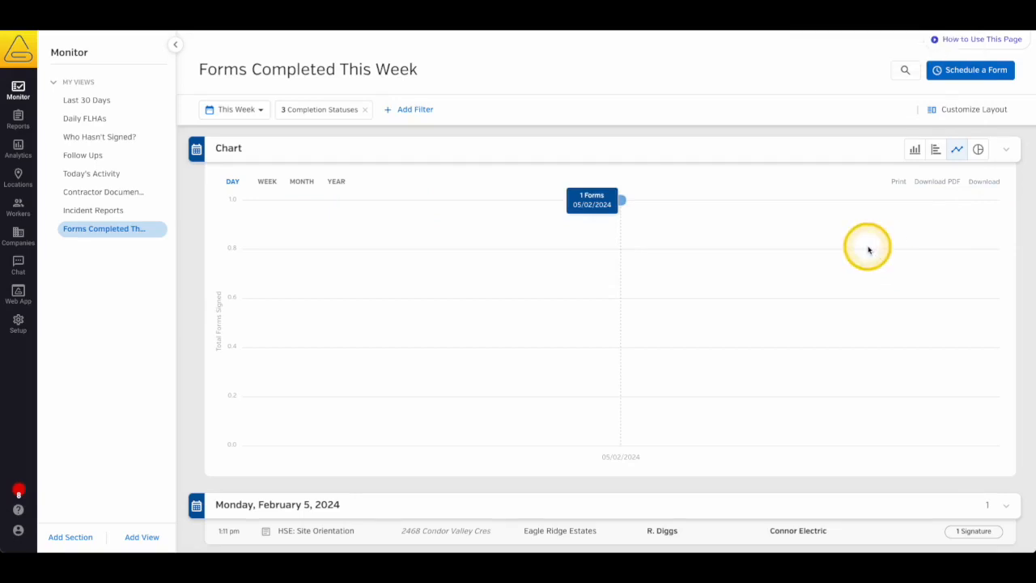
pyautogui.moveTo(424, 360)
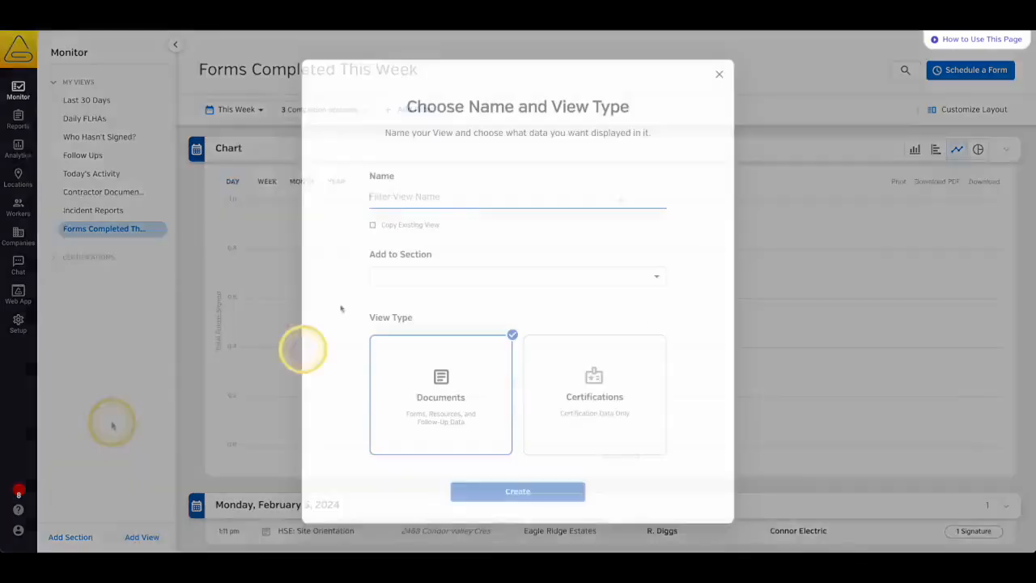
# Name the view Certifications Close to Renewal in the Certifications section as a certifications view and create it.
pyautogui.write('Certifications Close to Renewal')
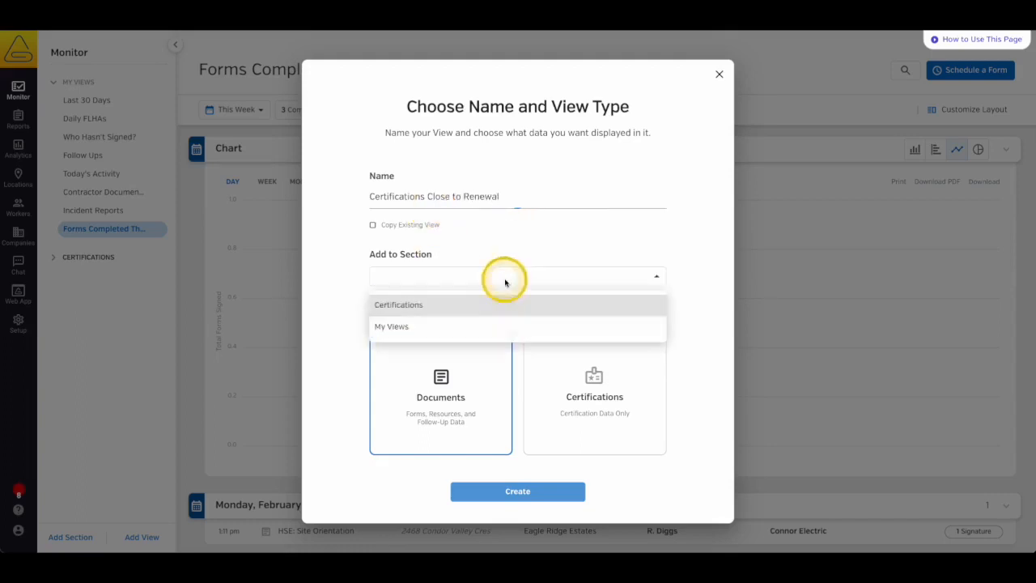
pyautogui.click(399, 305)
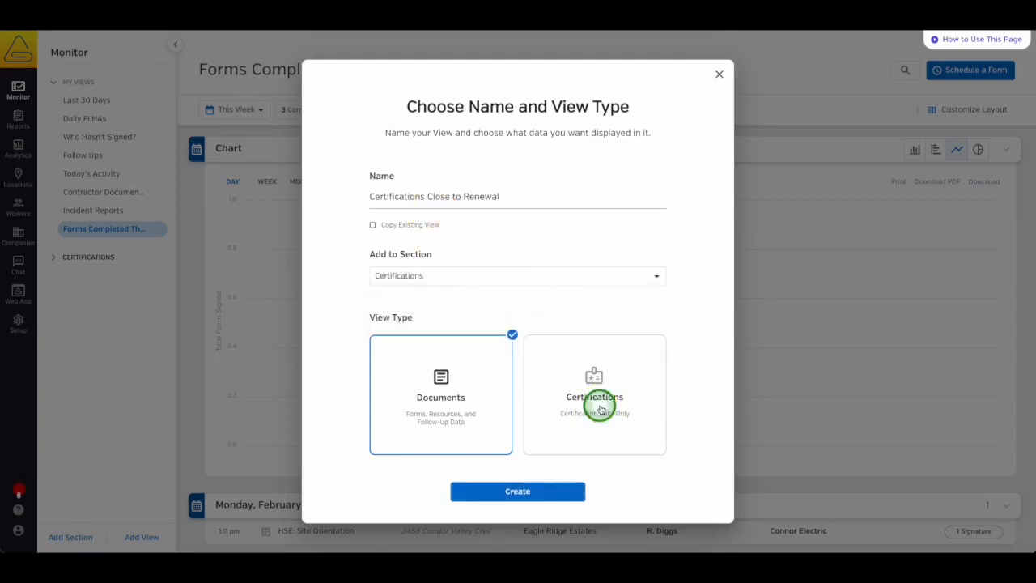
pyautogui.click(518, 492)
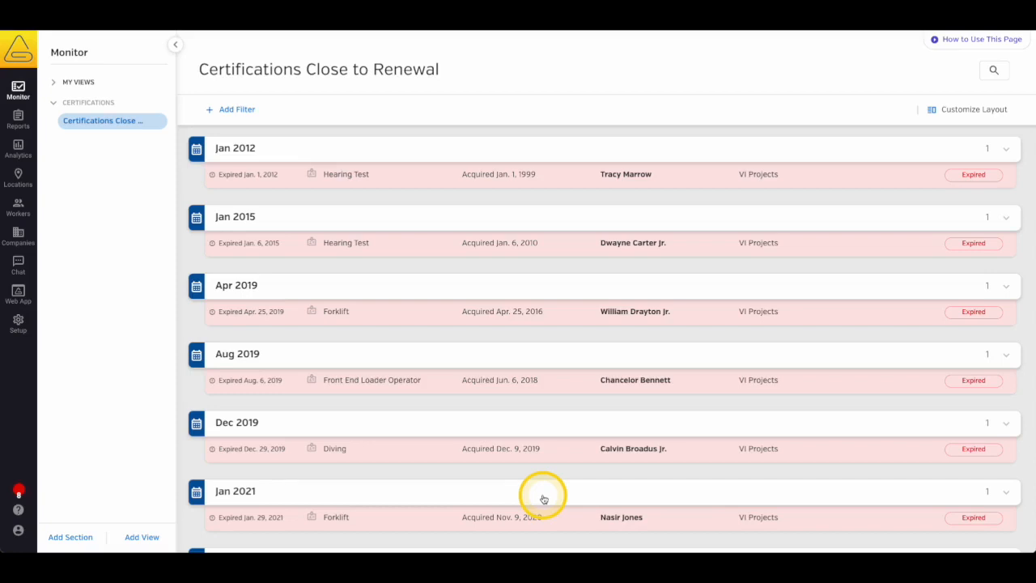
pyautogui.click(236, 110)
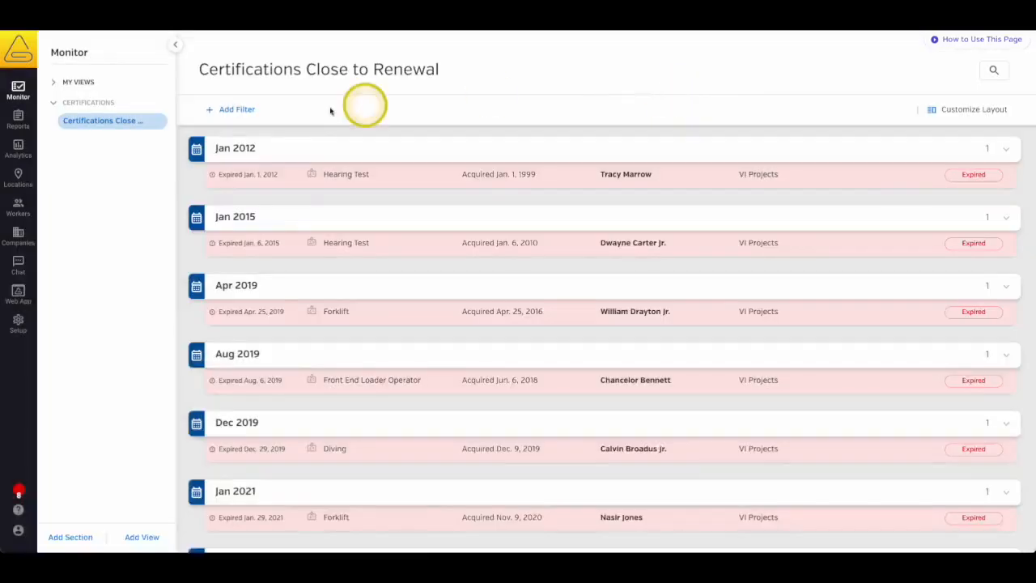
# Add a Status filter for Expiring Soon only and apply it to the certifications view.
pyautogui.click(236, 110)
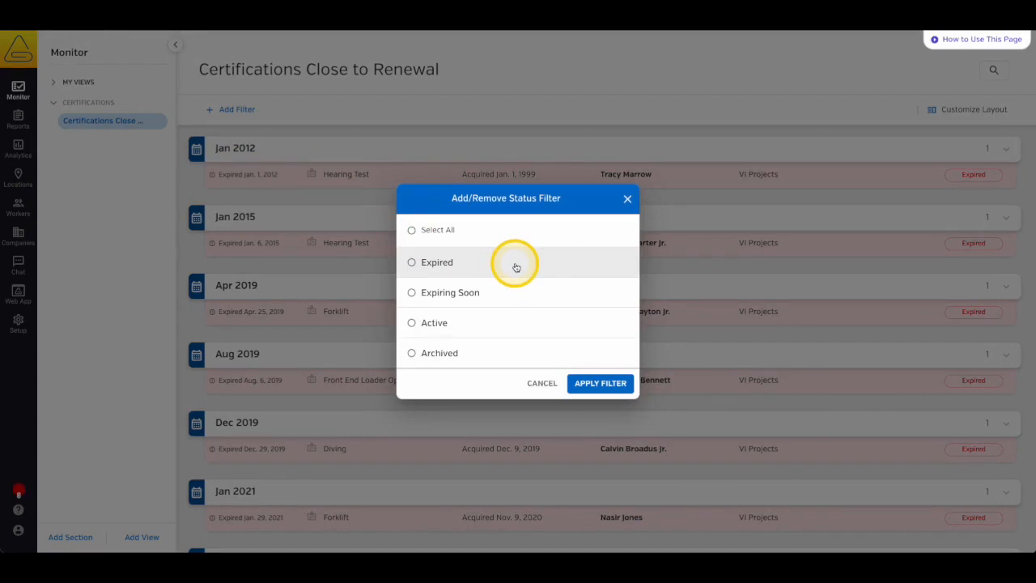
pyautogui.moveTo(521, 291)
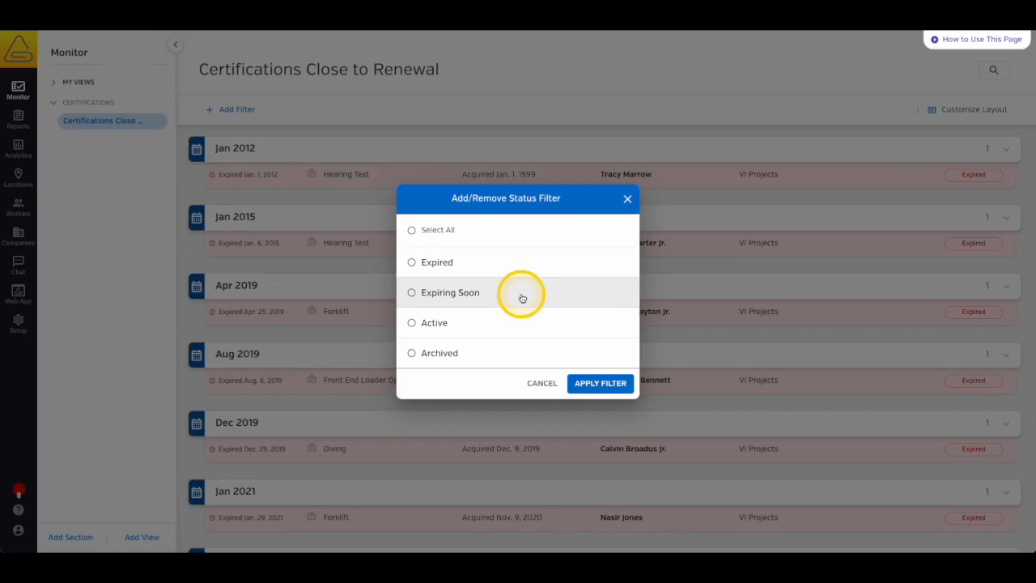
pyautogui.click(411, 291)
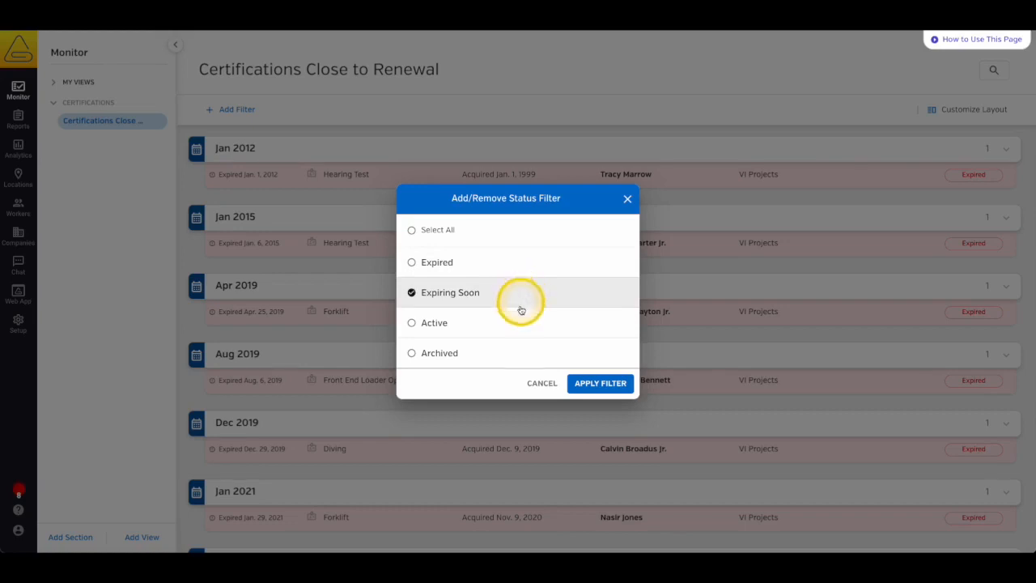
pyautogui.moveTo(521, 327)
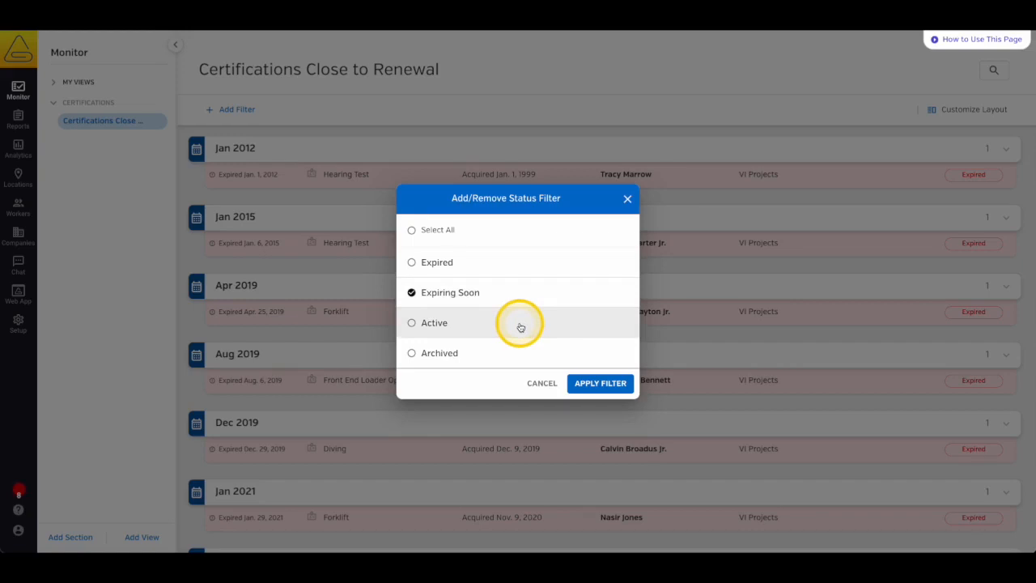
pyautogui.moveTo(515, 363)
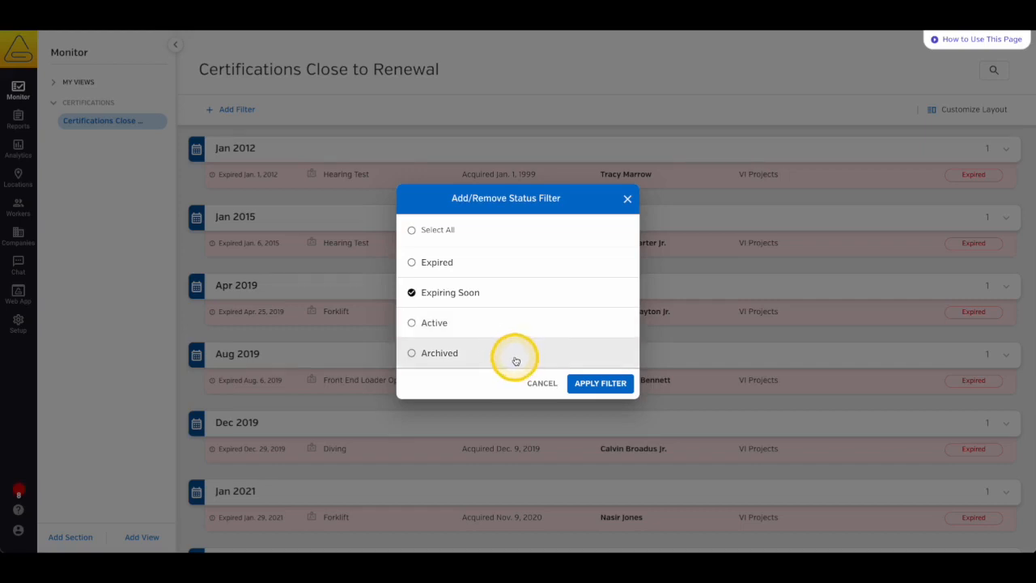
pyautogui.click(599, 383)
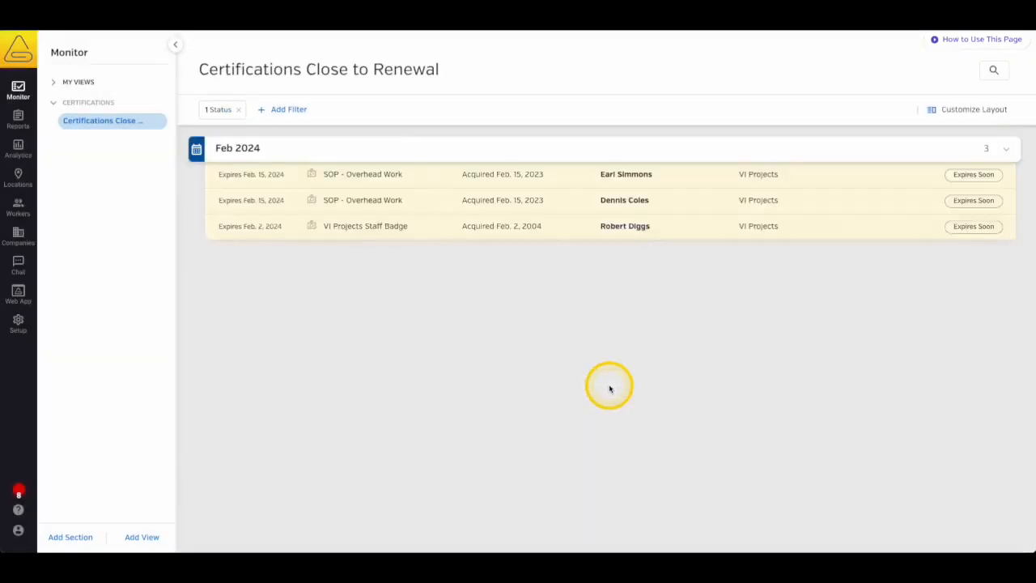
# Set the layout to Grid and apply it, then open and save a certification card's details.
pyautogui.click(974, 110)
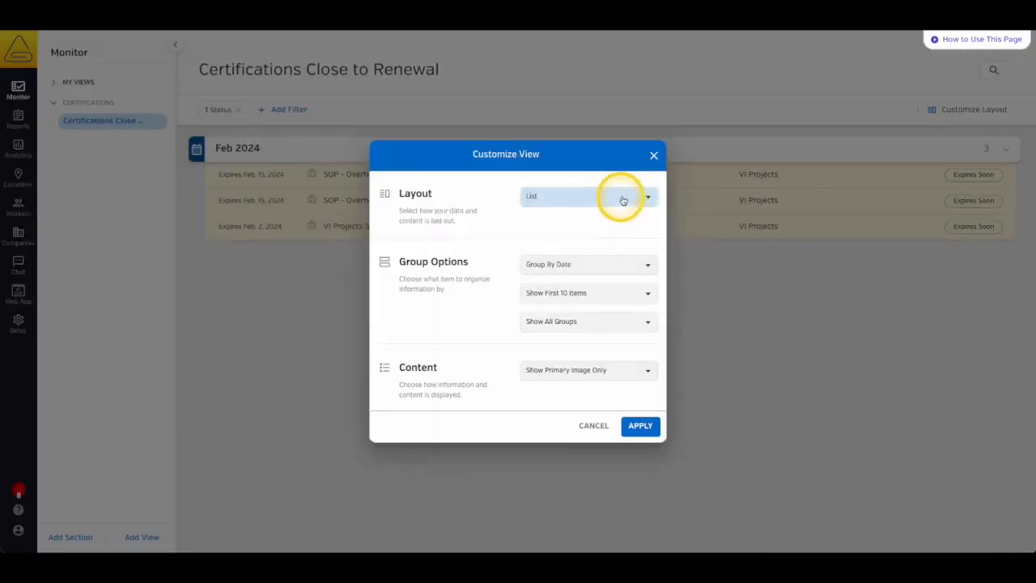
pyautogui.click(586, 196)
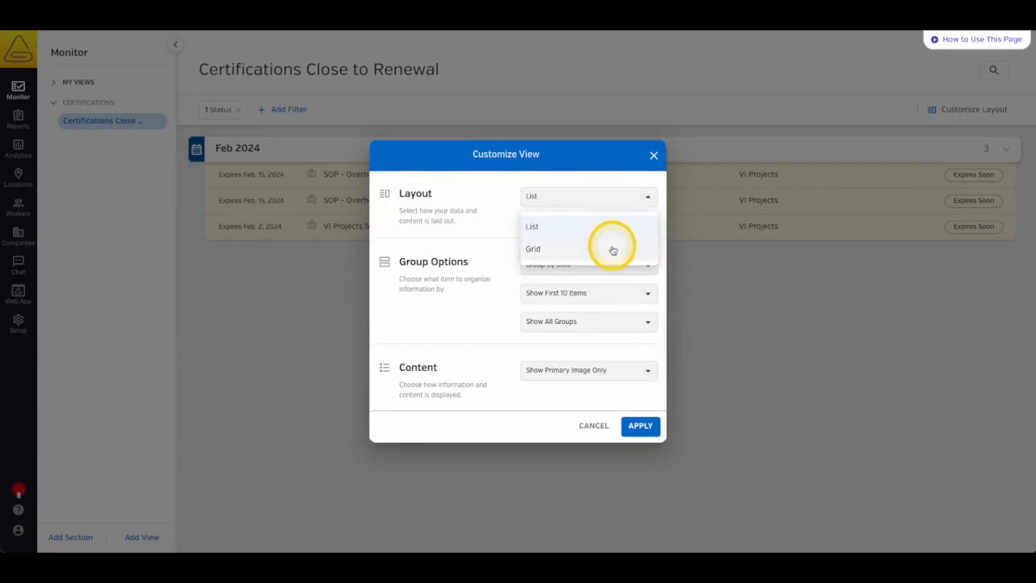
pyautogui.click(533, 250)
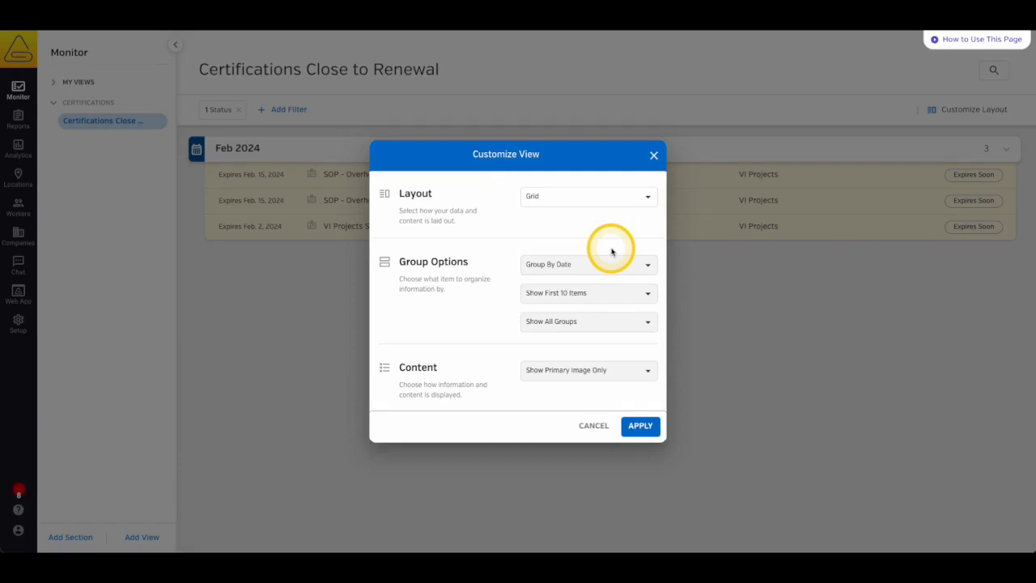
pyautogui.click(640, 426)
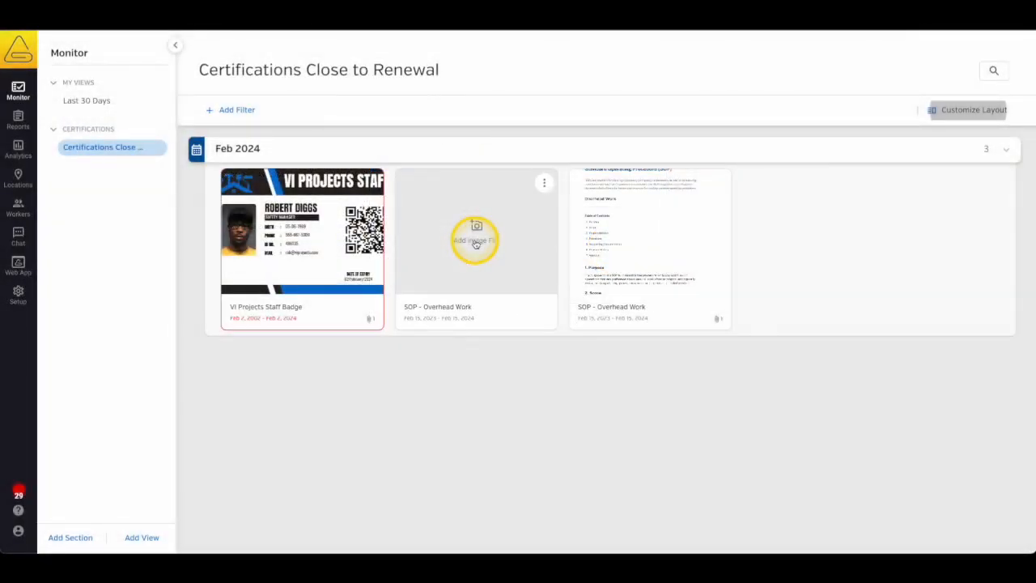
pyautogui.click(476, 240)
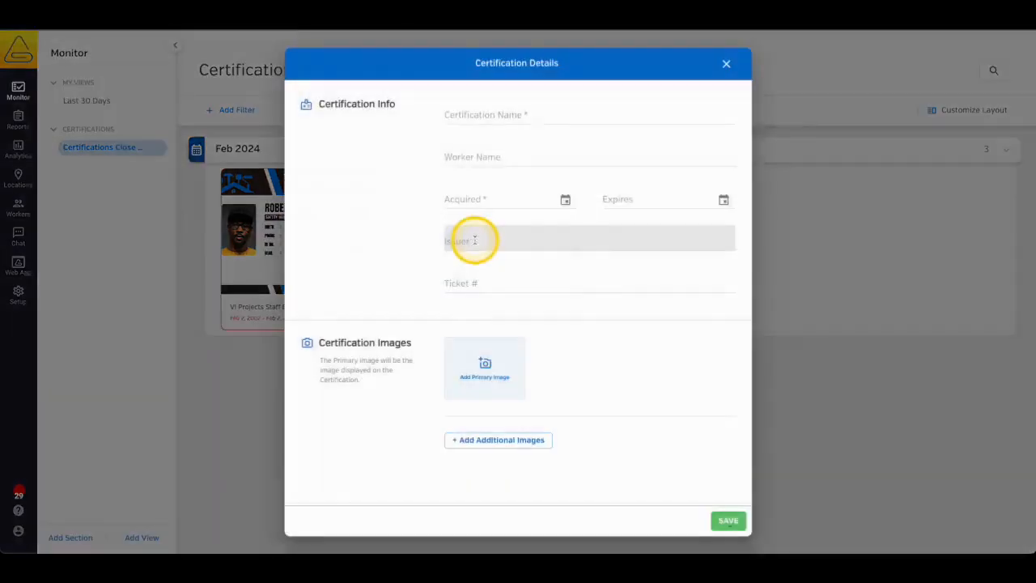
pyautogui.click(725, 520)
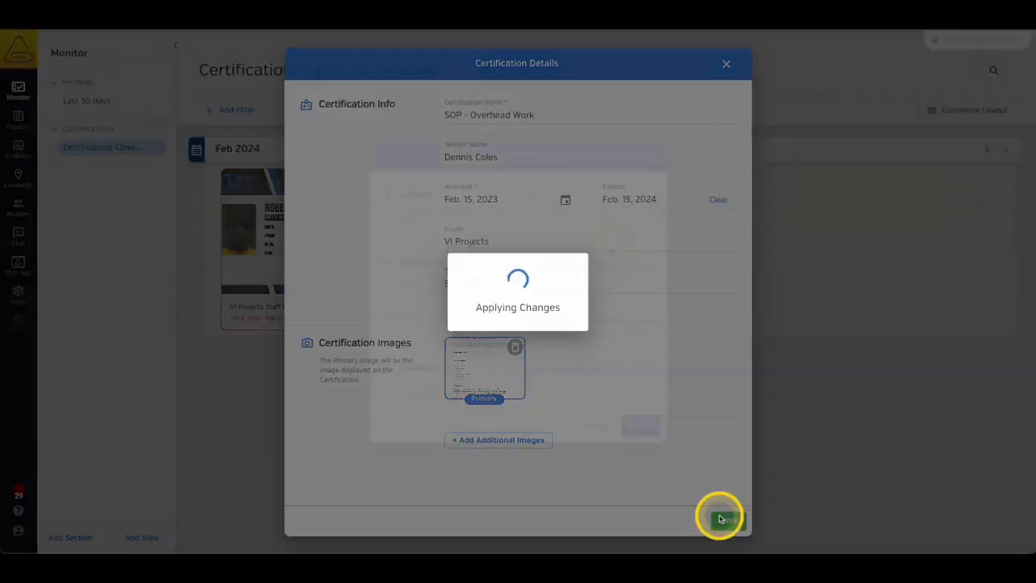
# Set content to Show All Certification Images, then leave the layout settings.
pyautogui.click(721, 518)
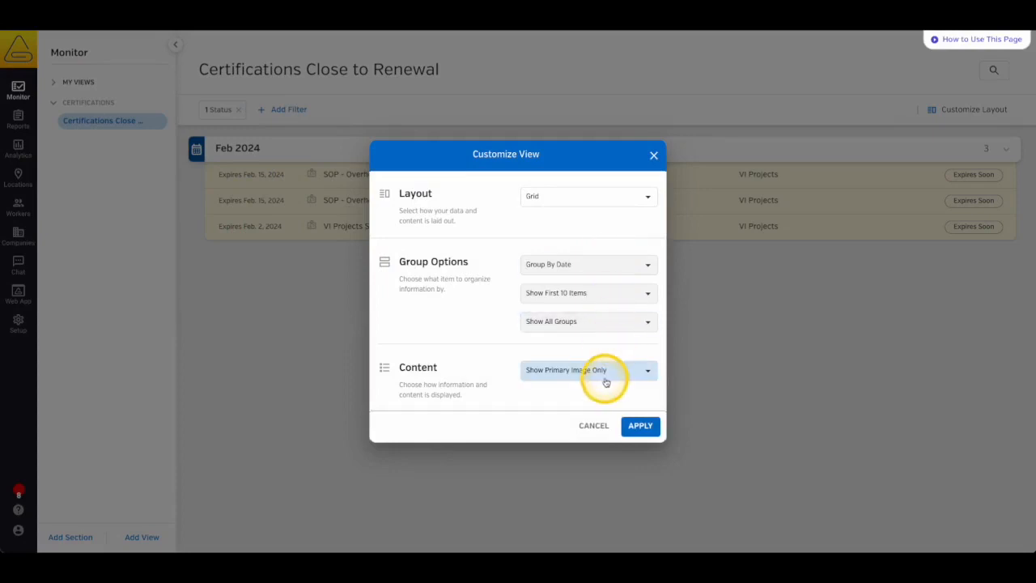
pyautogui.click(589, 369)
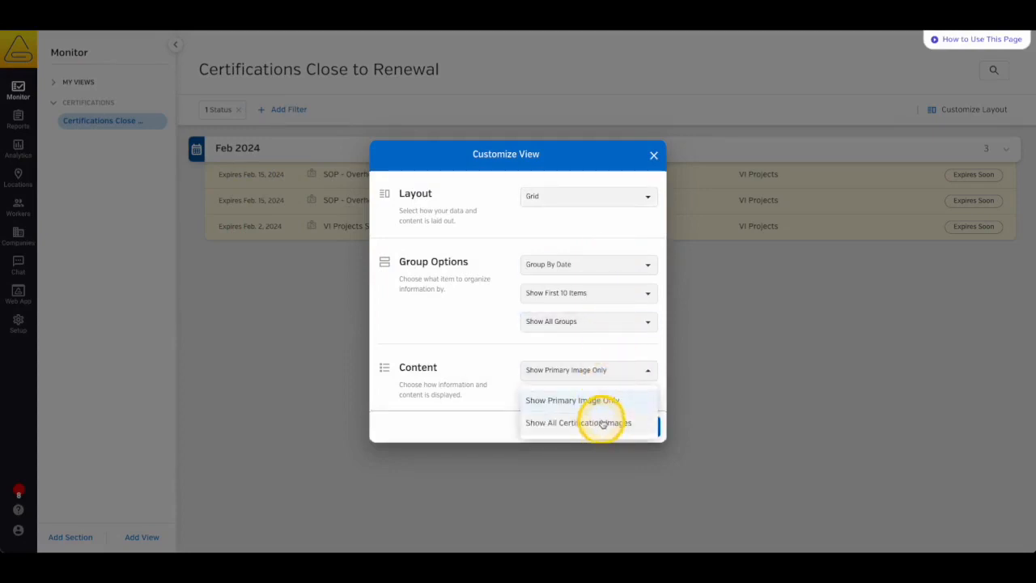
pyautogui.click(578, 423)
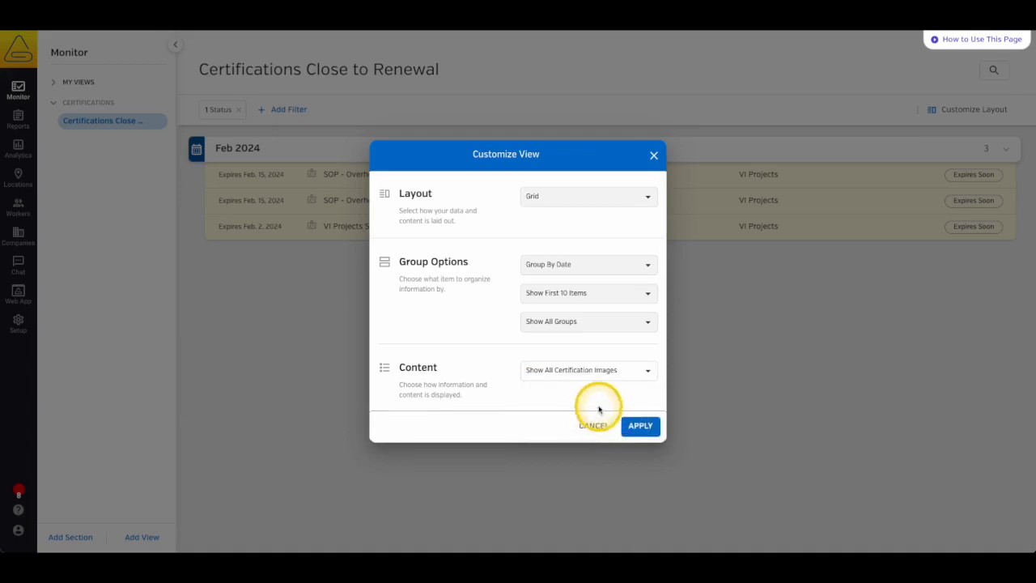
pyautogui.click(642, 425)
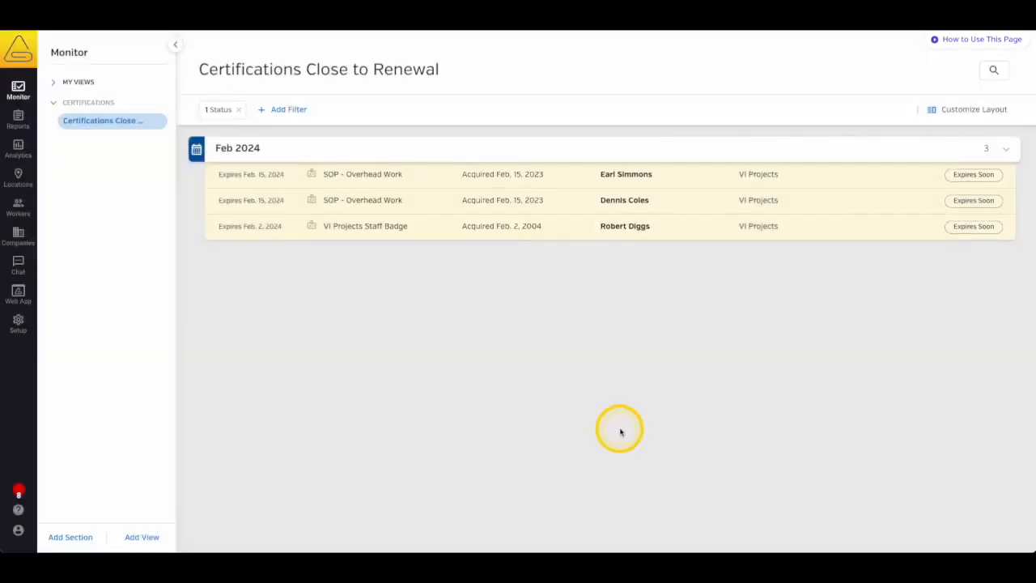
pyautogui.moveTo(619, 425)
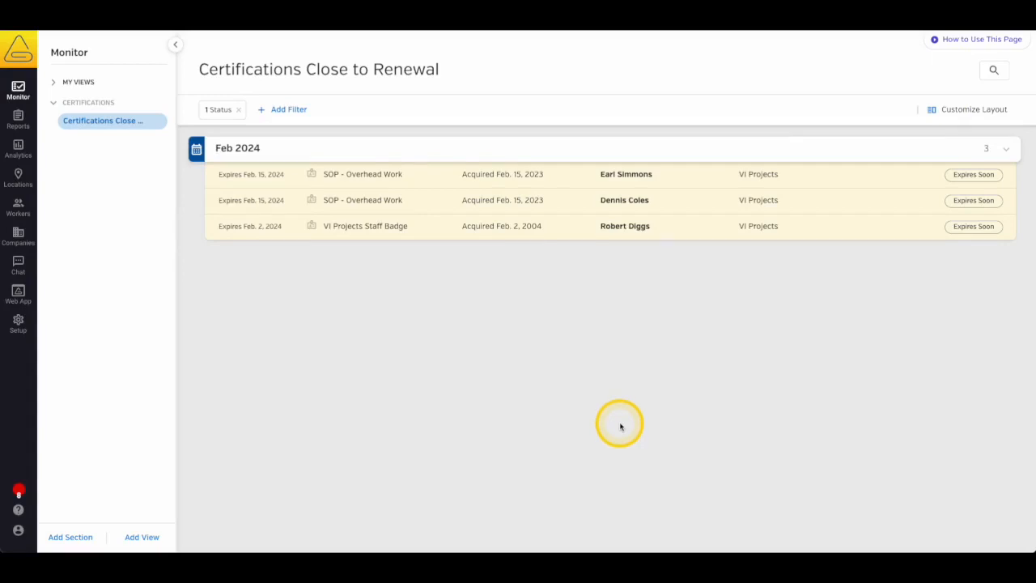
# Retitle the view 'Certifications Renewing in 90 Days' and expand My Views.
pyautogui.click(364, 68)
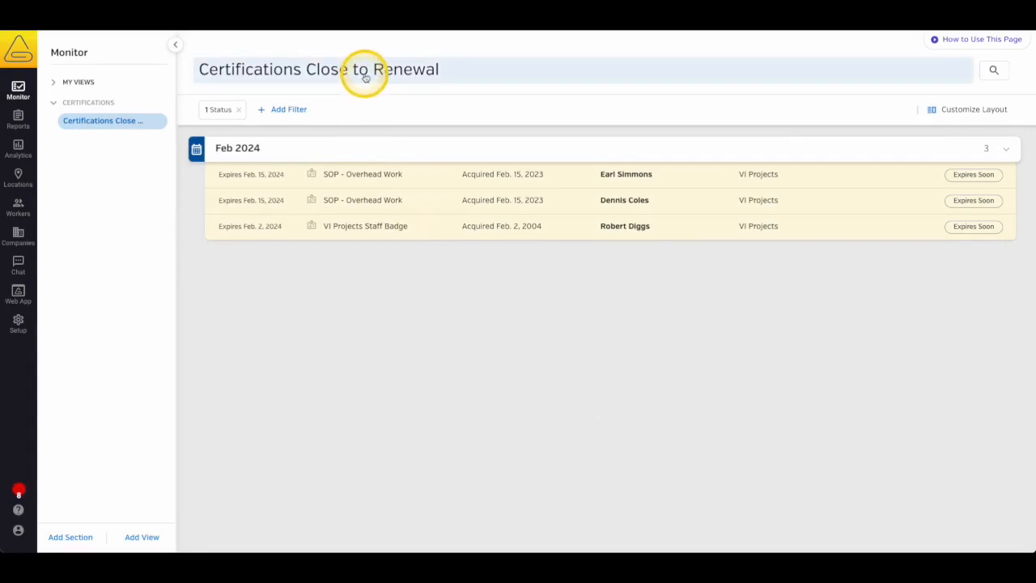
pyautogui.doubleClick(329, 71)
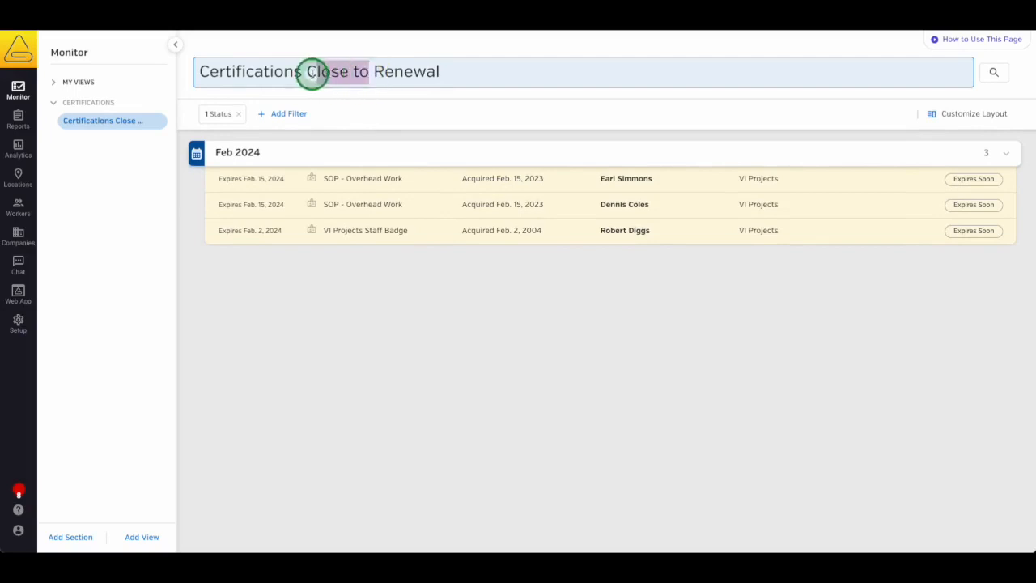
pyautogui.write('Certifications Renewing in 90 Days')
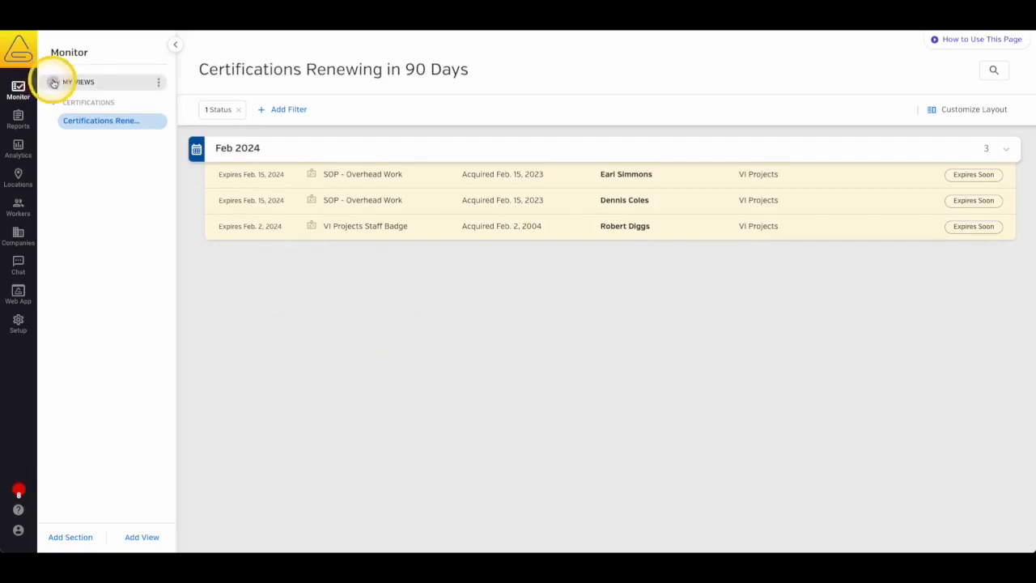
pyautogui.click(78, 81)
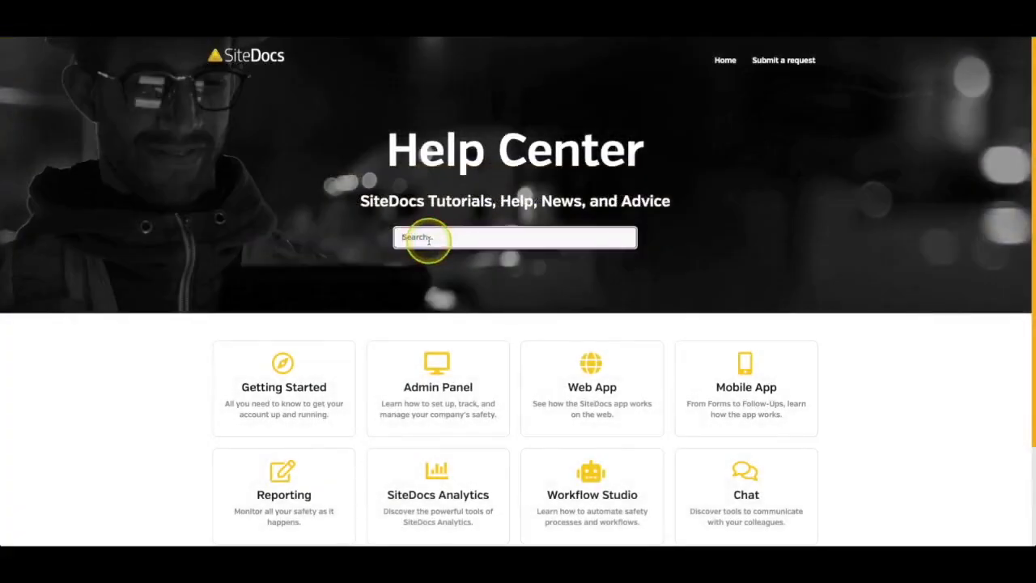
# Search the Help Center for 'Filter Views' and choose the Popular Safety Monitor Filter Views article.
pyautogui.write('Filter V')
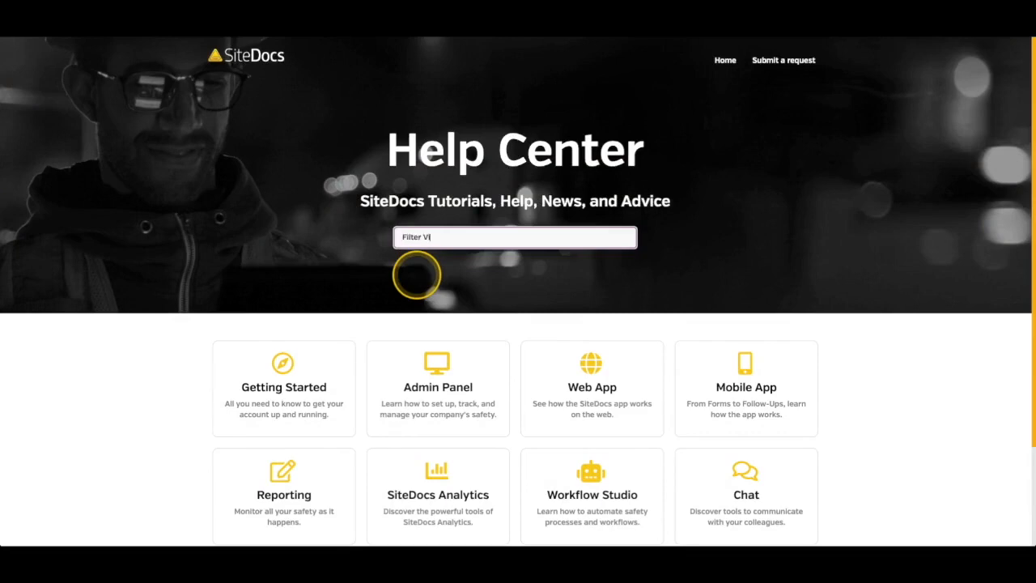
pyautogui.write('iews')
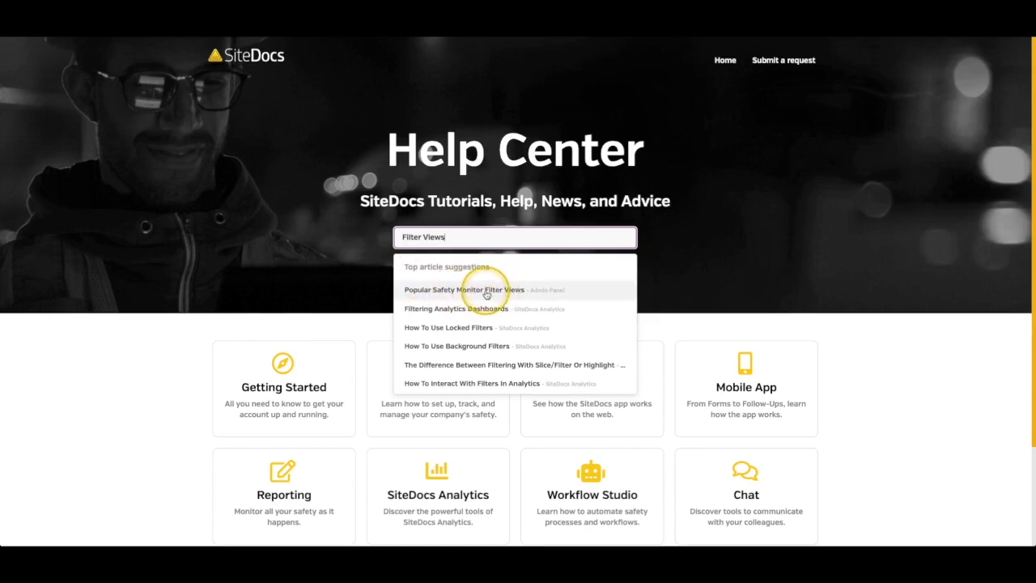
pyautogui.click(463, 289)
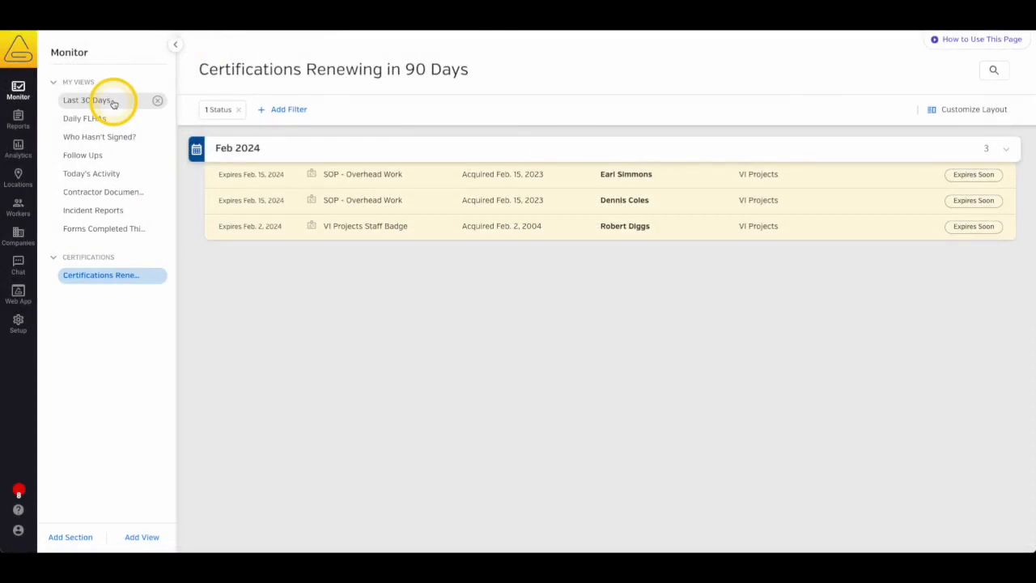
# From the Last 30 Days view, start a new scheduled form due Feb 16 at 5:00 pm.
pyautogui.click(89, 101)
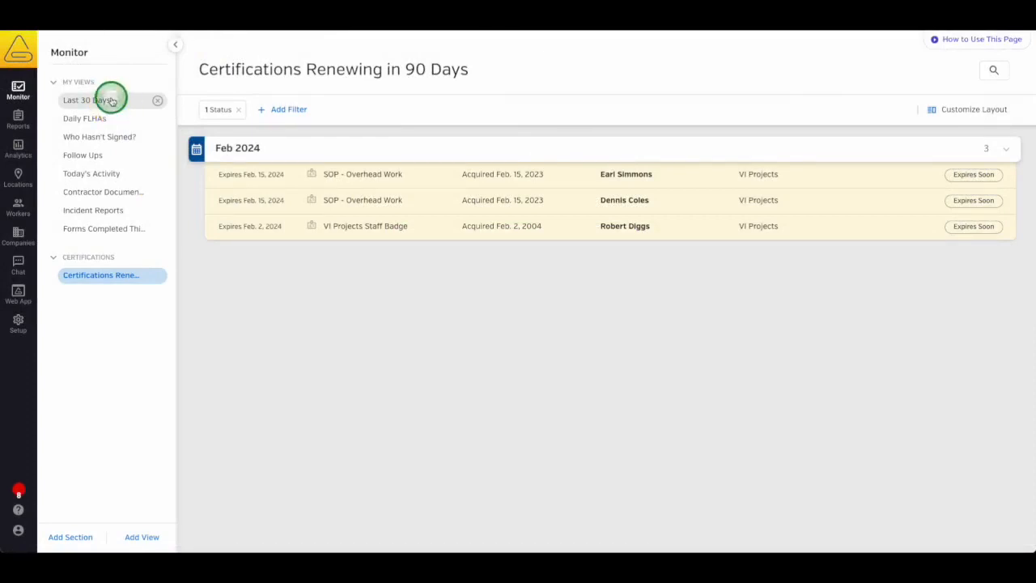
pyautogui.click(87, 100)
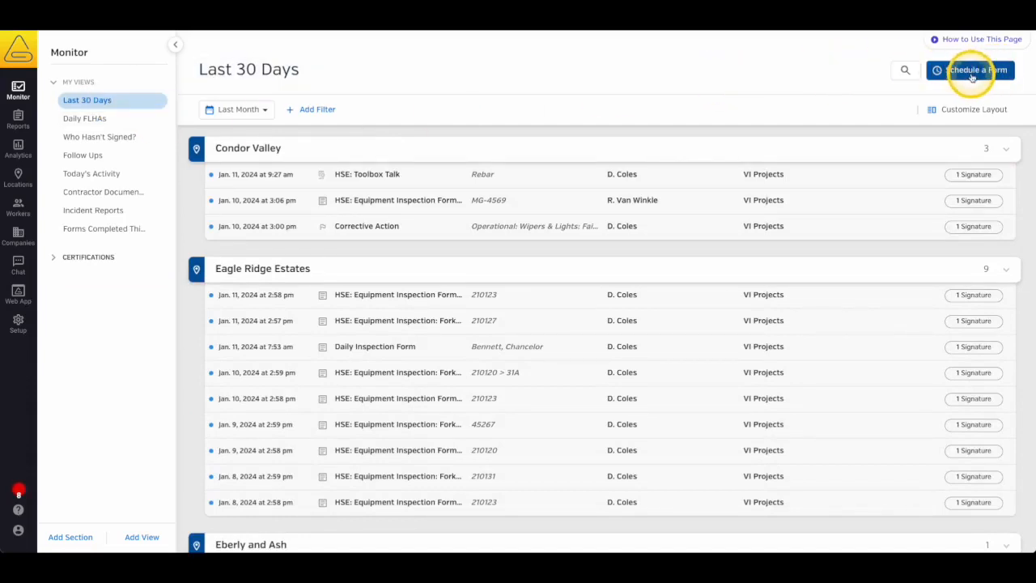
pyautogui.click(972, 71)
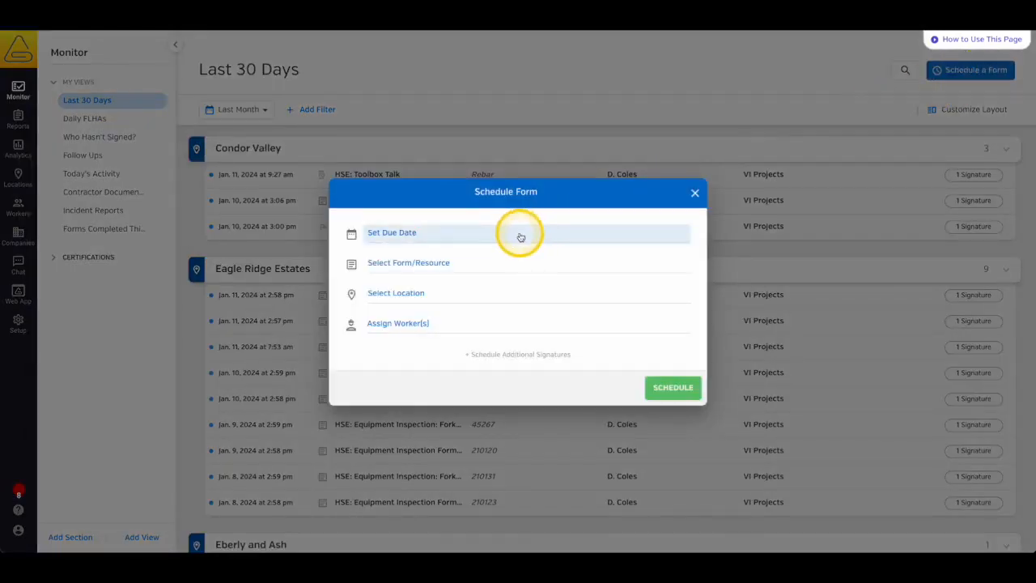
pyautogui.click(391, 234)
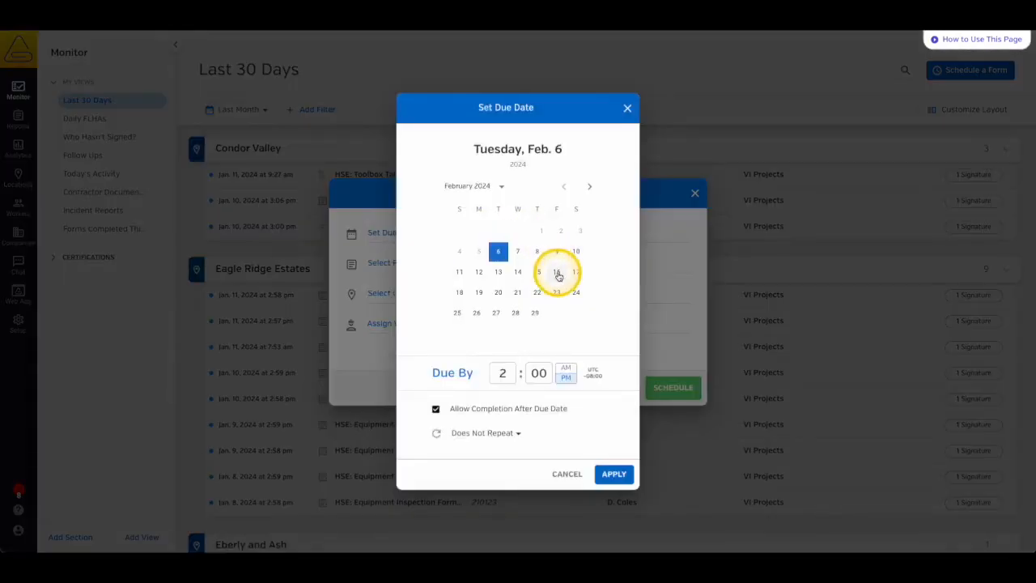
pyautogui.click(557, 272)
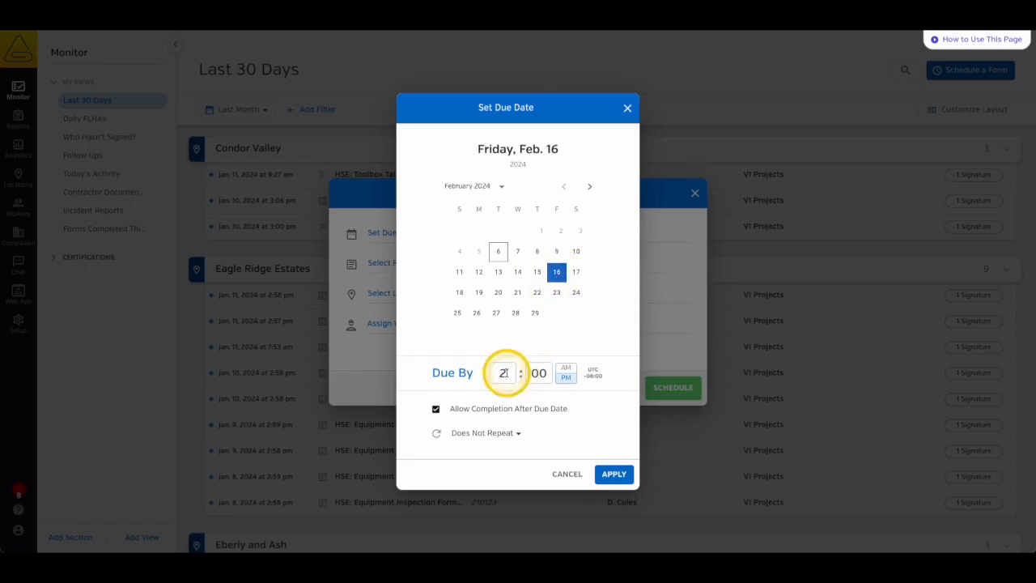
pyautogui.write('5')
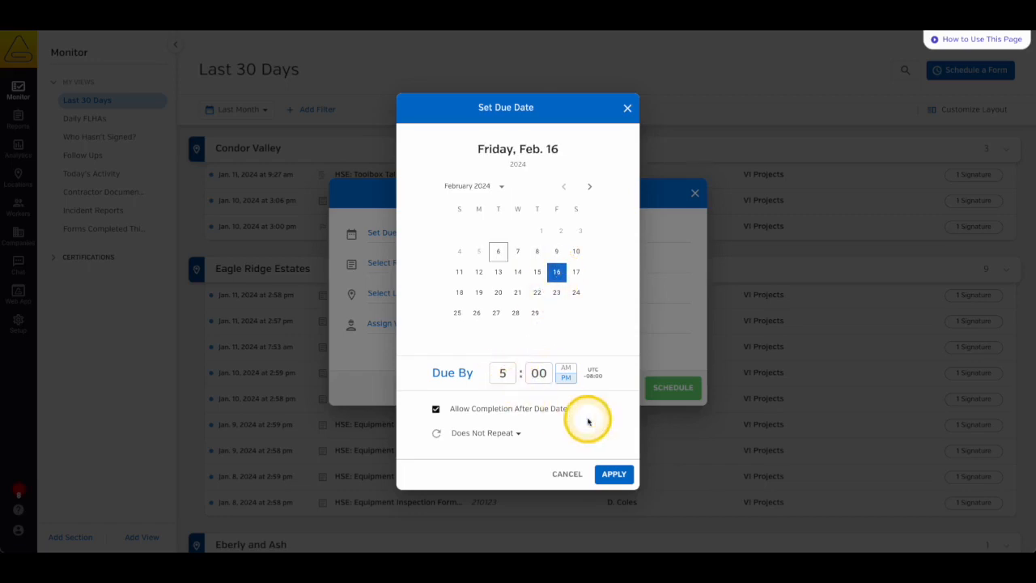
pyautogui.click(592, 372)
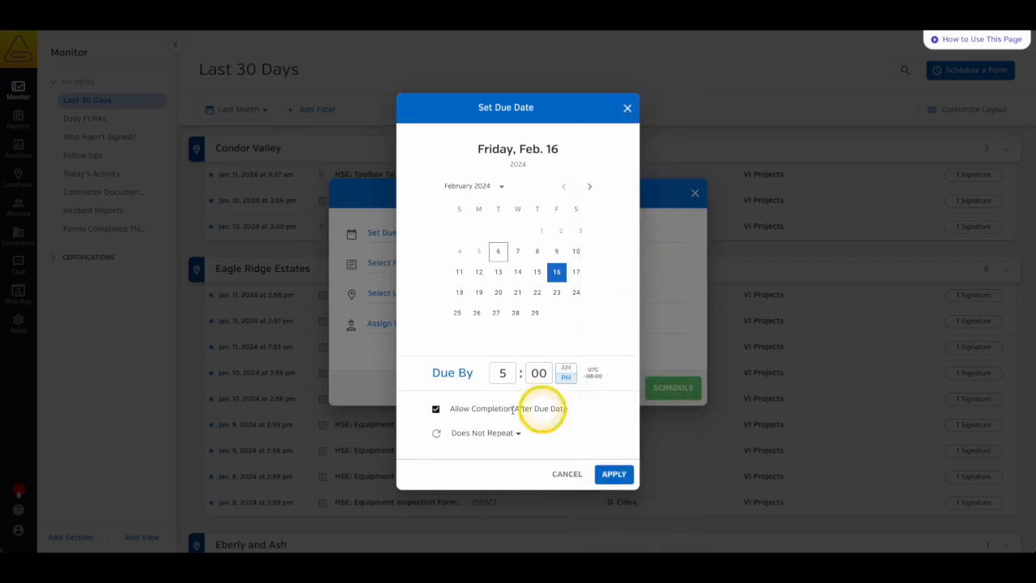
# Keep completion after the due date as it was and set the form to repeat weekly on Friday.
pyautogui.click(437, 408)
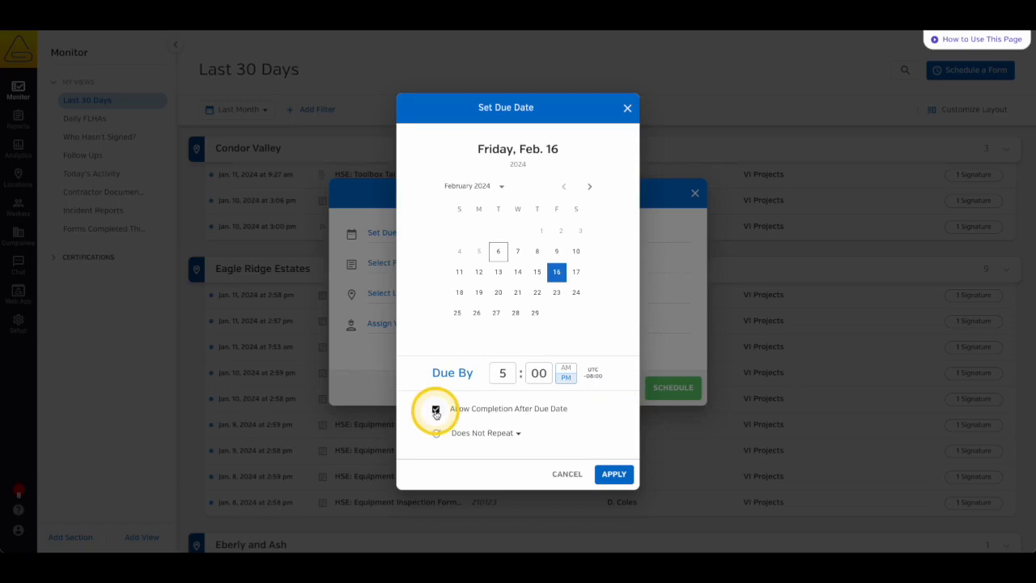
pyautogui.click(436, 408)
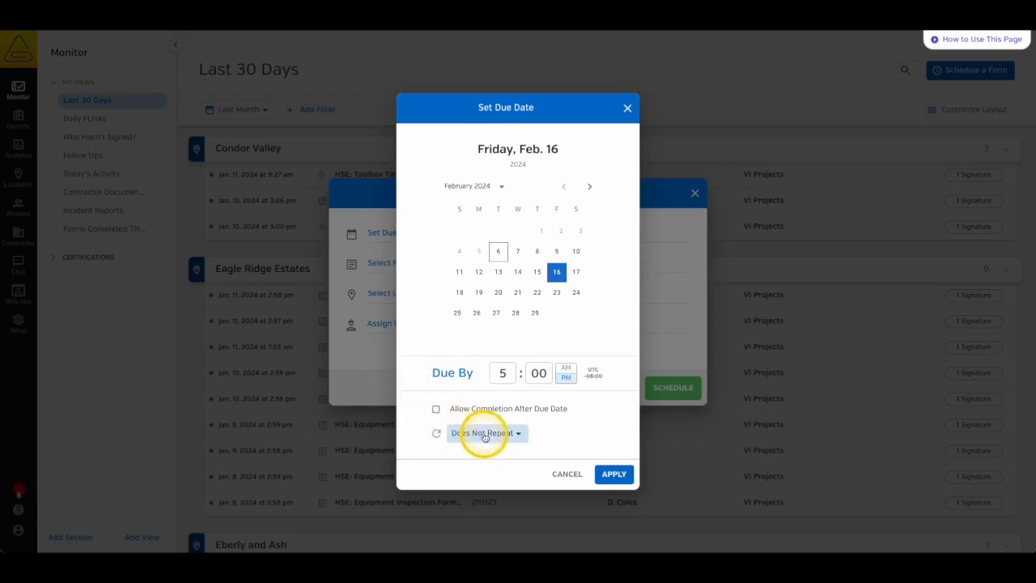
pyautogui.click(486, 432)
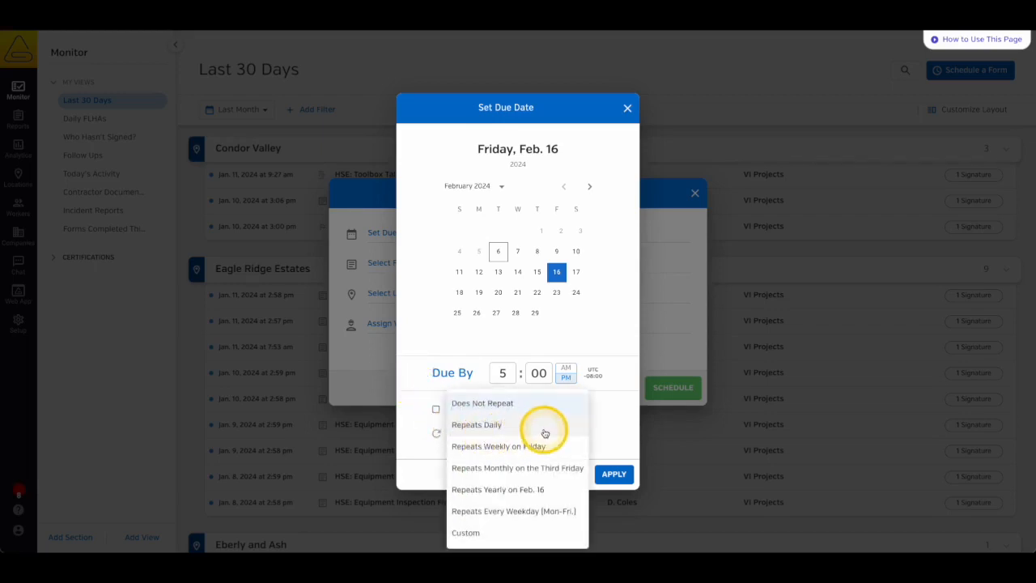
pyautogui.moveTo(547, 447)
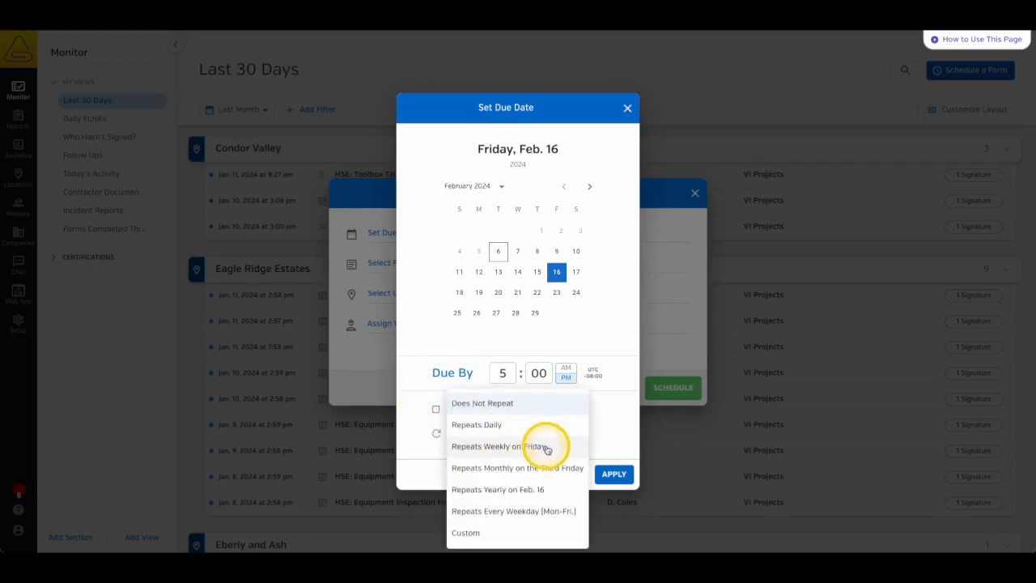
pyautogui.moveTo(557, 501)
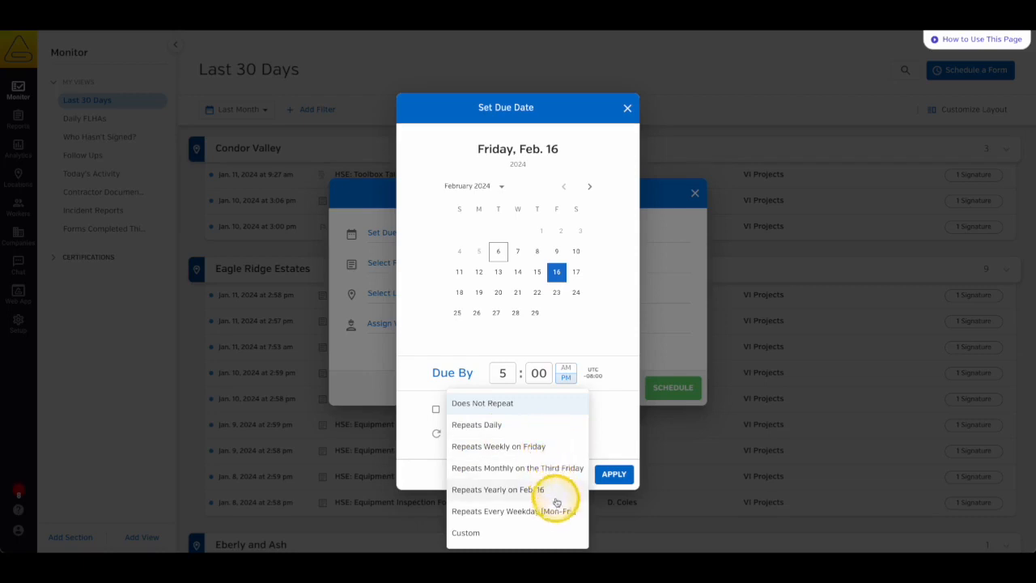
pyautogui.moveTo(518, 538)
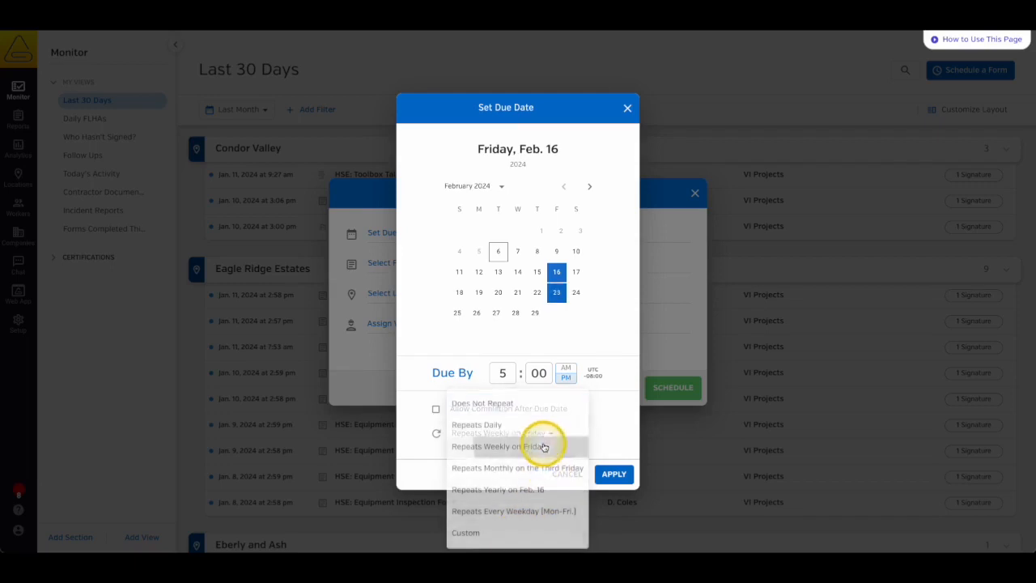
pyautogui.click(499, 447)
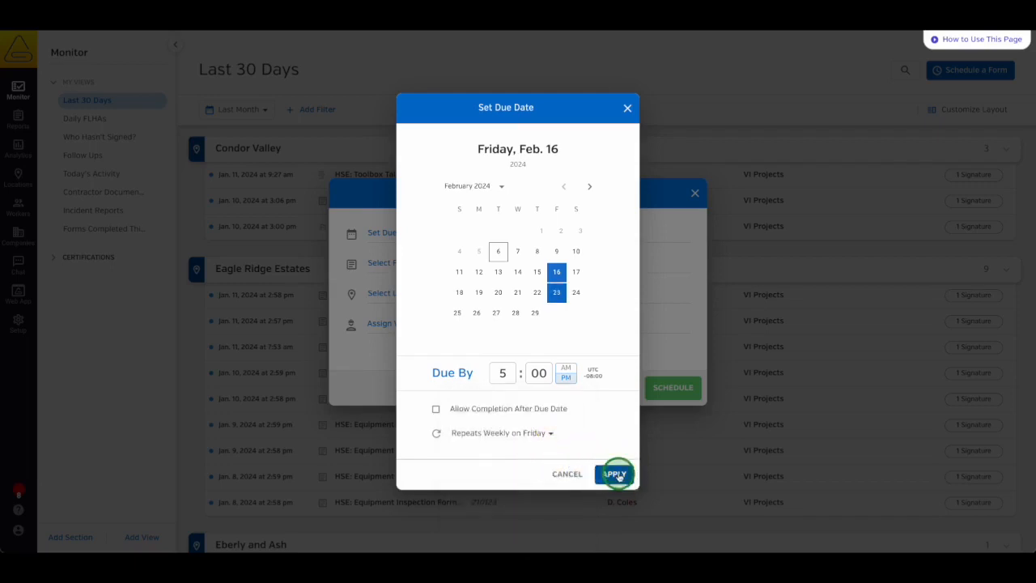
# Apply the due date, choose a form to schedule and set its location to Eagle Ridge Estates.
pyautogui.click(615, 473)
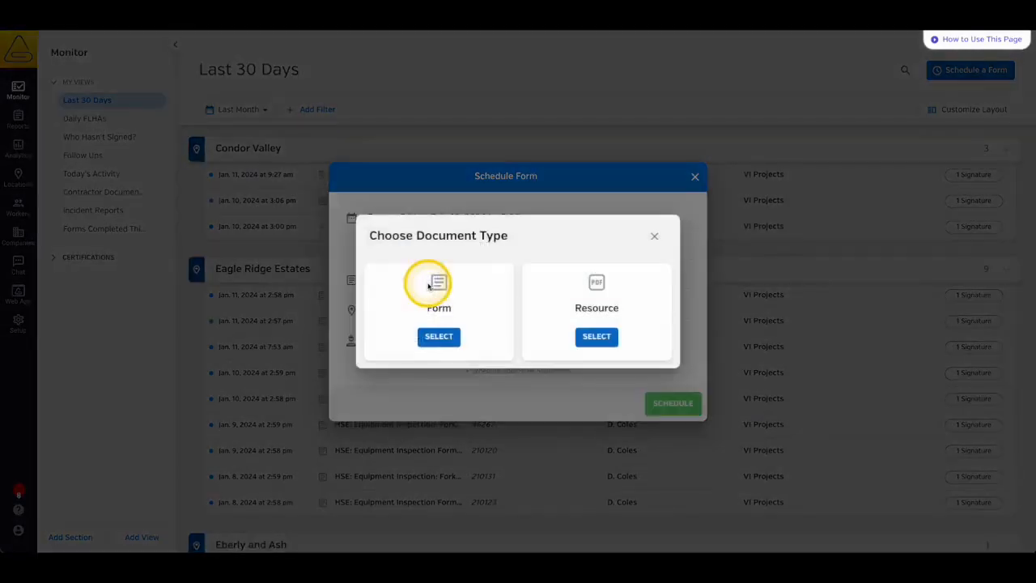
pyautogui.click(439, 335)
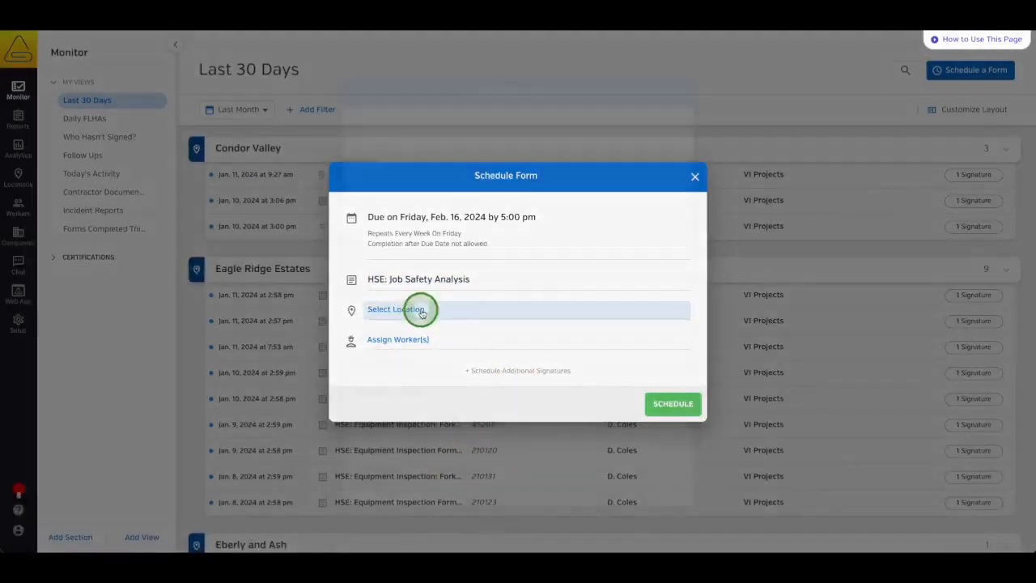
pyautogui.click(395, 309)
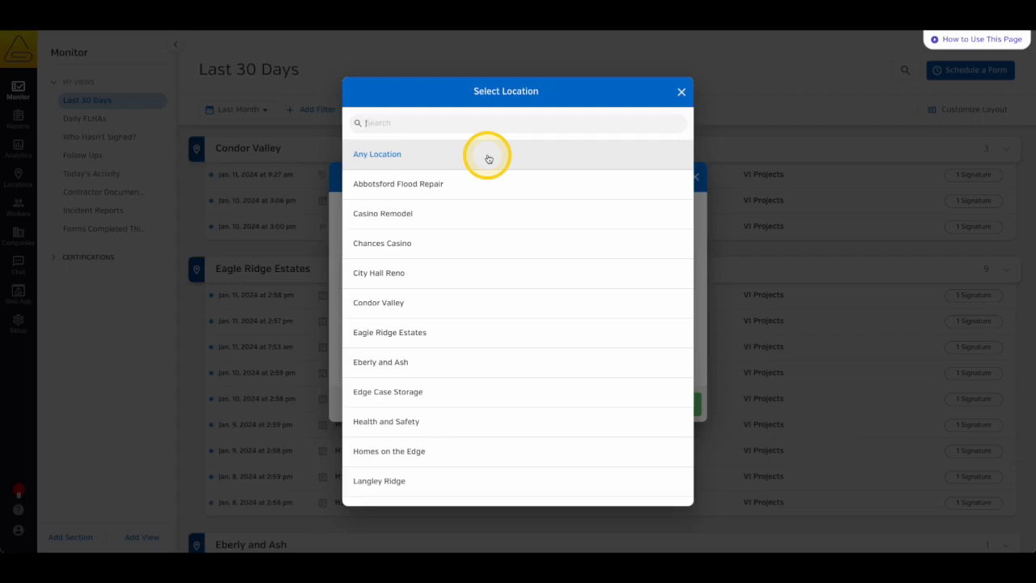
pyautogui.click(388, 332)
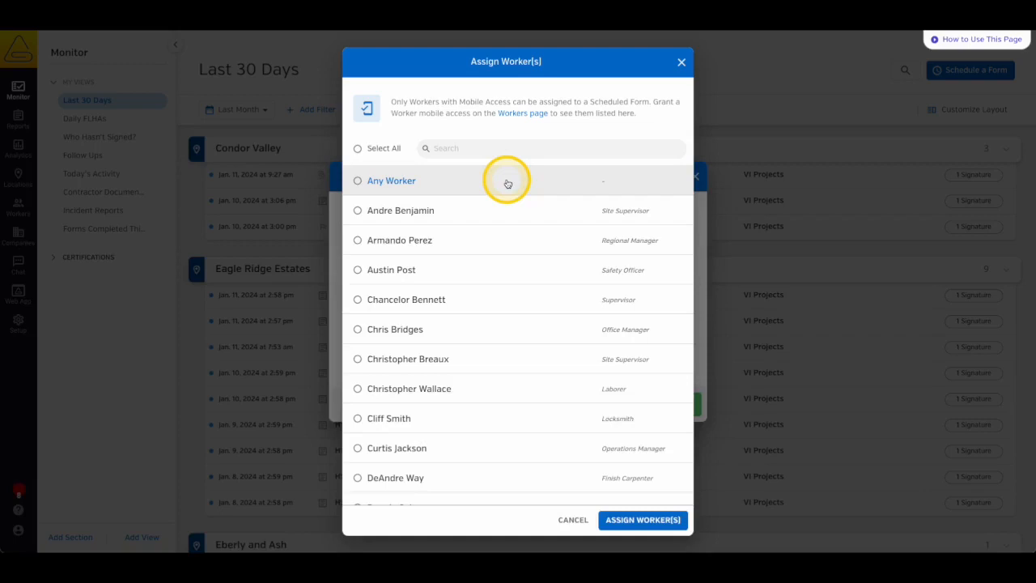
# Assign the form to Any Worker, then revisit the worker list and filter it by 'Manager'.
pyautogui.click(356, 181)
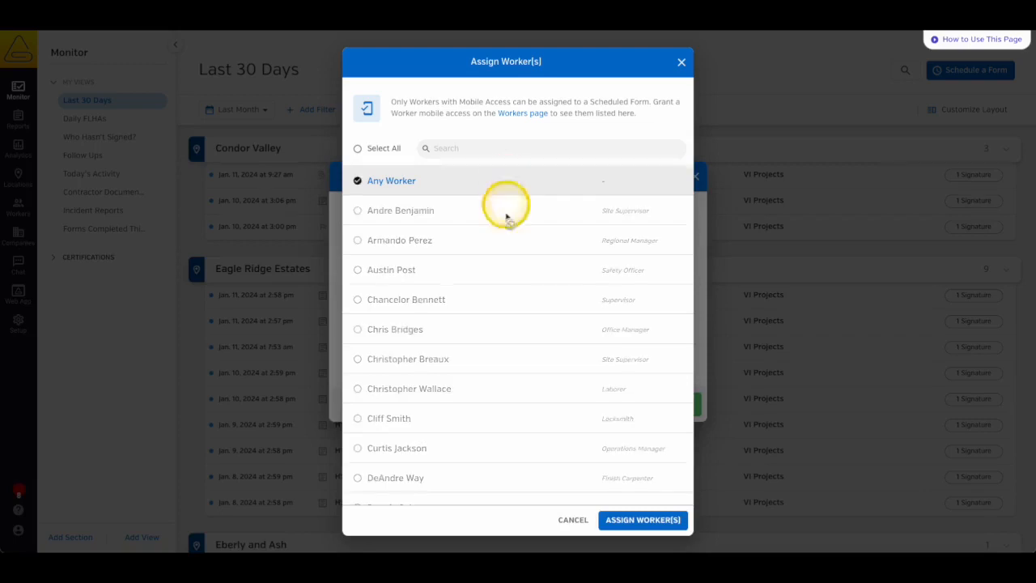
pyautogui.click(643, 520)
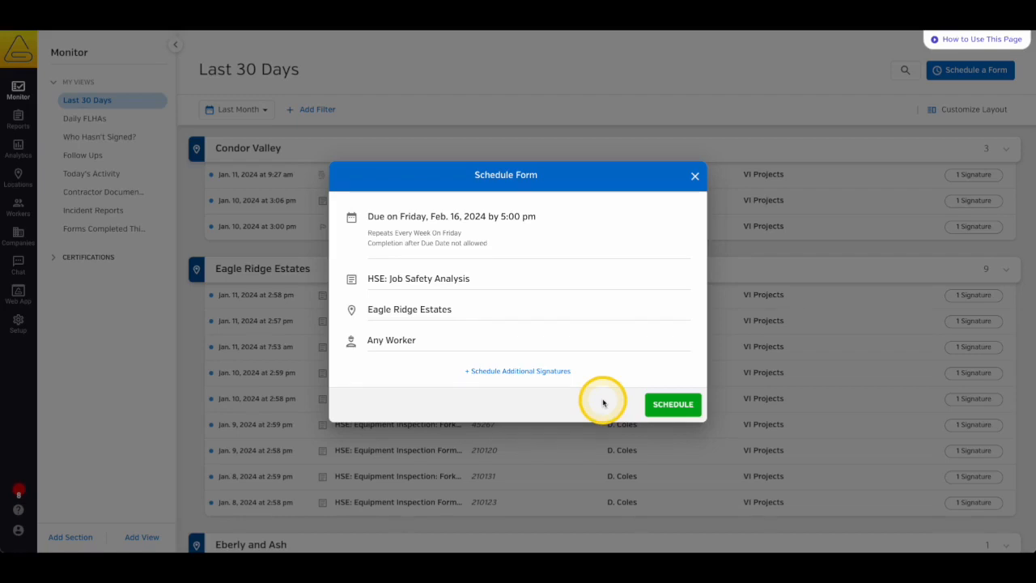
pyautogui.click(392, 341)
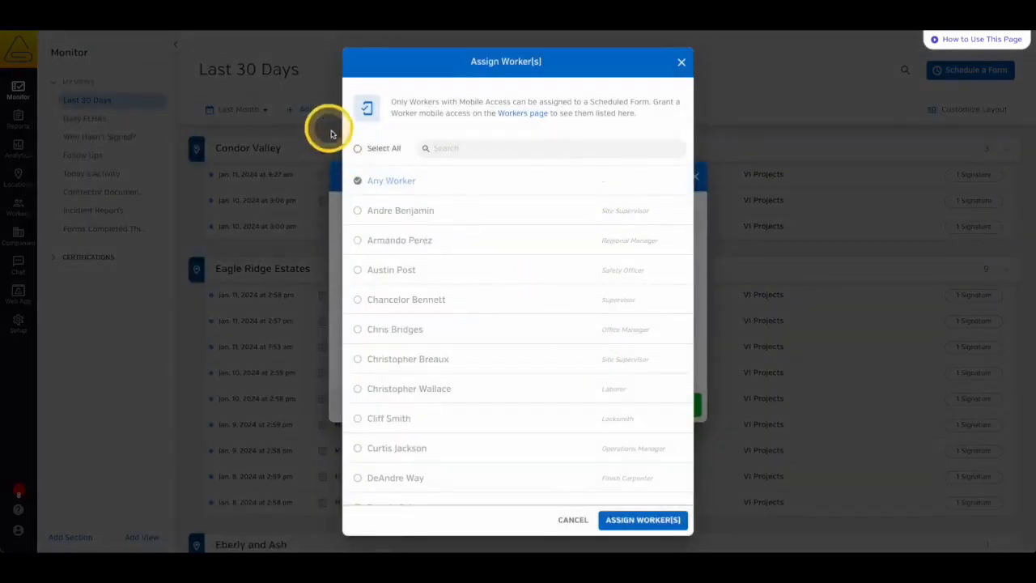
pyautogui.click(358, 149)
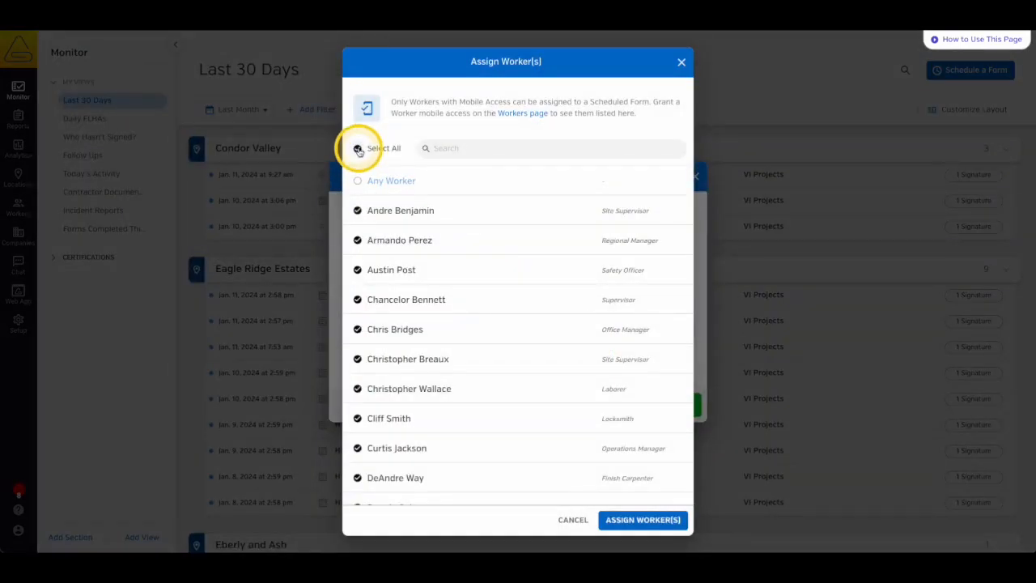
pyautogui.click(356, 149)
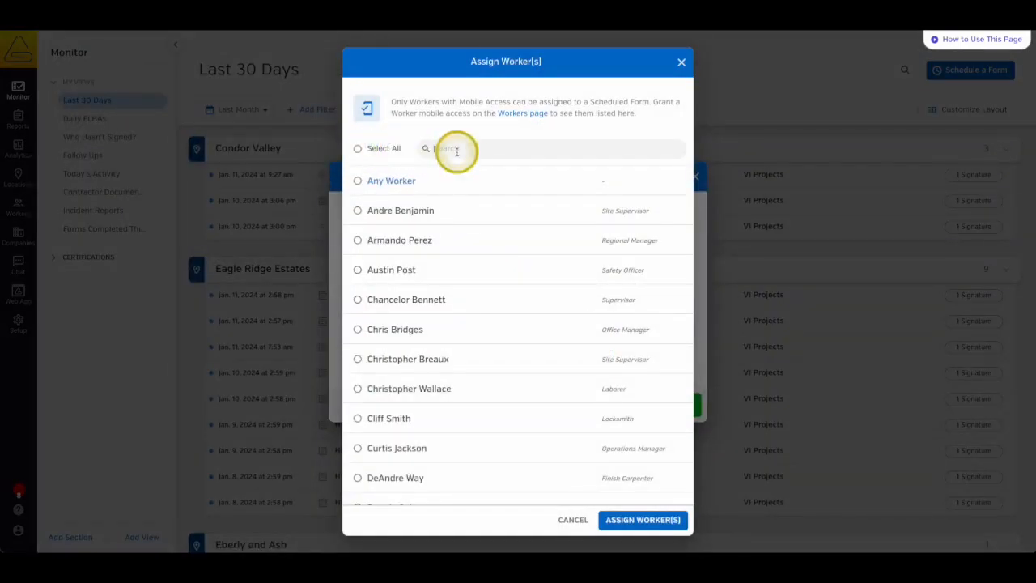
pyautogui.write('Manager')
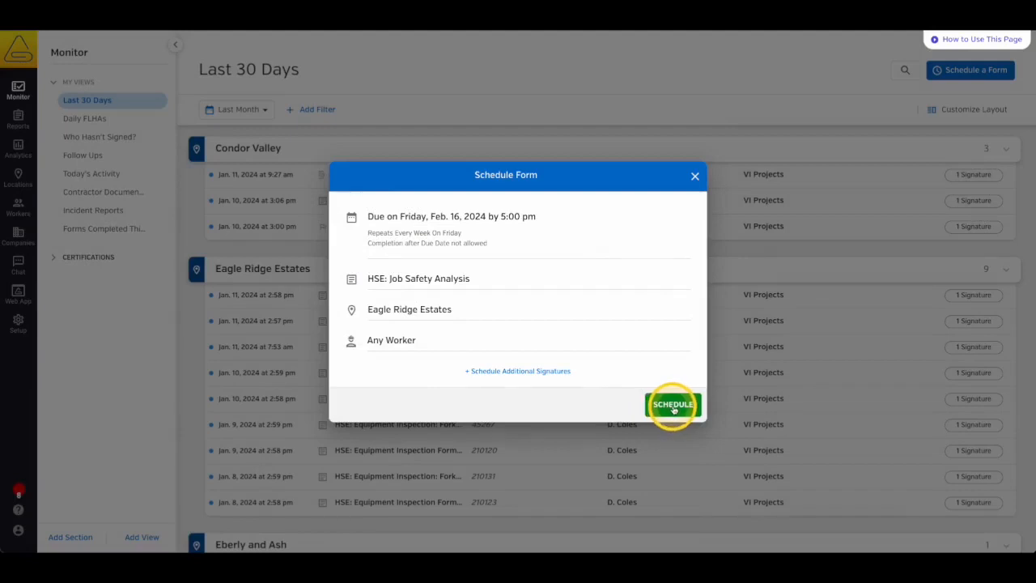
pyautogui.moveTo(519, 371)
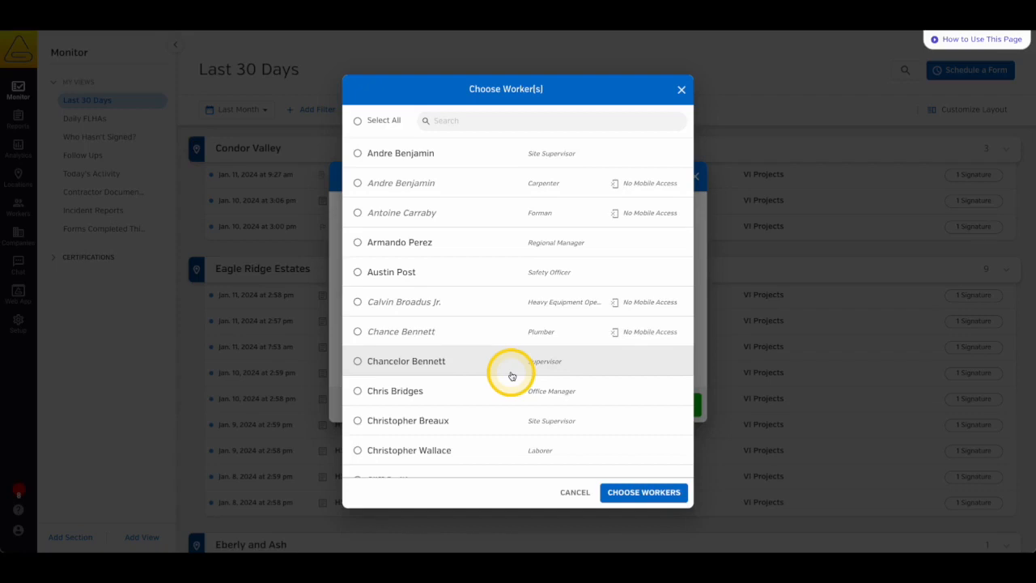
pyautogui.moveTo(466, 158)
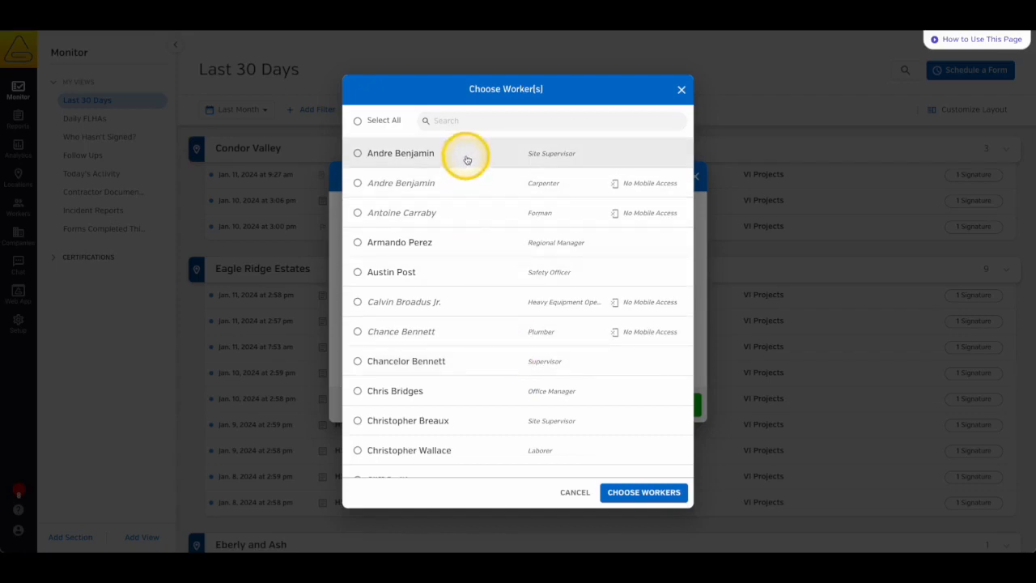
# Add a site supervisor signature due Feb 19 at 6:00 and schedule the form.
pyautogui.click(357, 153)
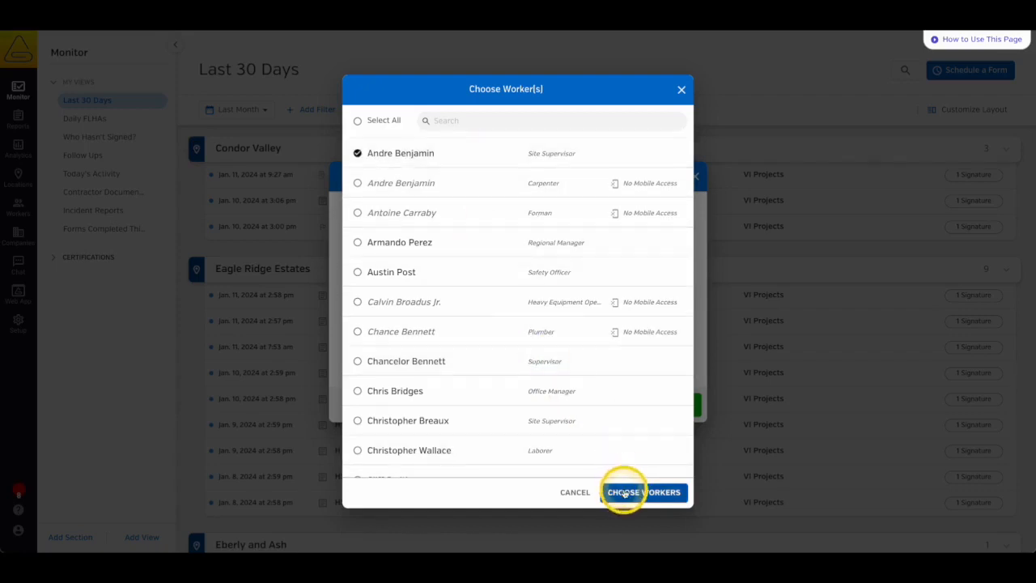
pyautogui.click(644, 492)
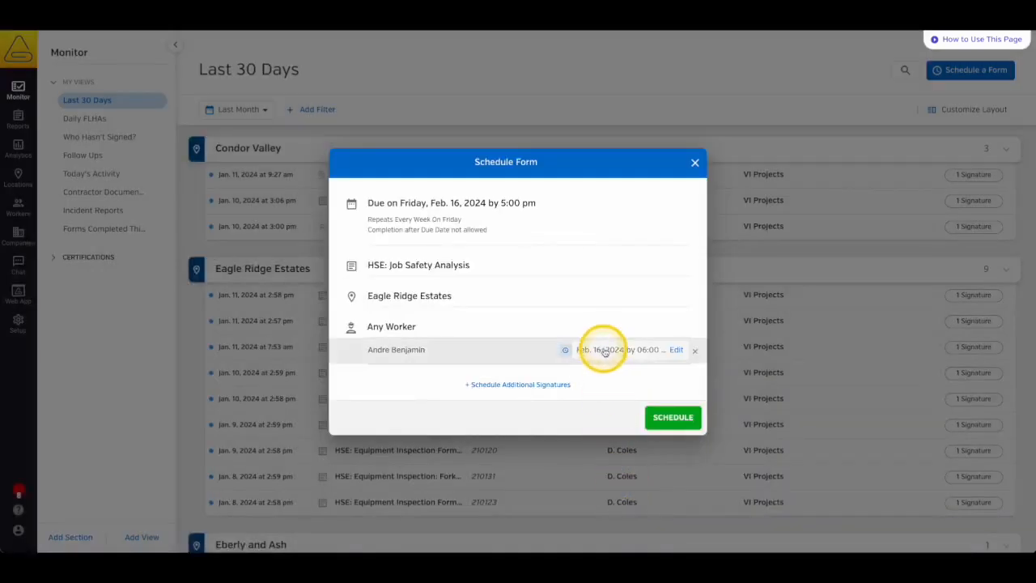
pyautogui.click(606, 349)
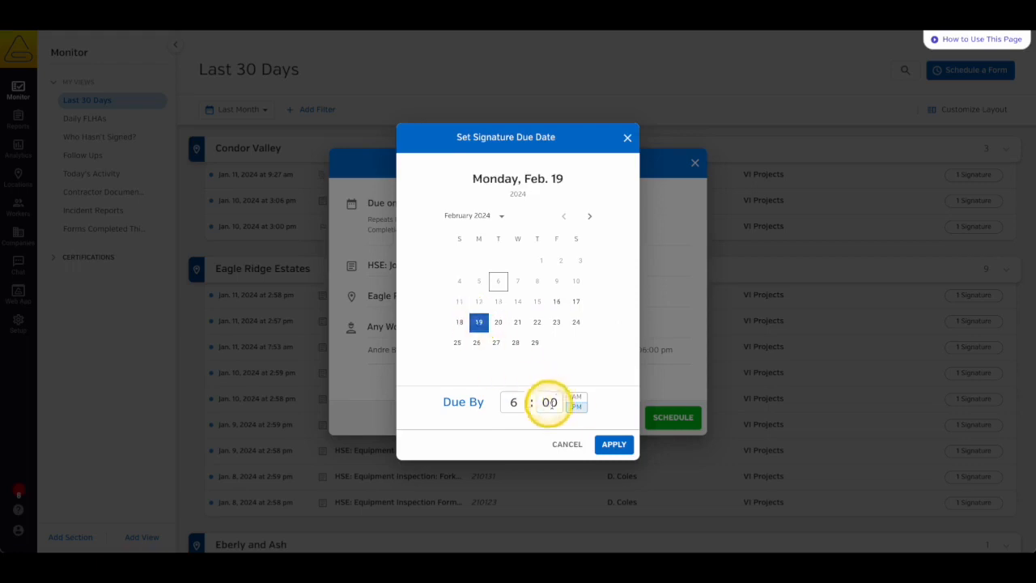
pyautogui.click(614, 443)
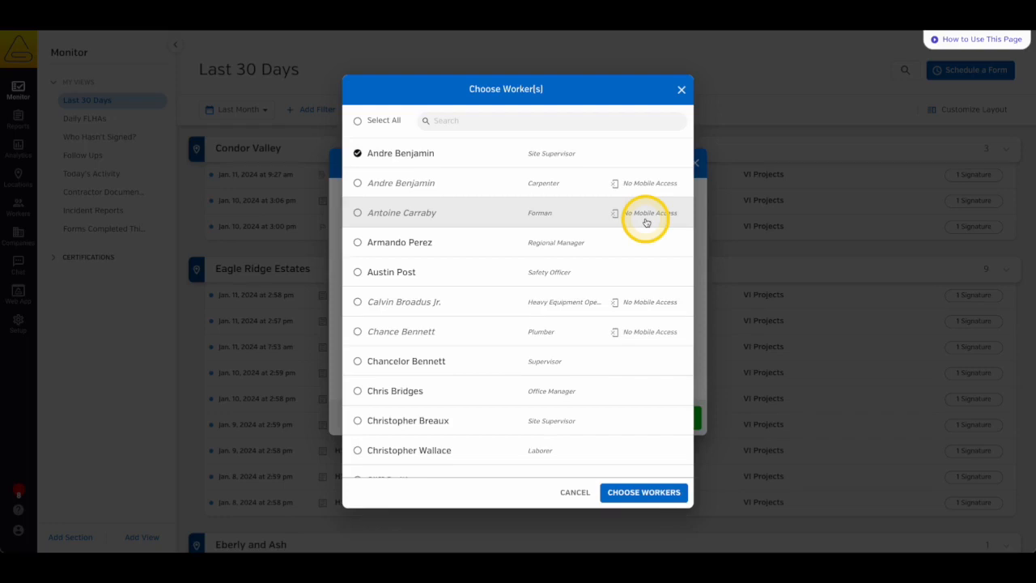
pyautogui.click(644, 492)
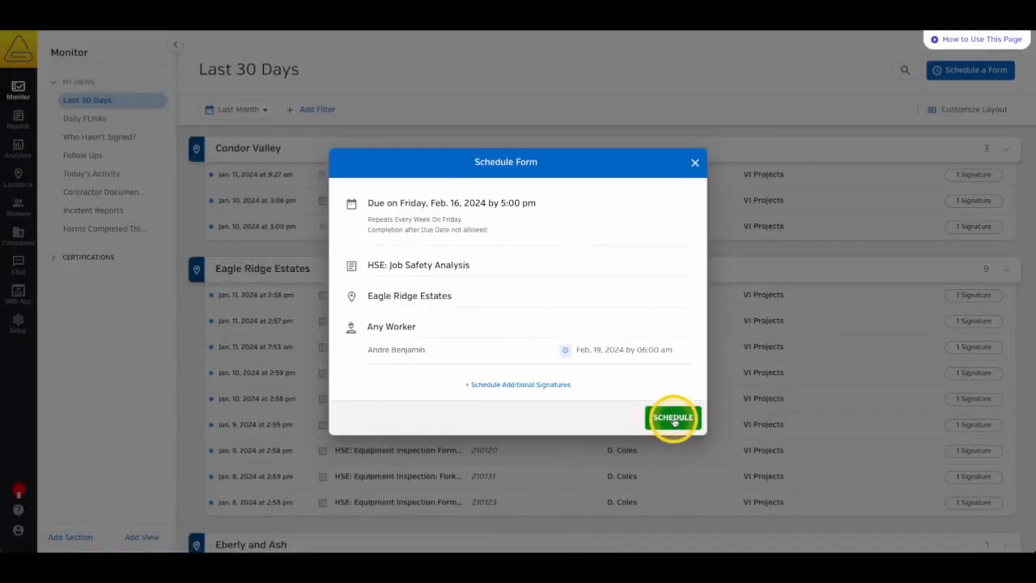
pyautogui.click(673, 418)
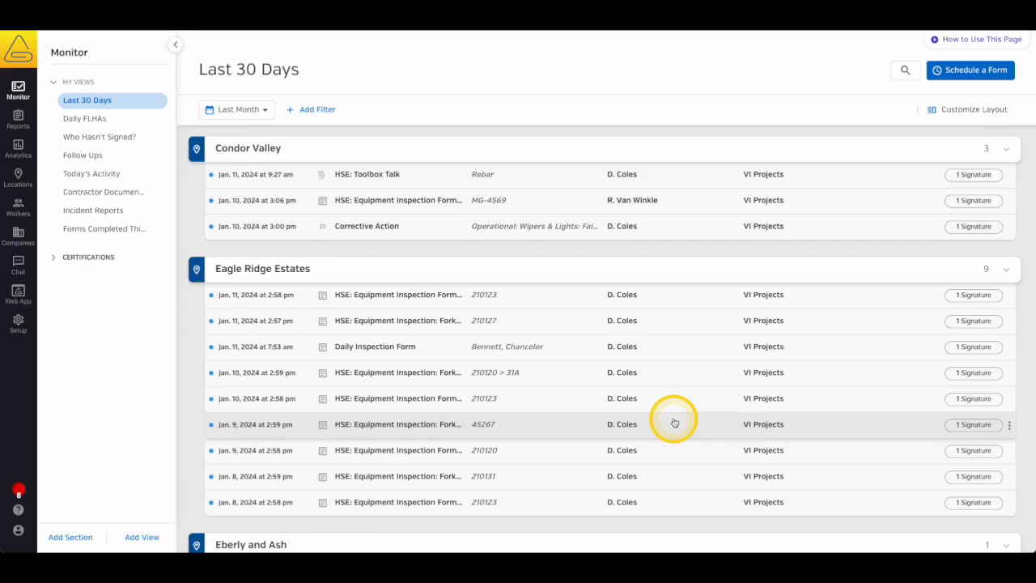
# Open Robert Van Winkle's incident report from Incident Reports and start adding a scheduled signature.
pyautogui.click(94, 210)
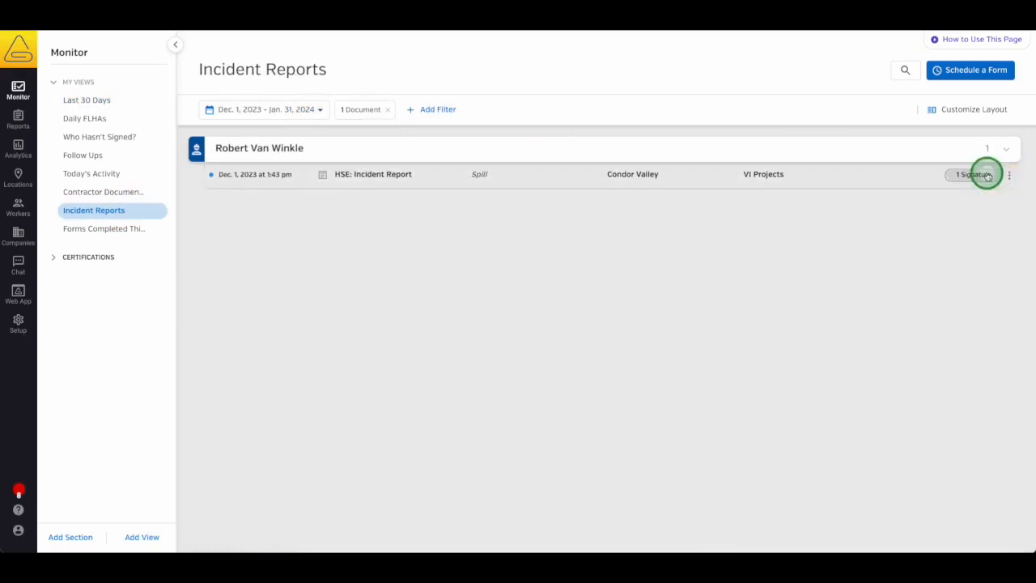
pyautogui.click(973, 174)
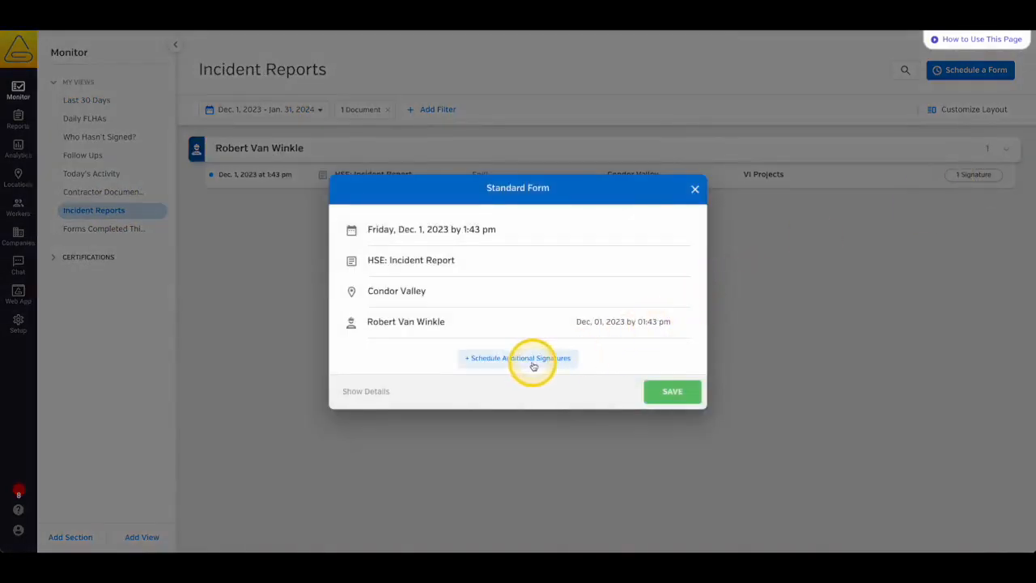
pyautogui.click(518, 358)
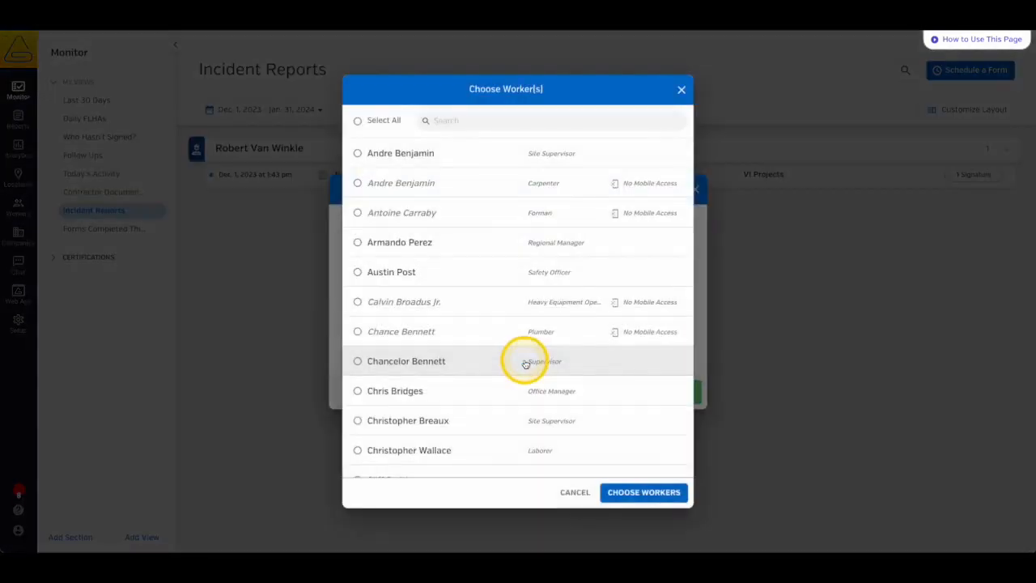
pyautogui.moveTo(434, 421)
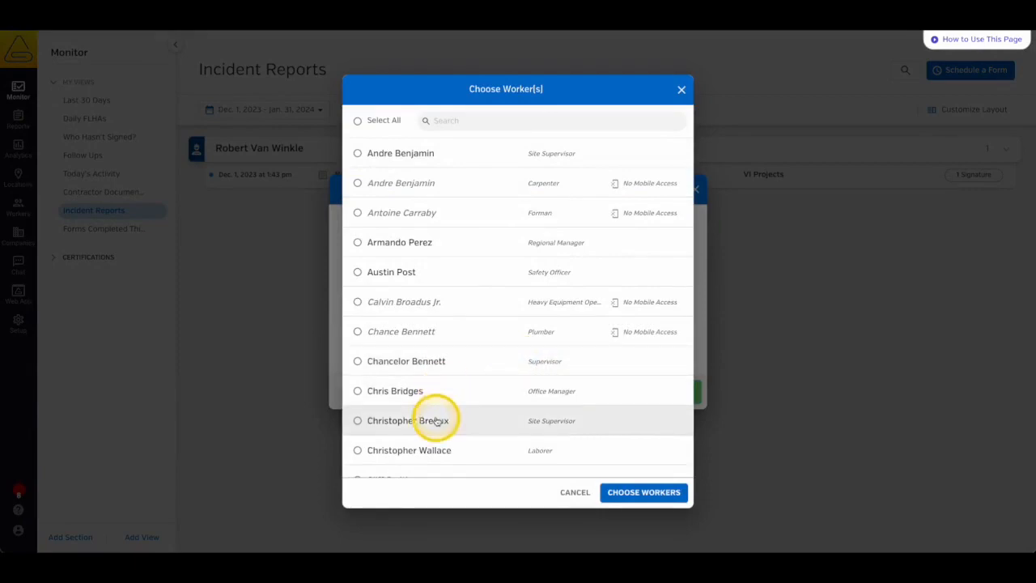